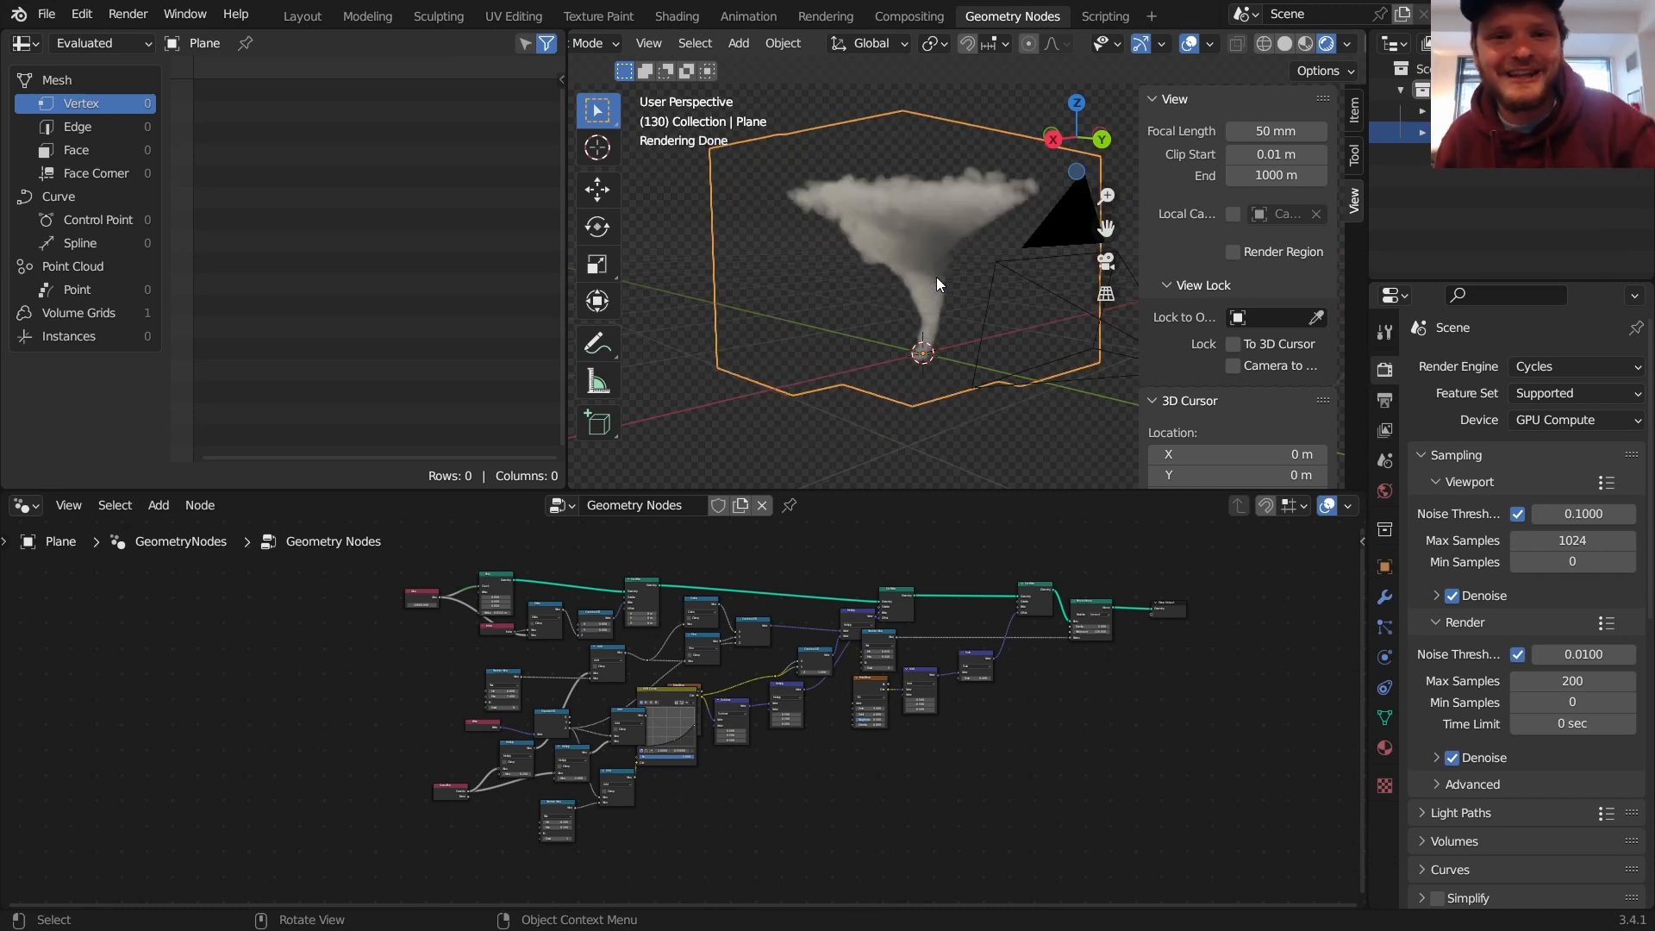
pyautogui.moveTo(950, 278)
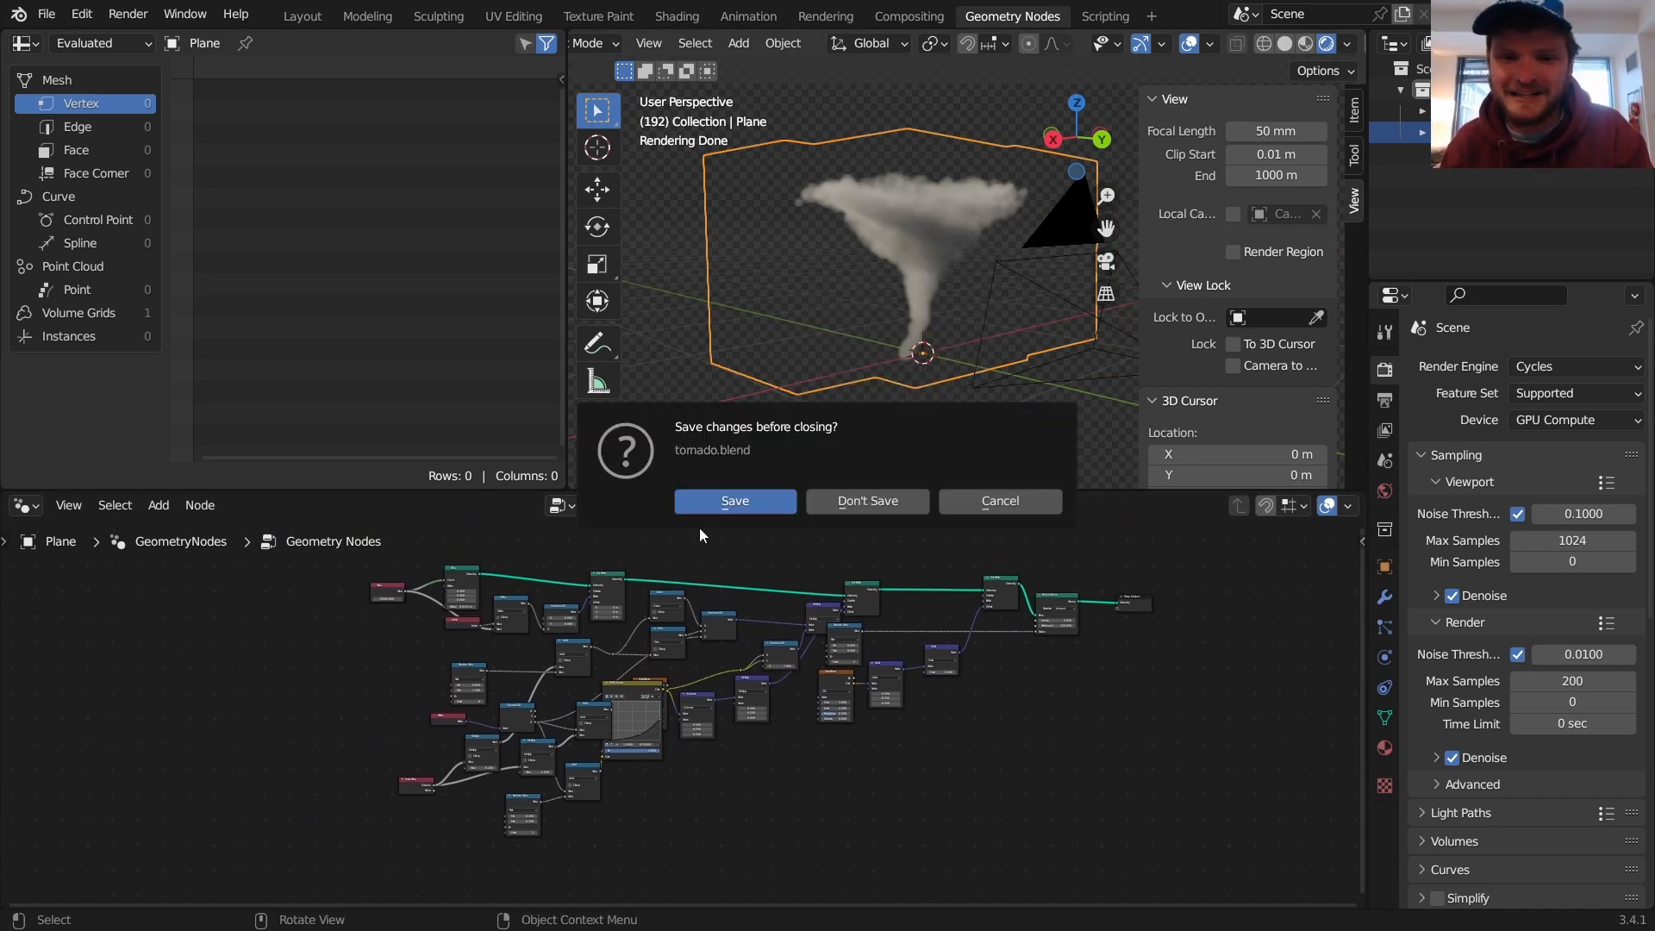
# Step: Discard the tornado file, add a plane, and remove the Group Input node from its node tree
pyautogui.click(865, 500)
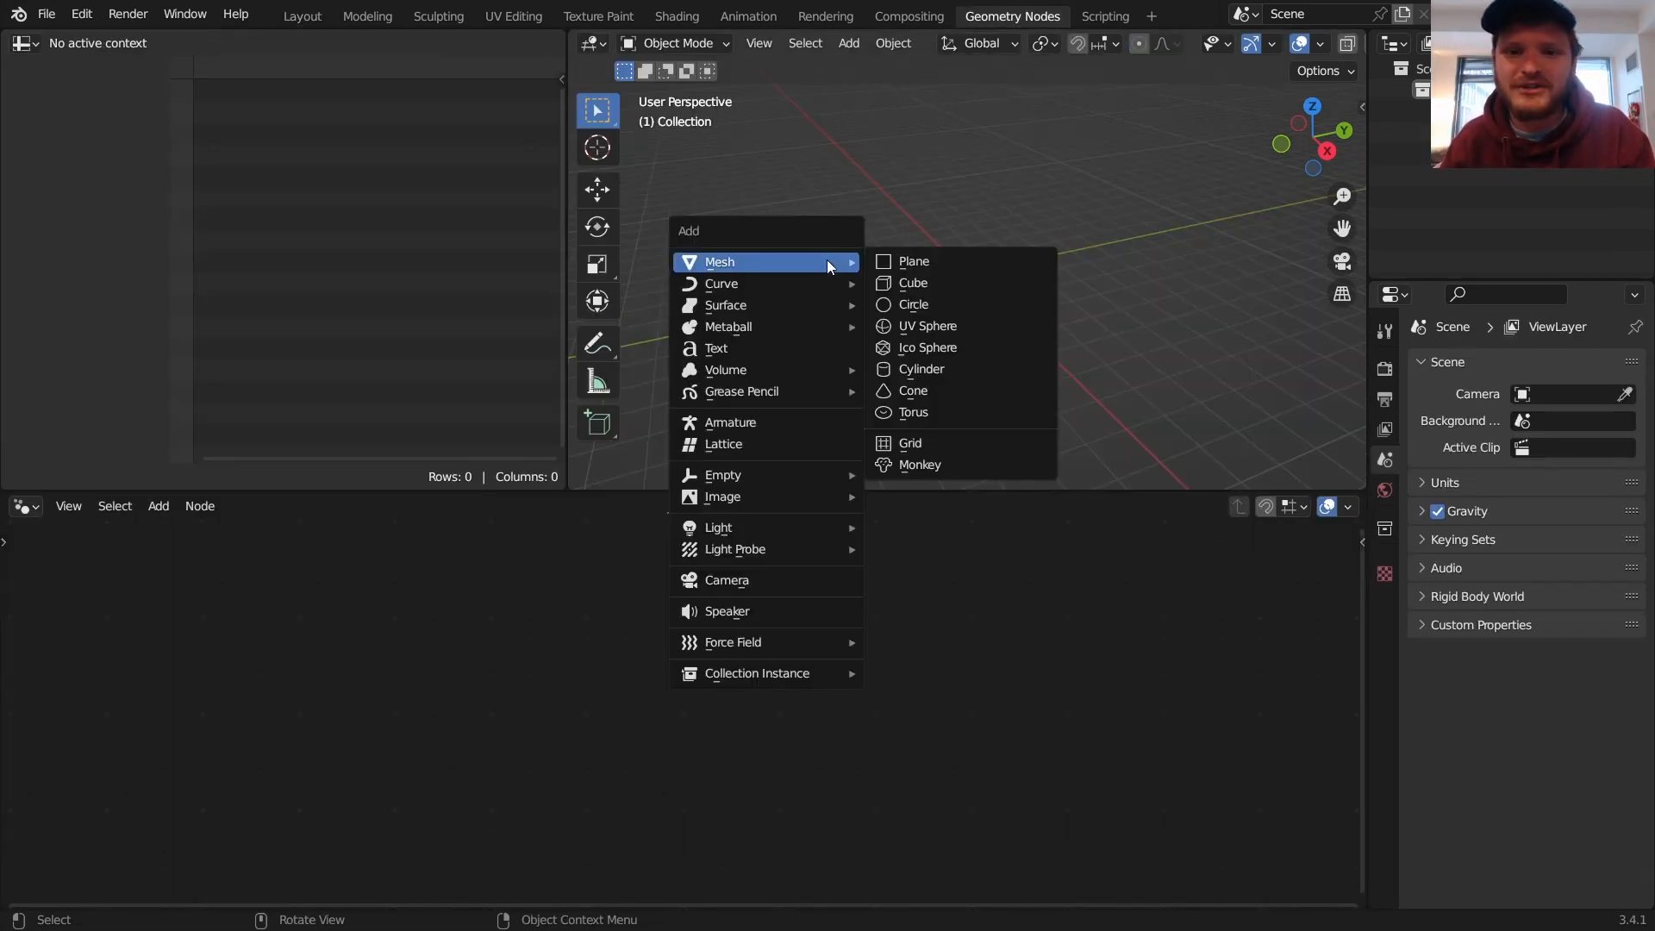
pyautogui.click(912, 260)
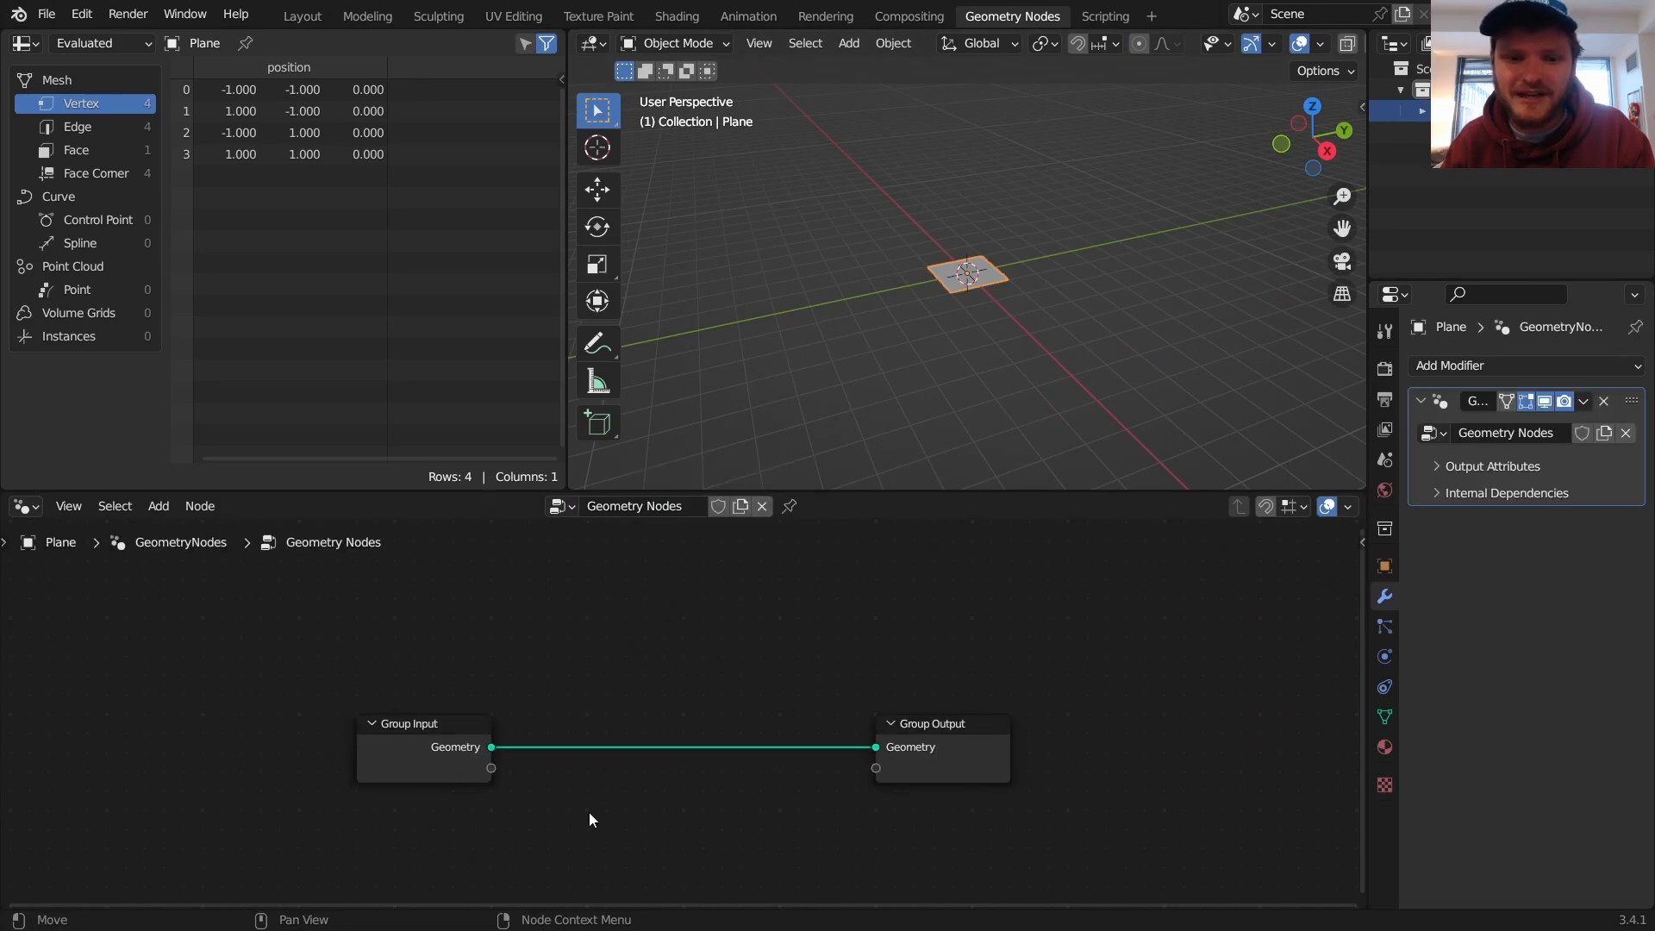
pyautogui.click(422, 724)
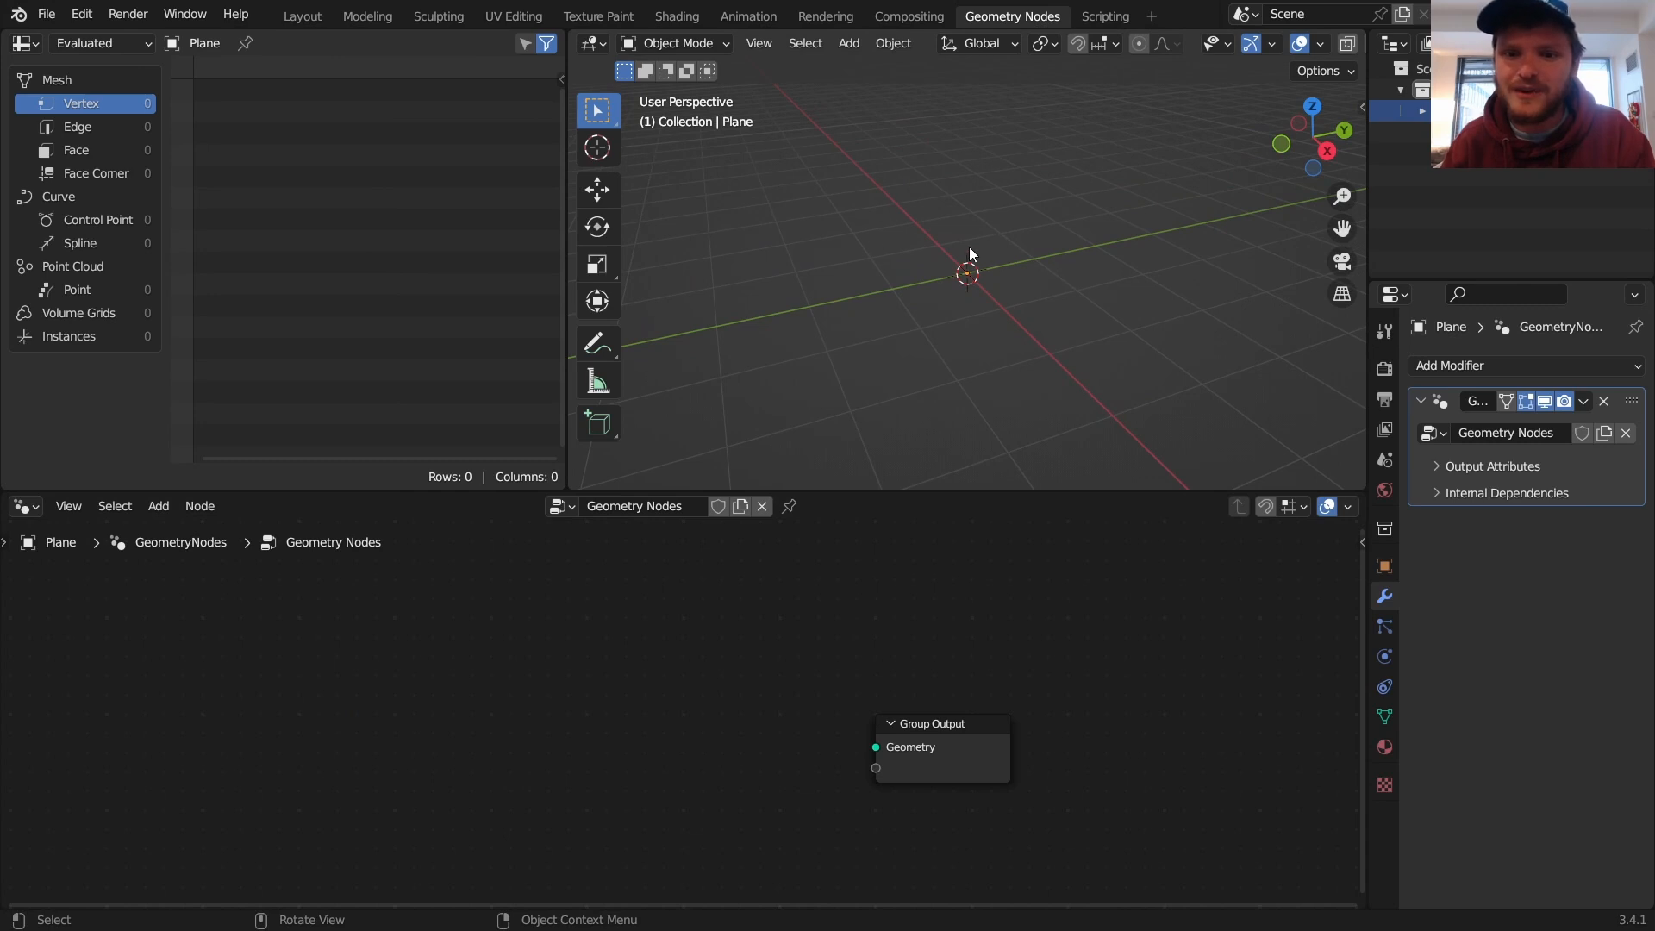
pyautogui.moveTo(976, 238)
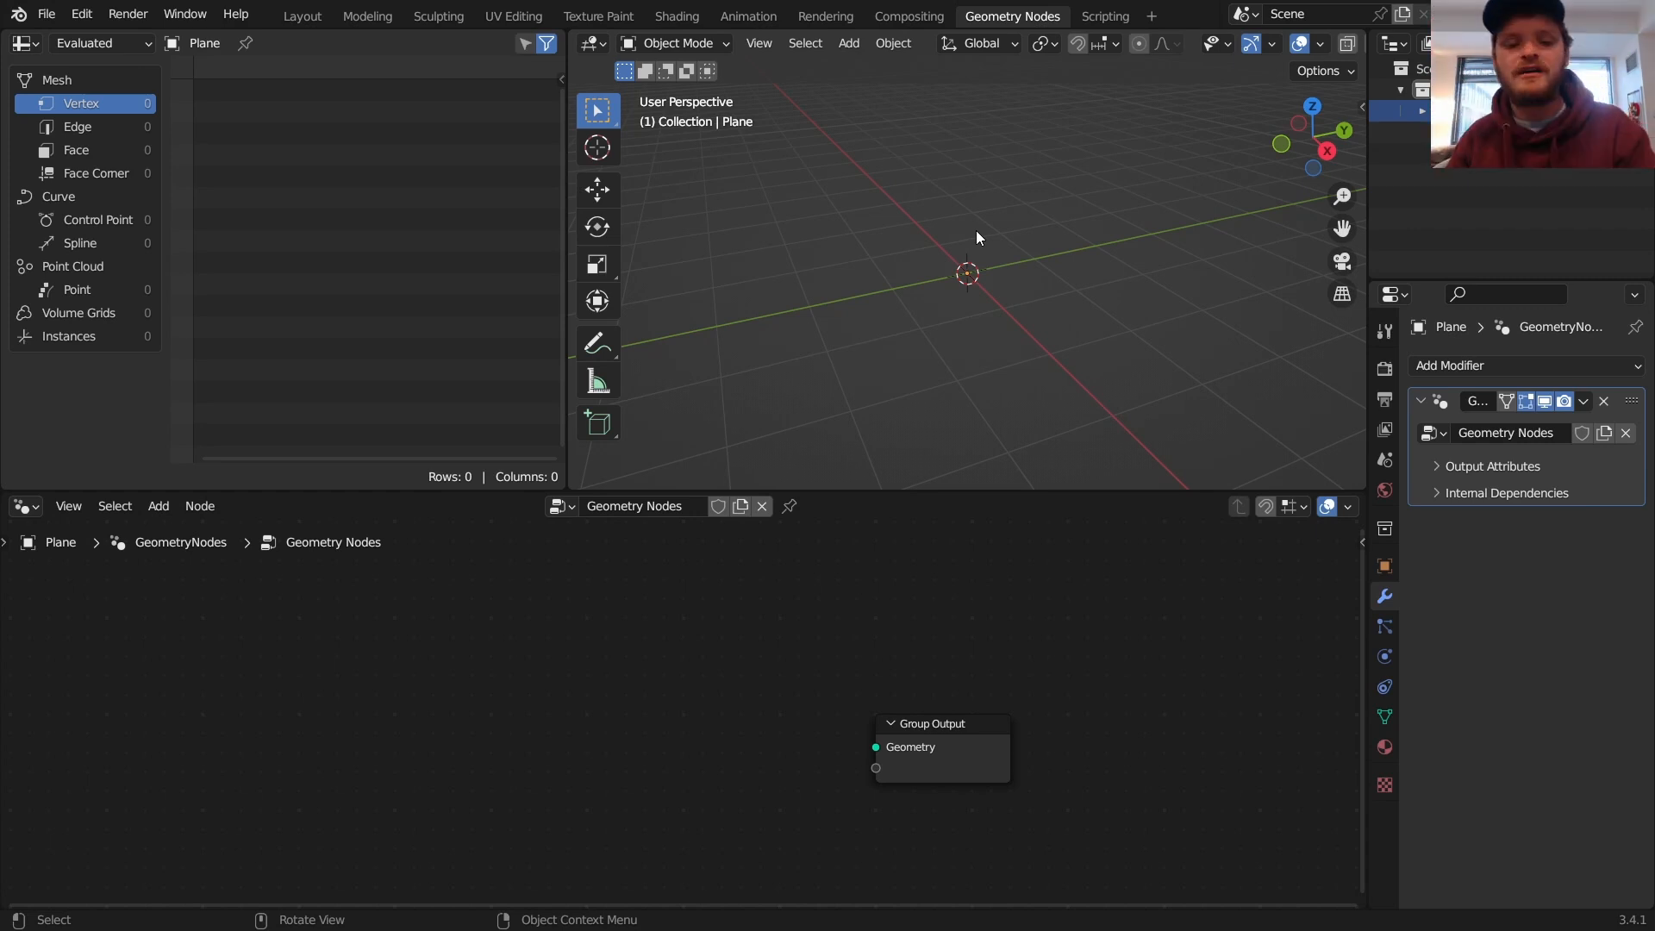
# Step: Add a Points node with 5000 points and a Set Position node
pyautogui.click(157, 506)
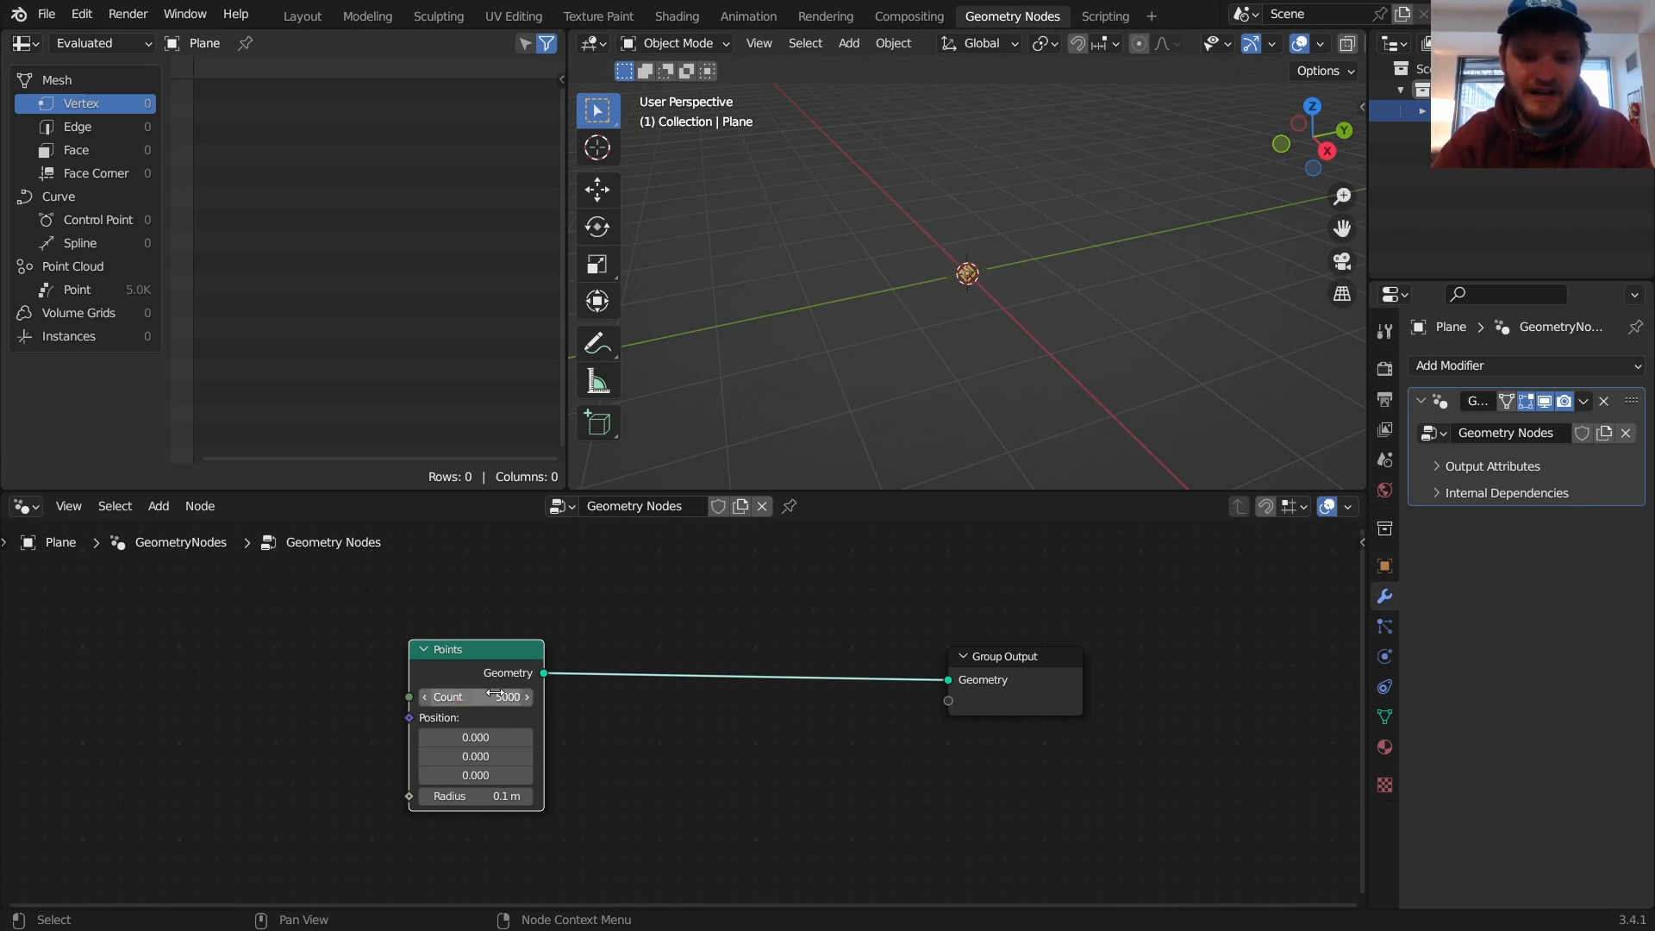
pyautogui.click(157, 506)
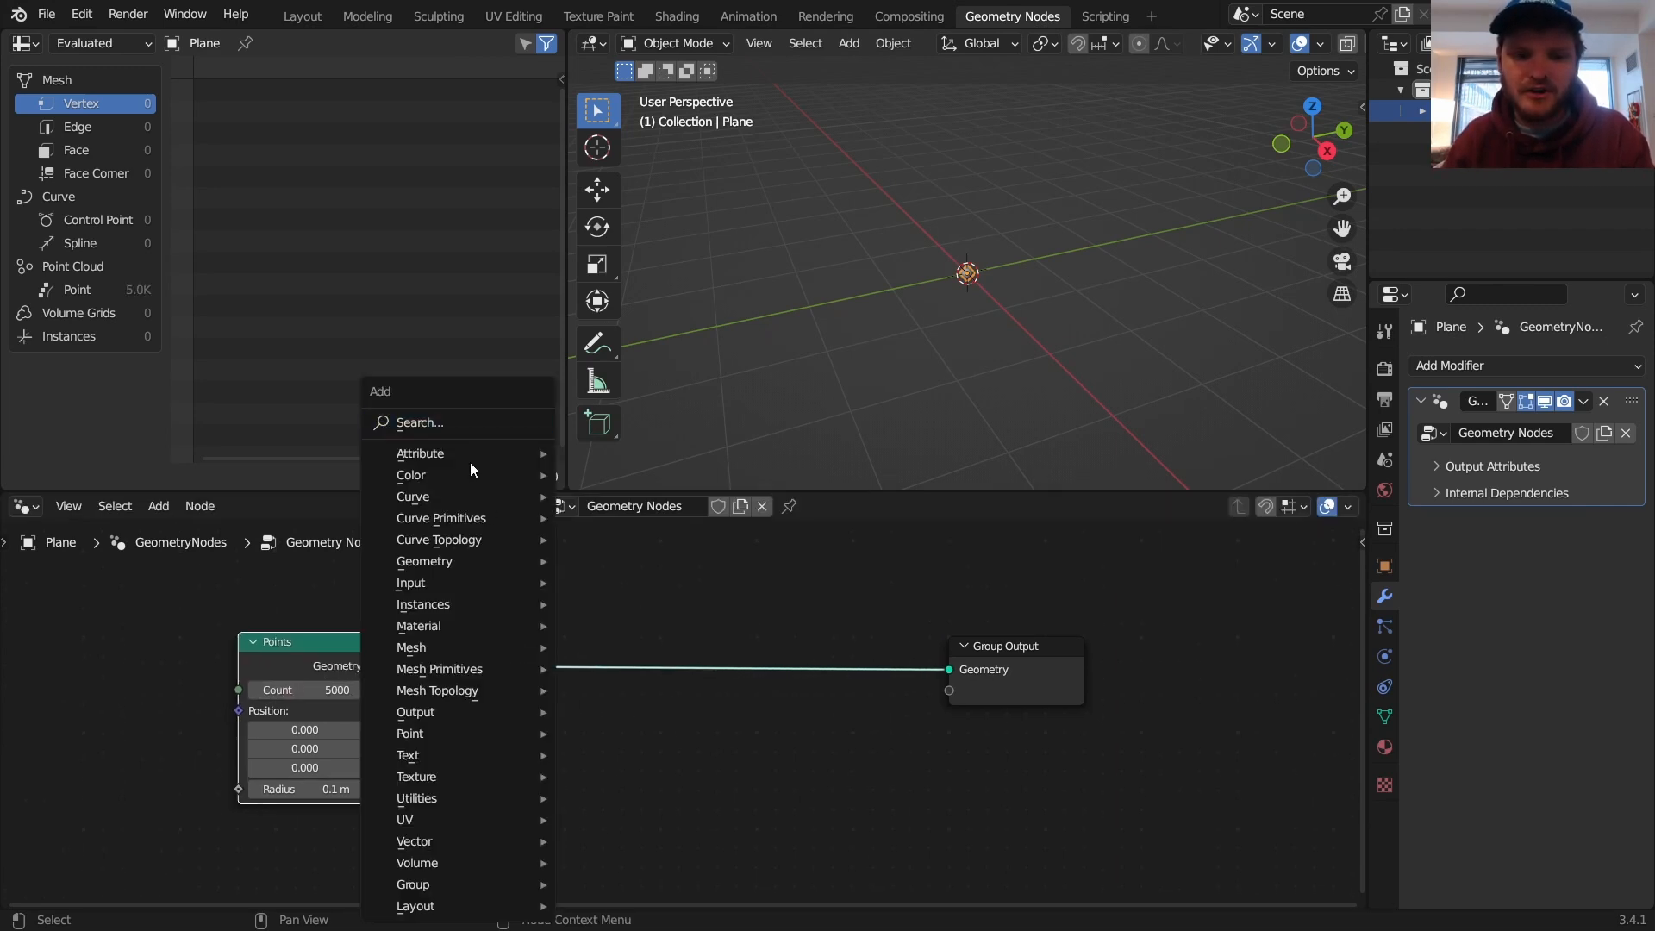
pyautogui.write('set')
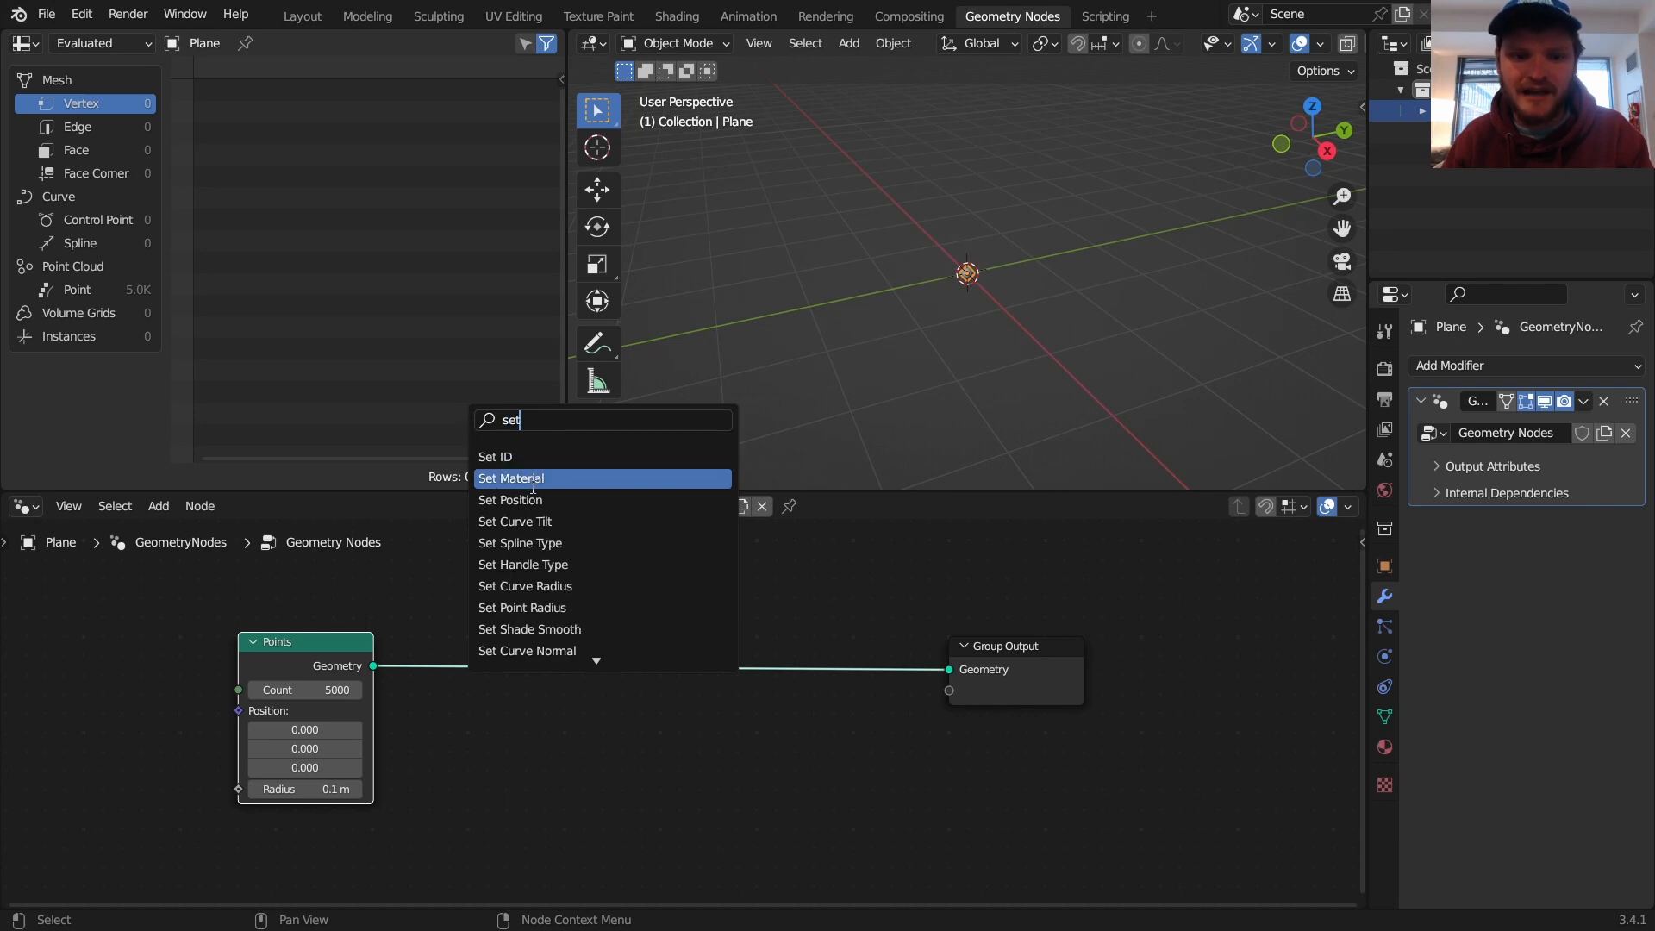
pyautogui.click(509, 499)
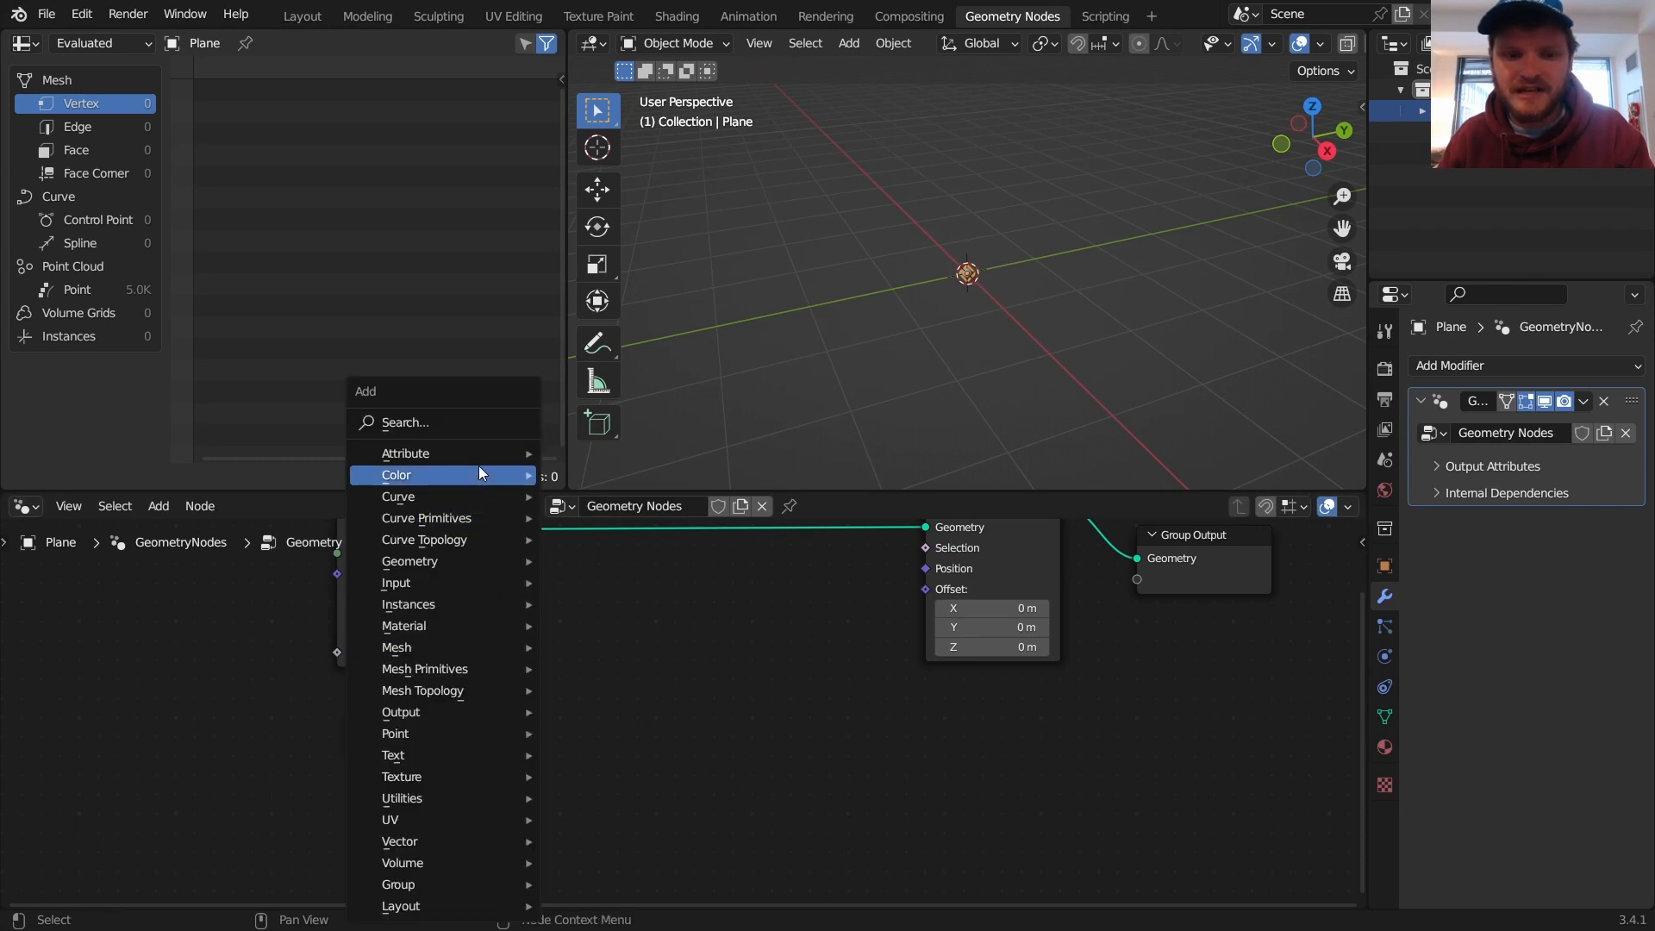
# Step: Add Index plus 5000 via a Math node and a Combine XYZ node for Z
pyautogui.write('math')
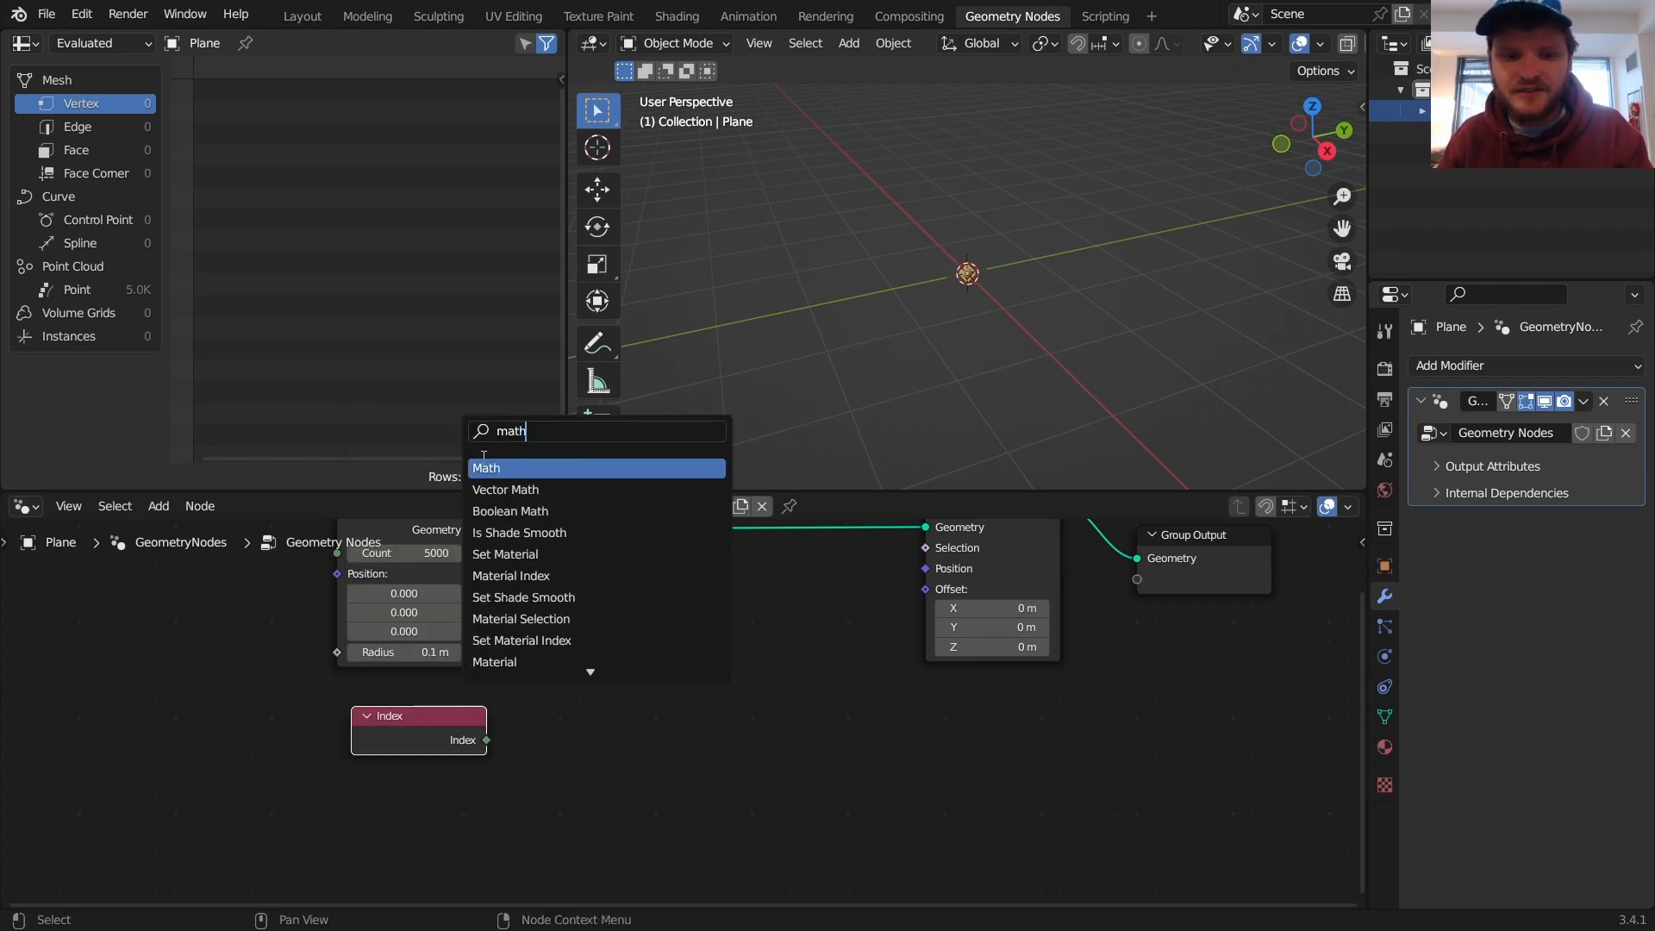
pyautogui.click(487, 467)
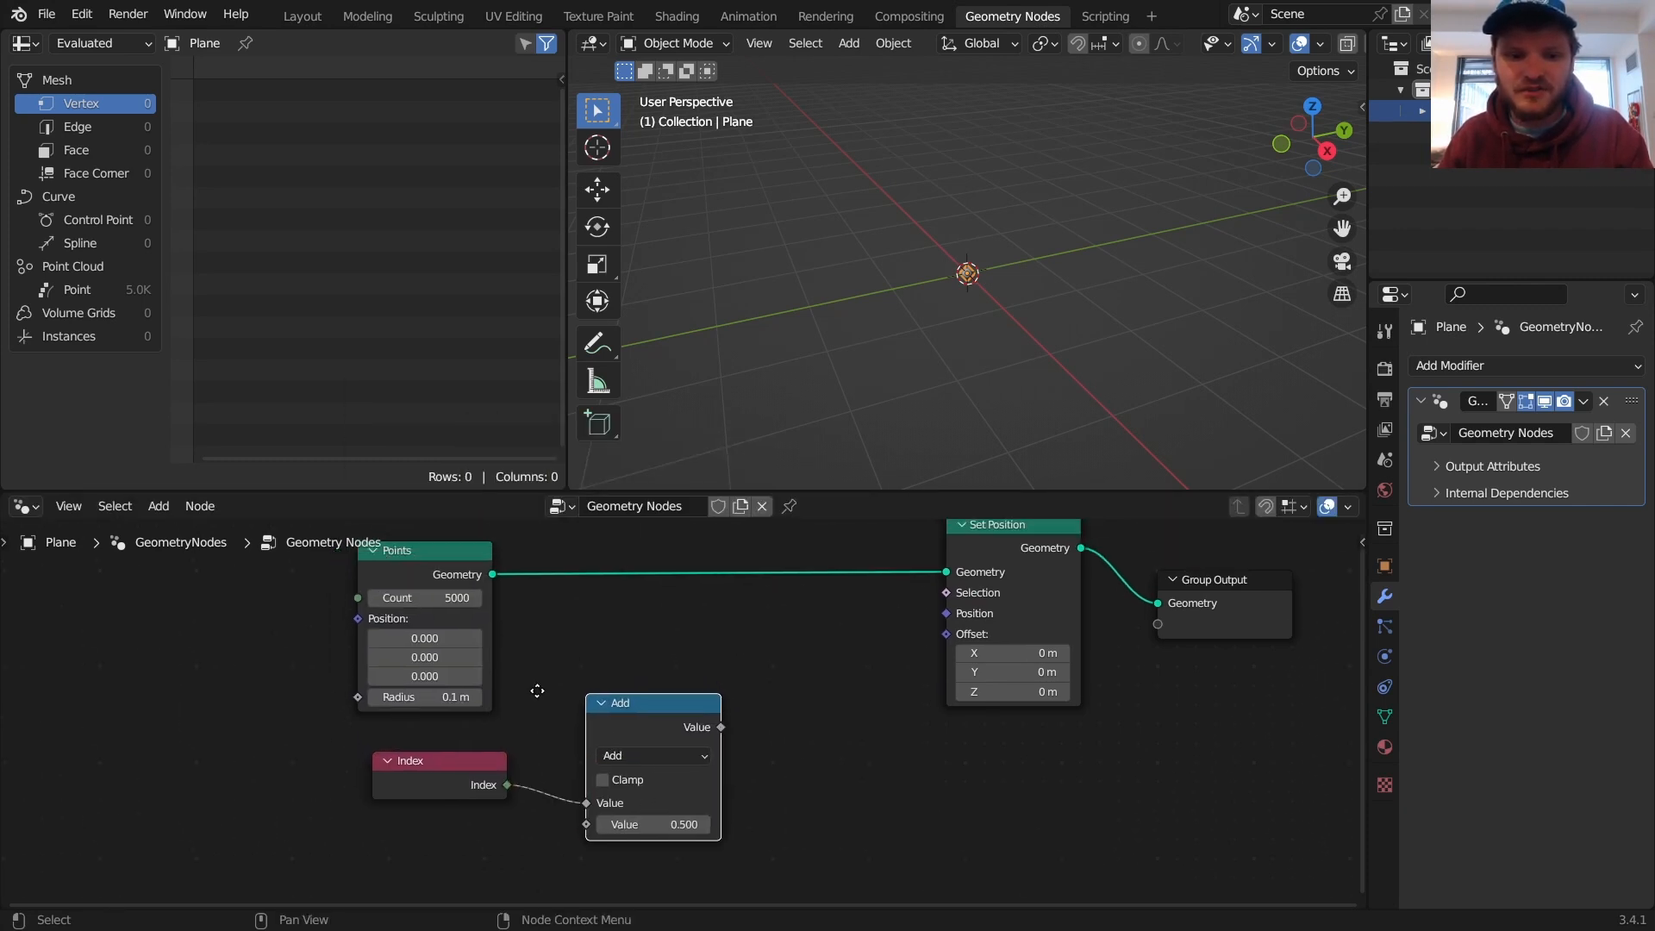
pyautogui.doubleClick(652, 824)
pyautogui.write('5000.000')
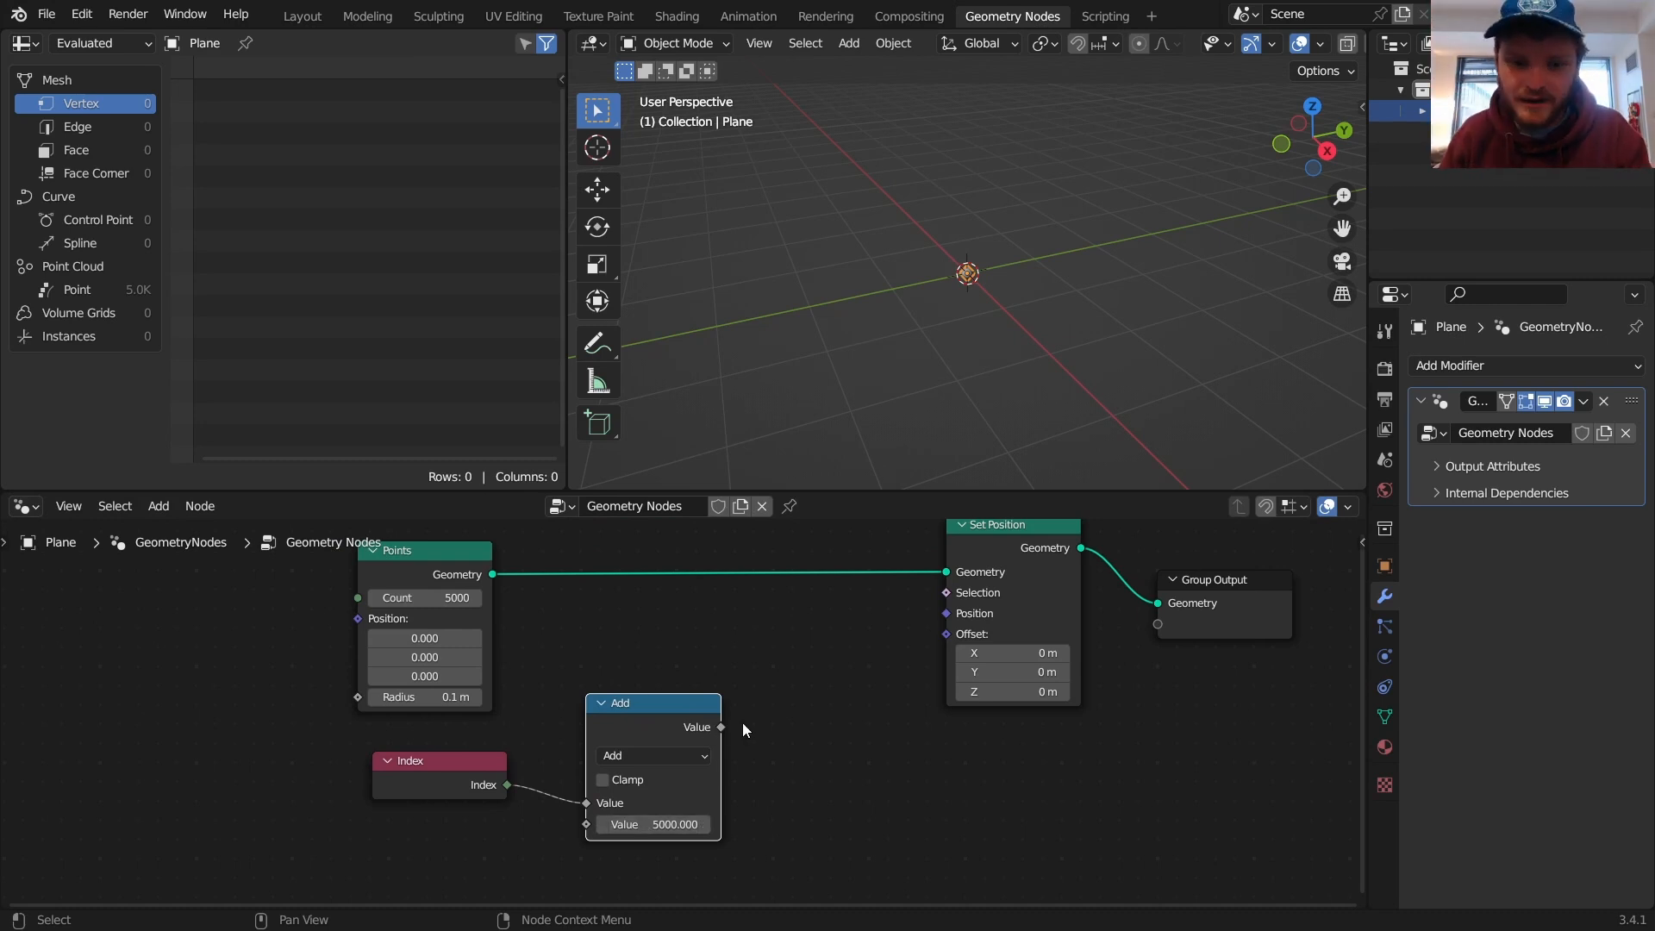
pyautogui.moveTo(770, 735)
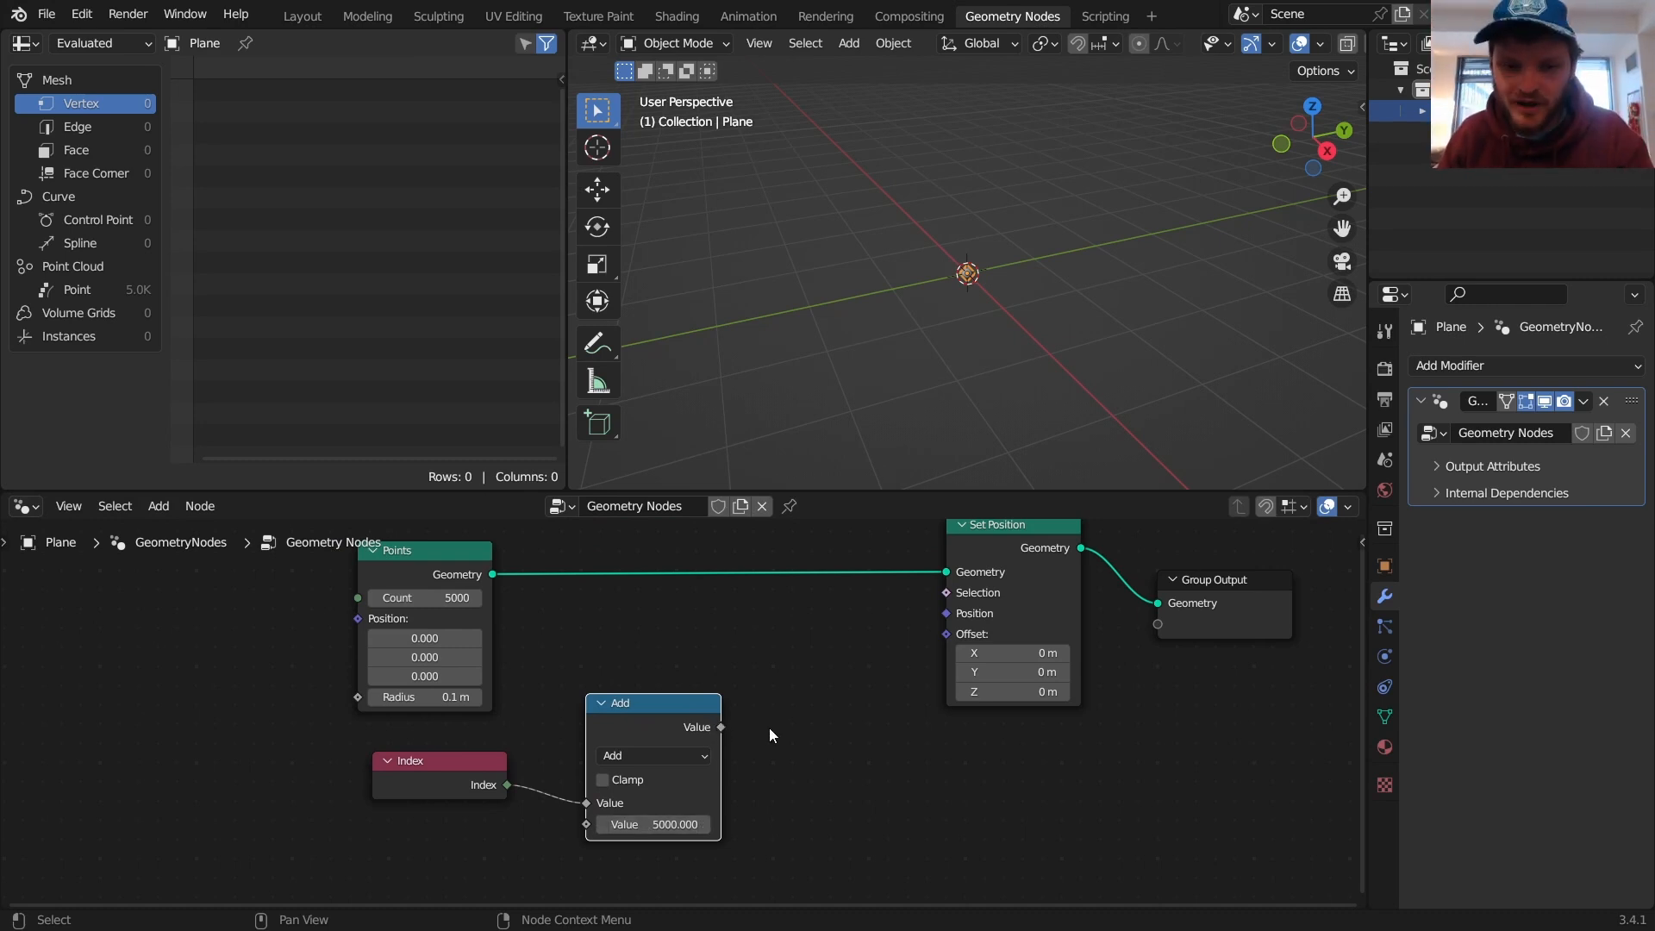
pyautogui.write('co')
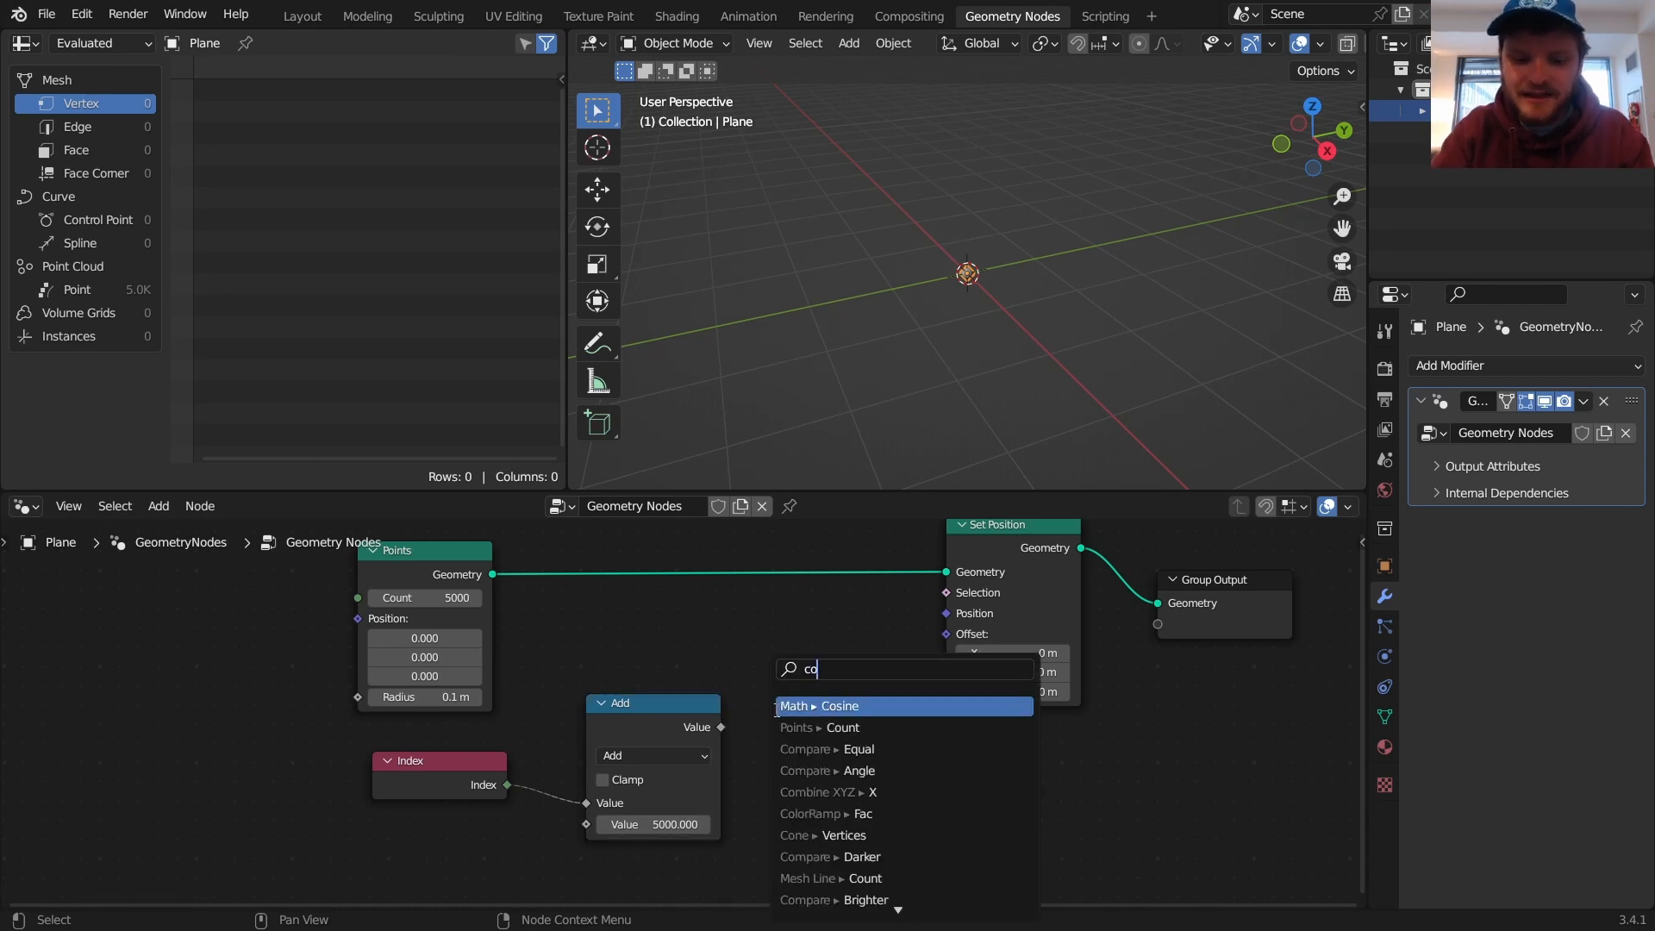
pyautogui.click(832, 791)
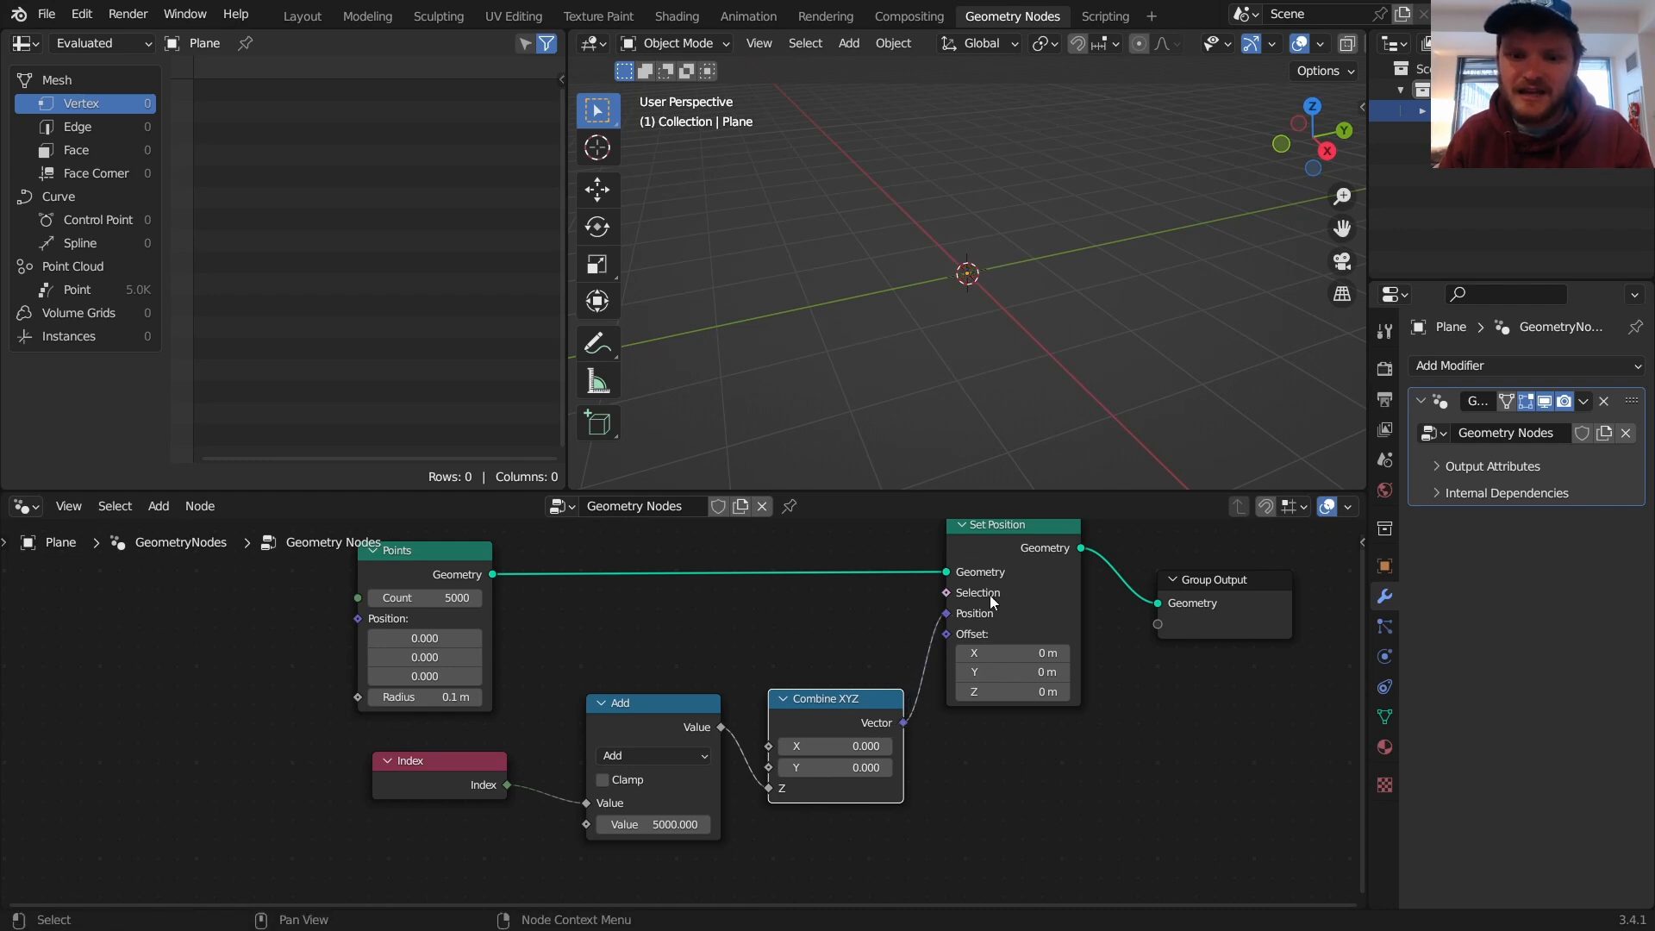
pyautogui.moveTo(876, 687)
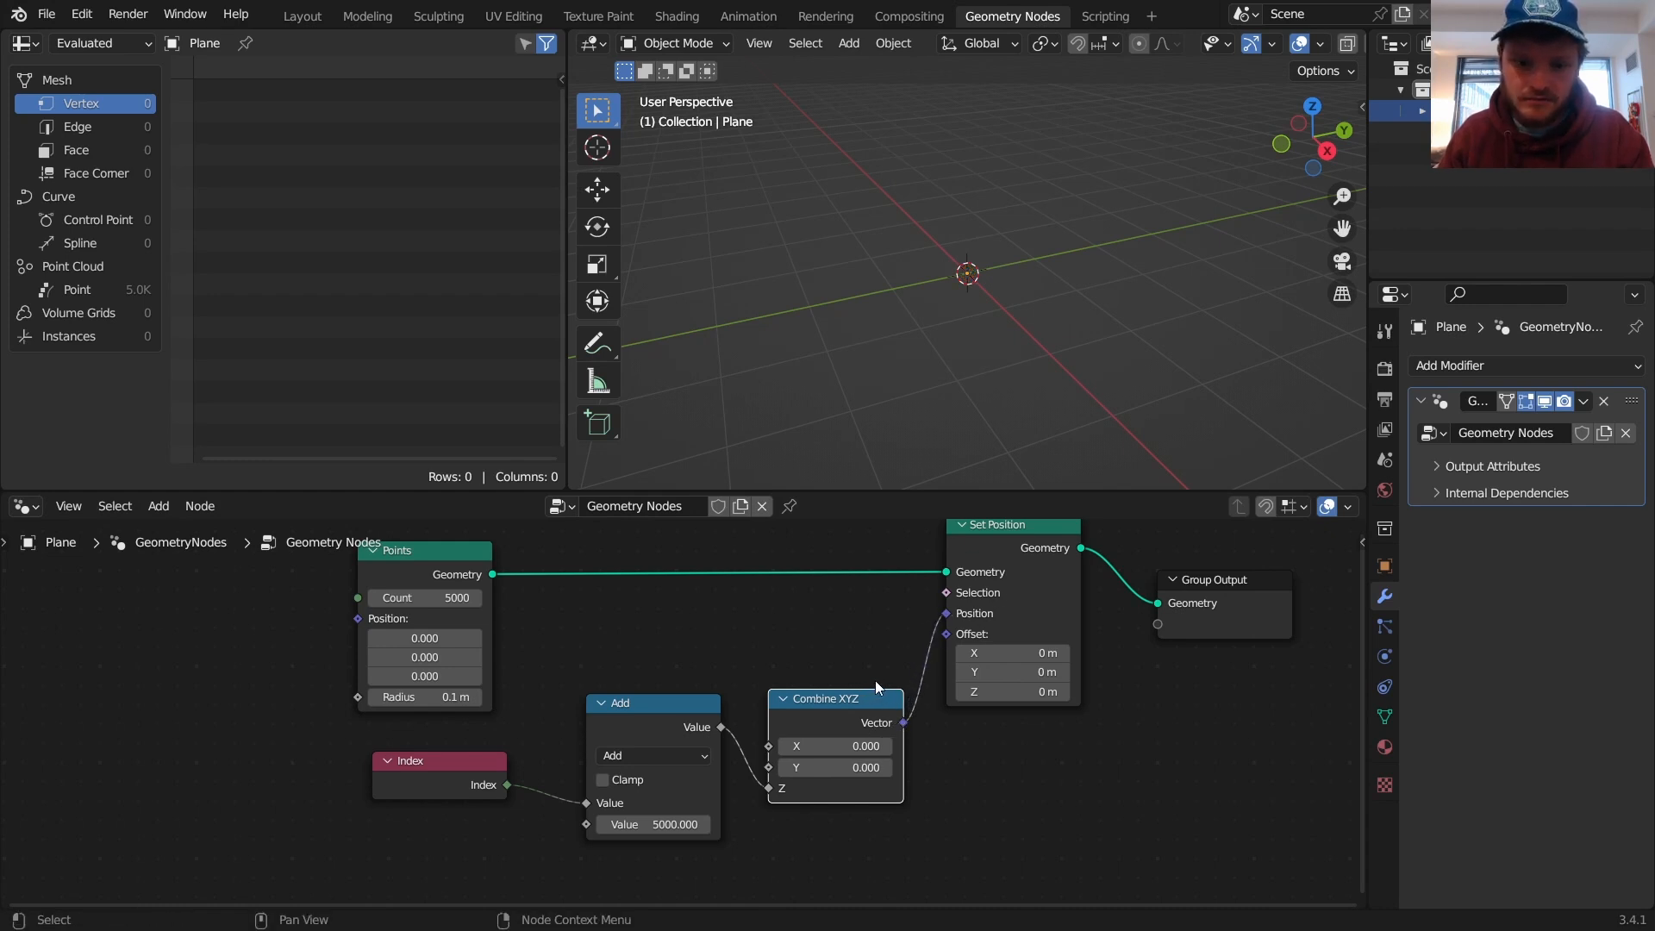
# Step: Switch the Math node to Divide and set the point radius to 0.01 m
pyautogui.click(653, 755)
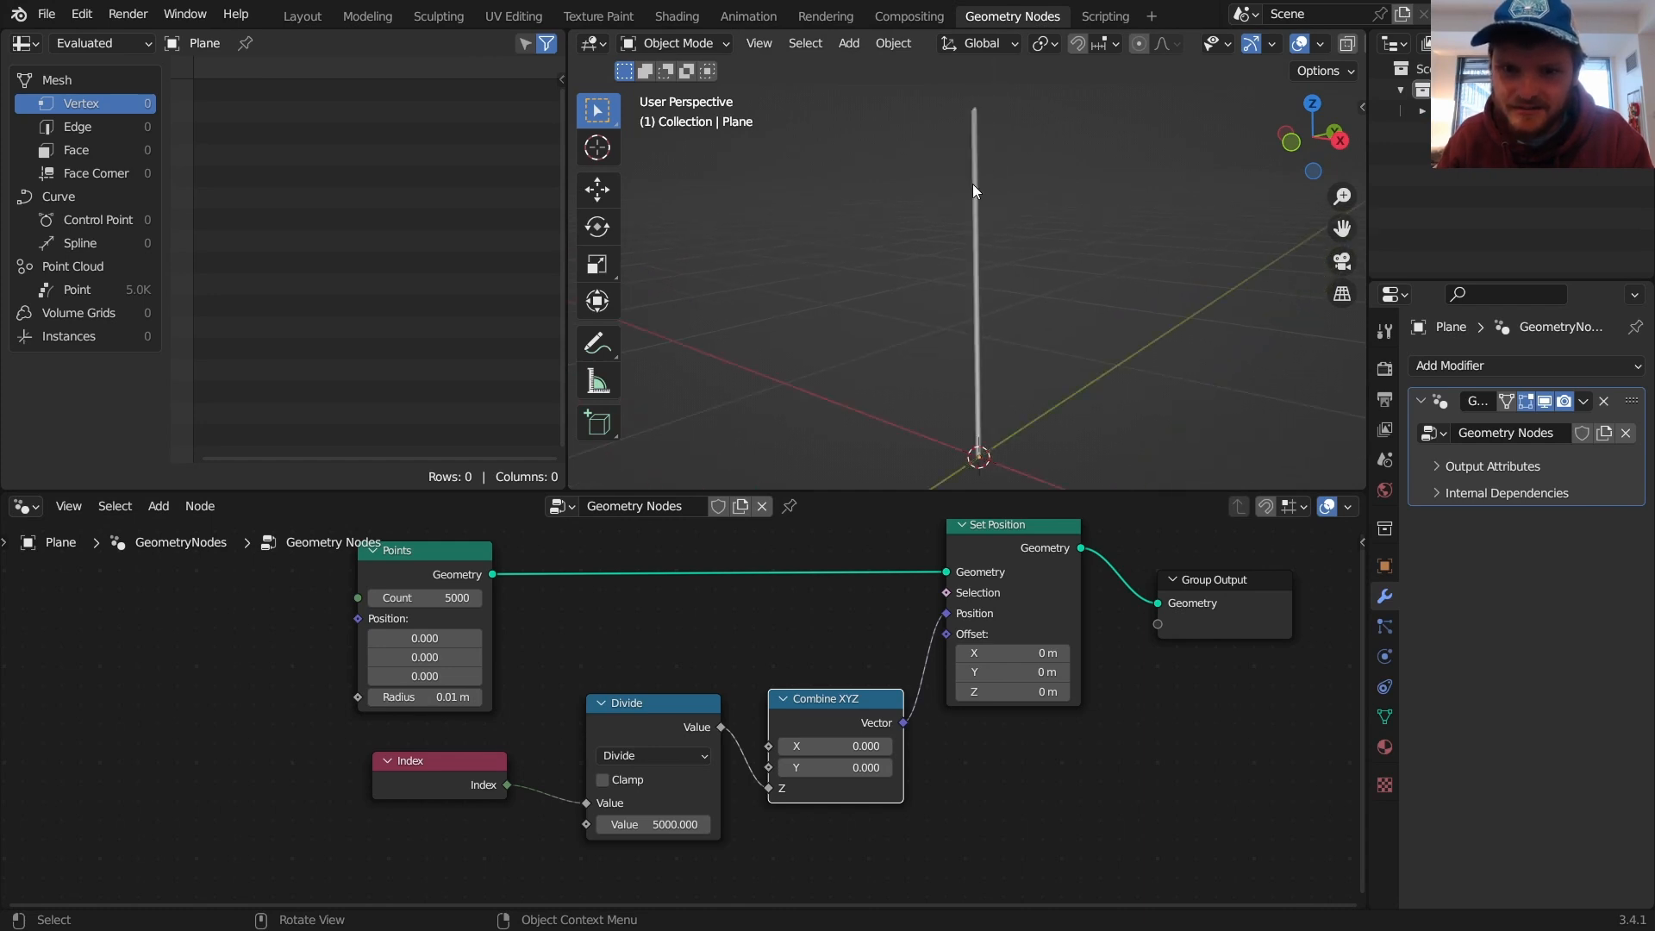
pyautogui.moveTo(1010, 218)
pyautogui.write('n')
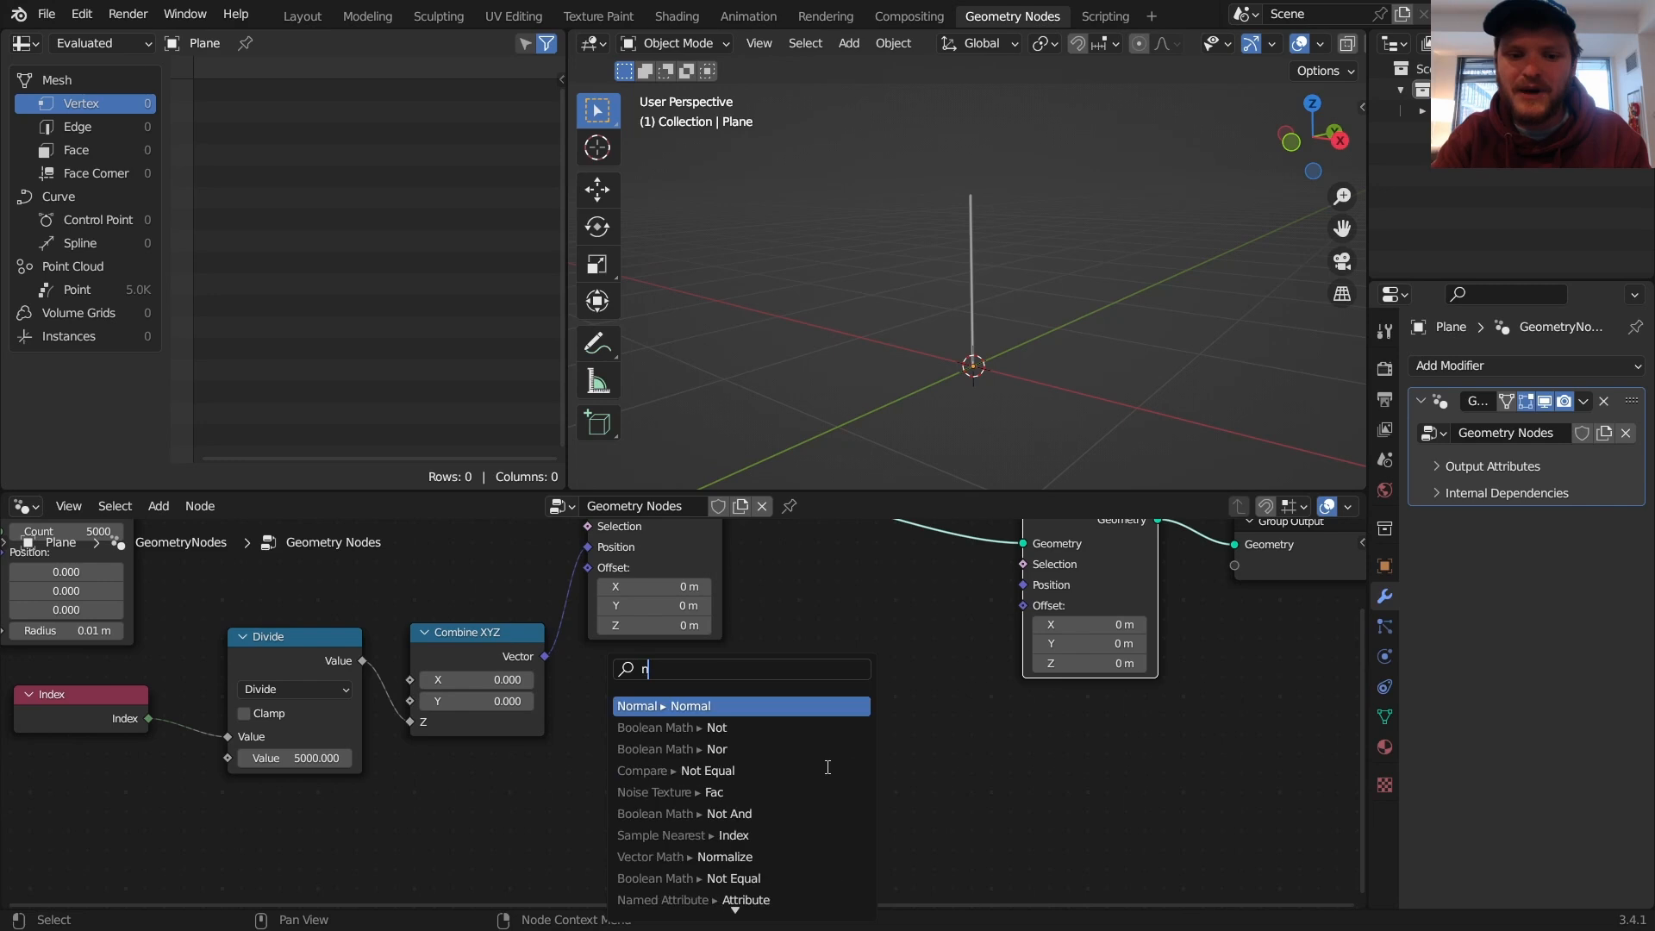
# Step: Offset points with Noise Texture minus 0.5, multiplied by (0.5, 0.5, 0)
pyautogui.click(673, 791)
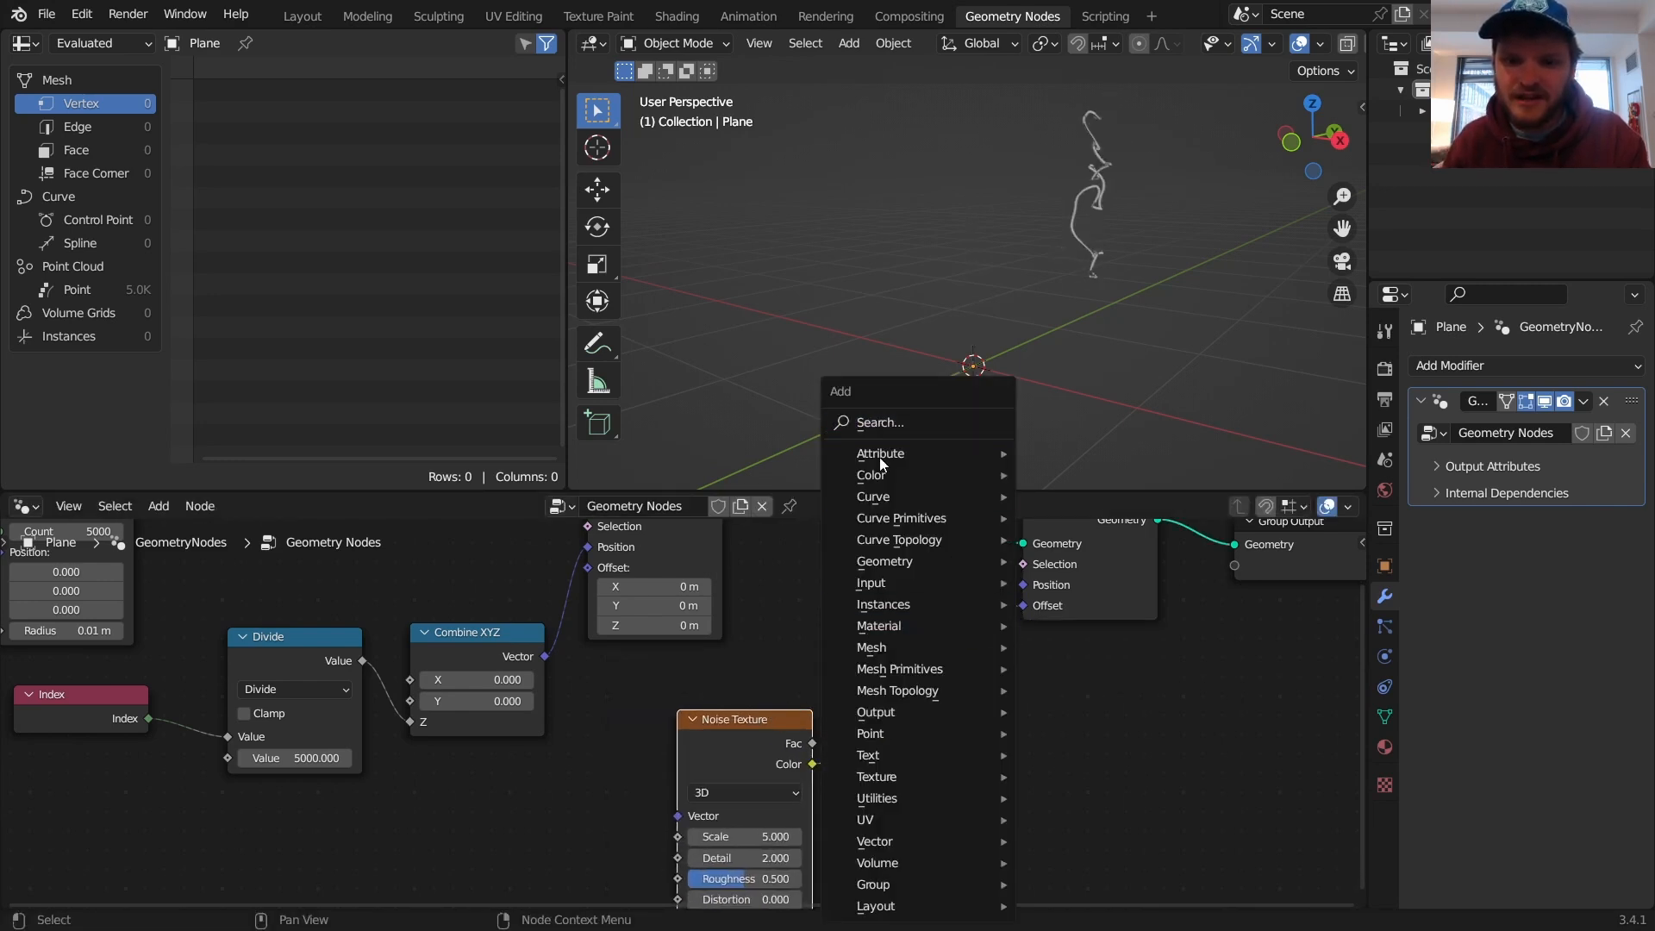
pyautogui.click(874, 841)
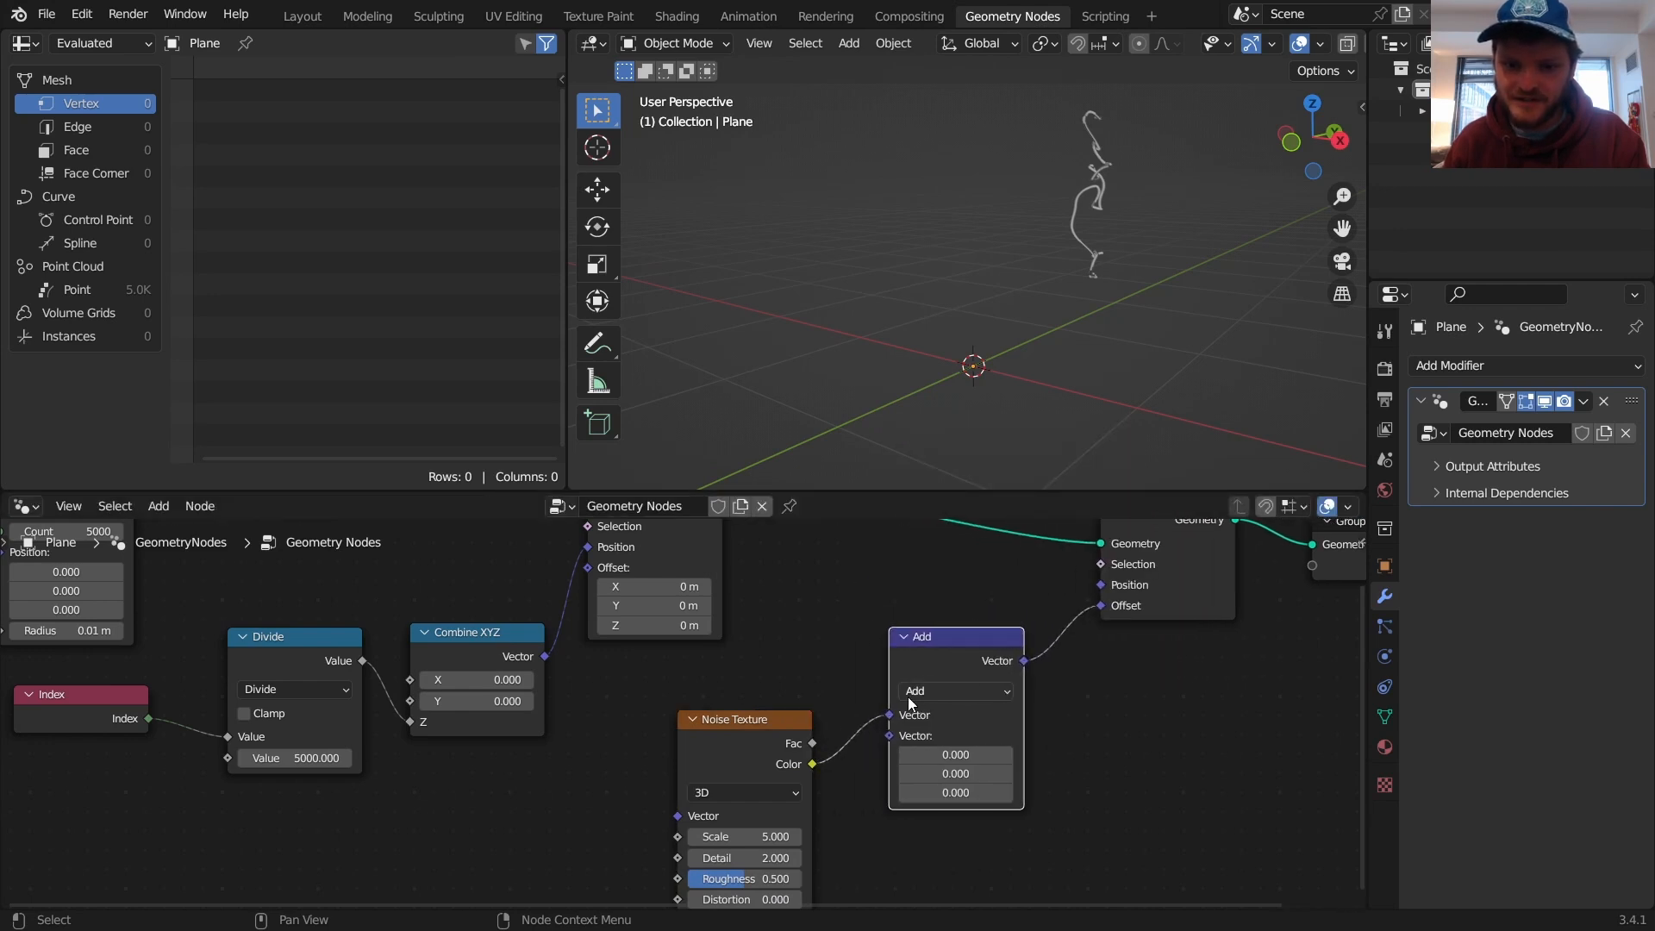
pyautogui.click(953, 691)
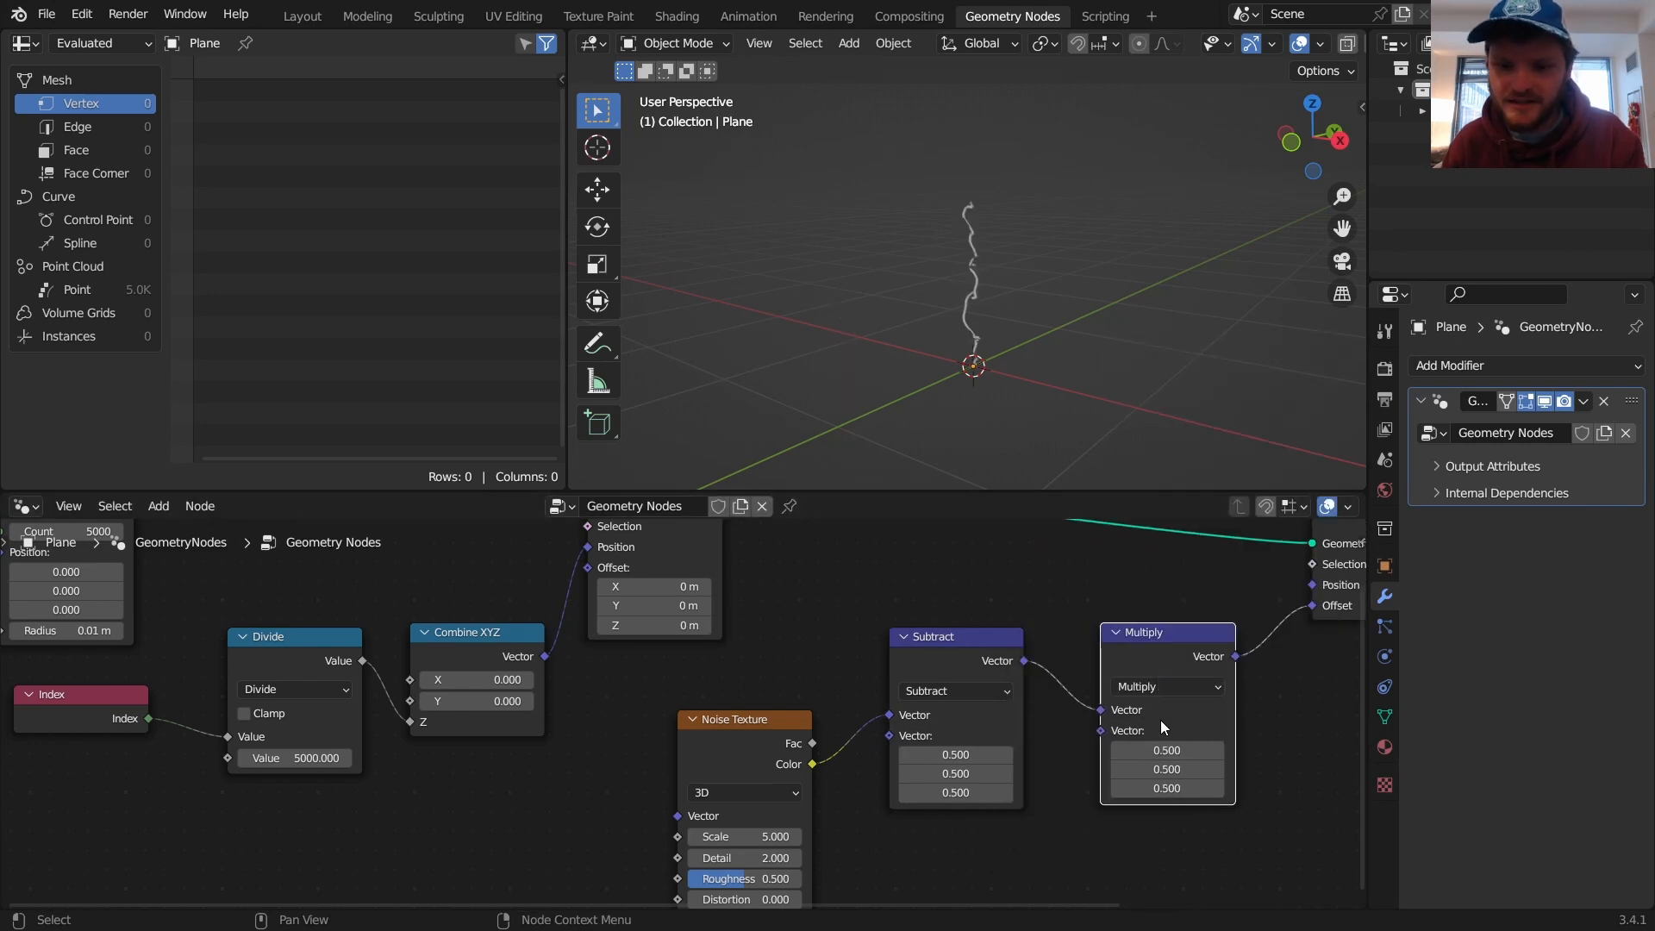
pyautogui.click(1165, 787)
pyautogui.write('0.000')
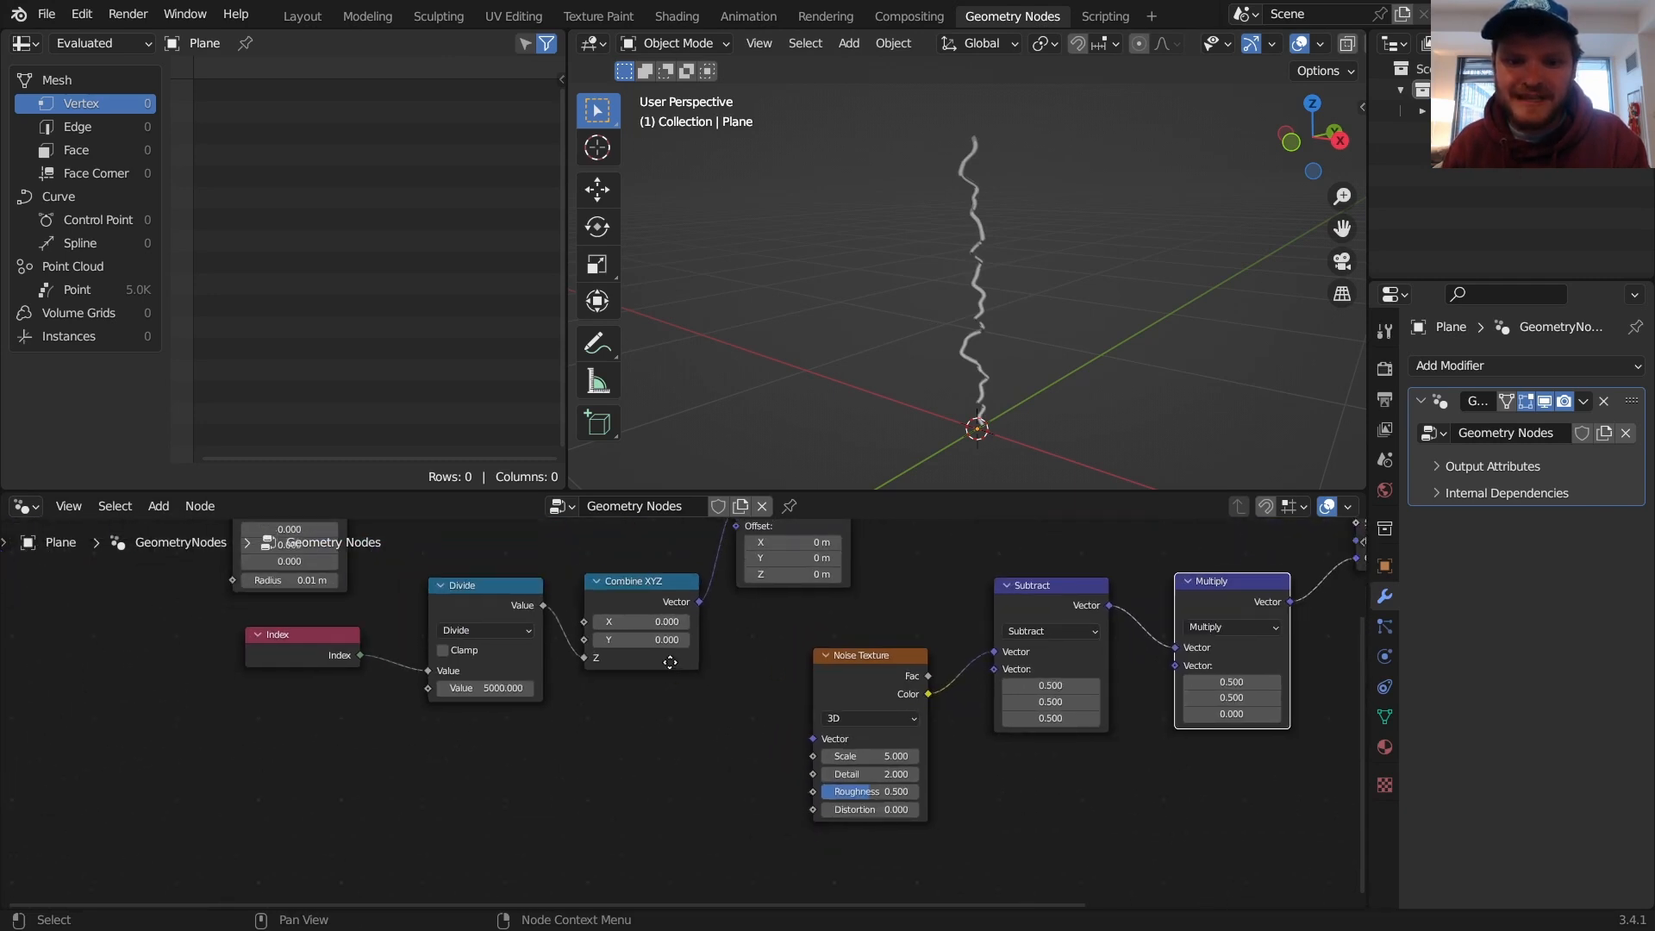
# Step: Add Position, Separate XYZ and Scene Time nodes so noise samples Z plus time times -1
pyautogui.write('po')
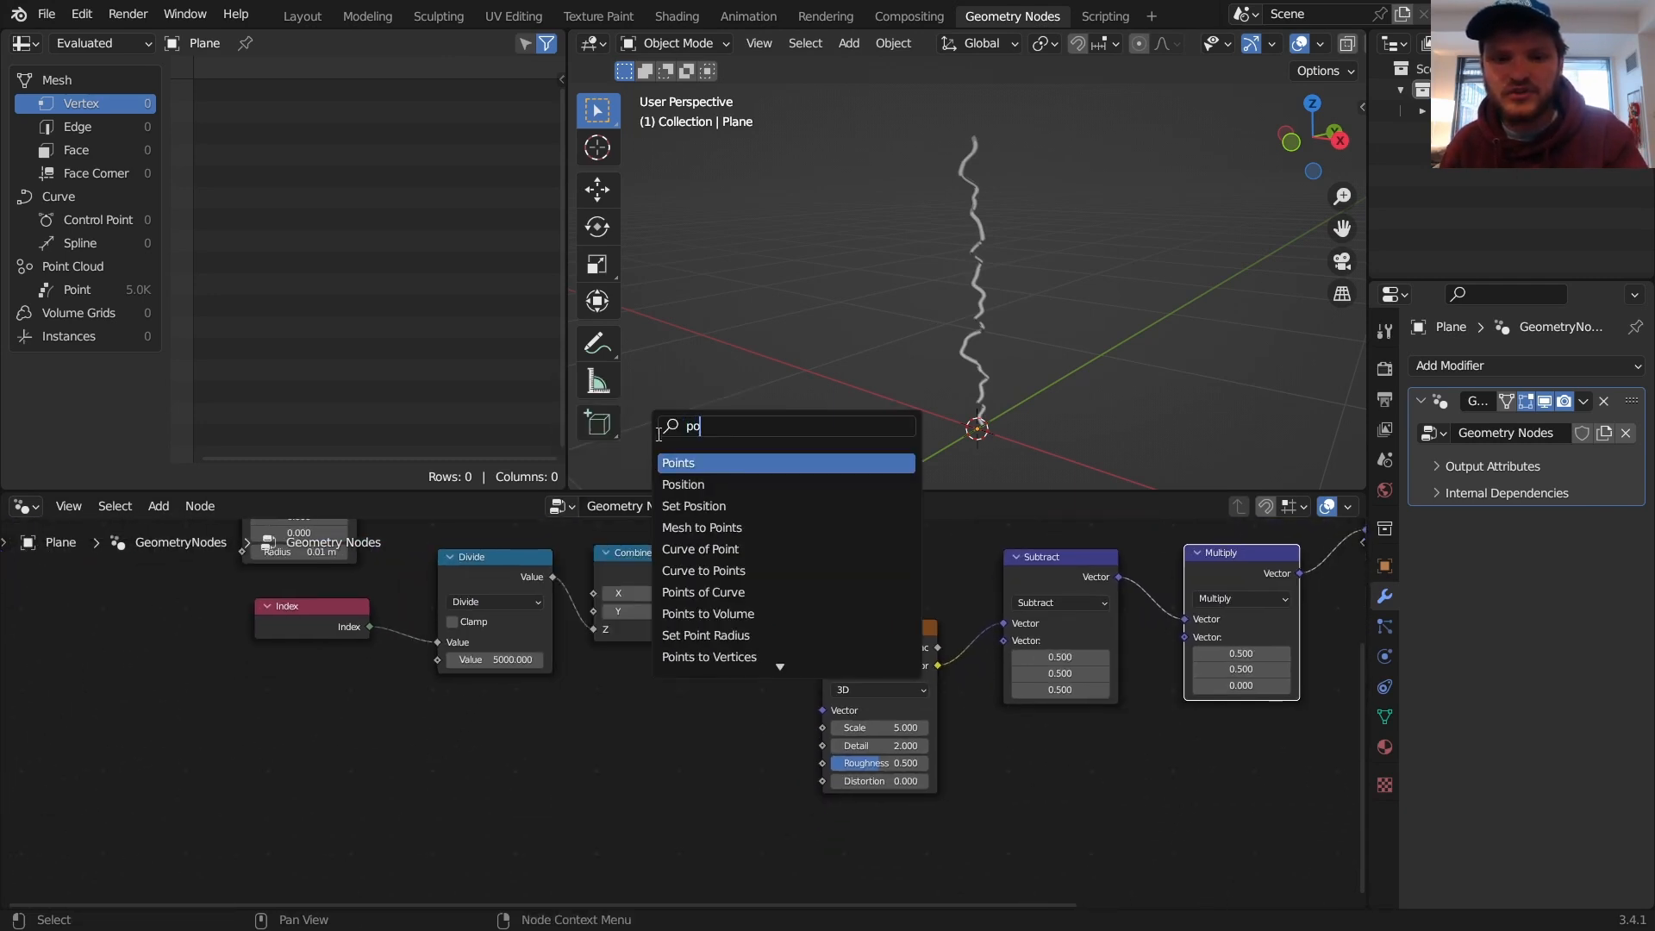
pyautogui.click(682, 483)
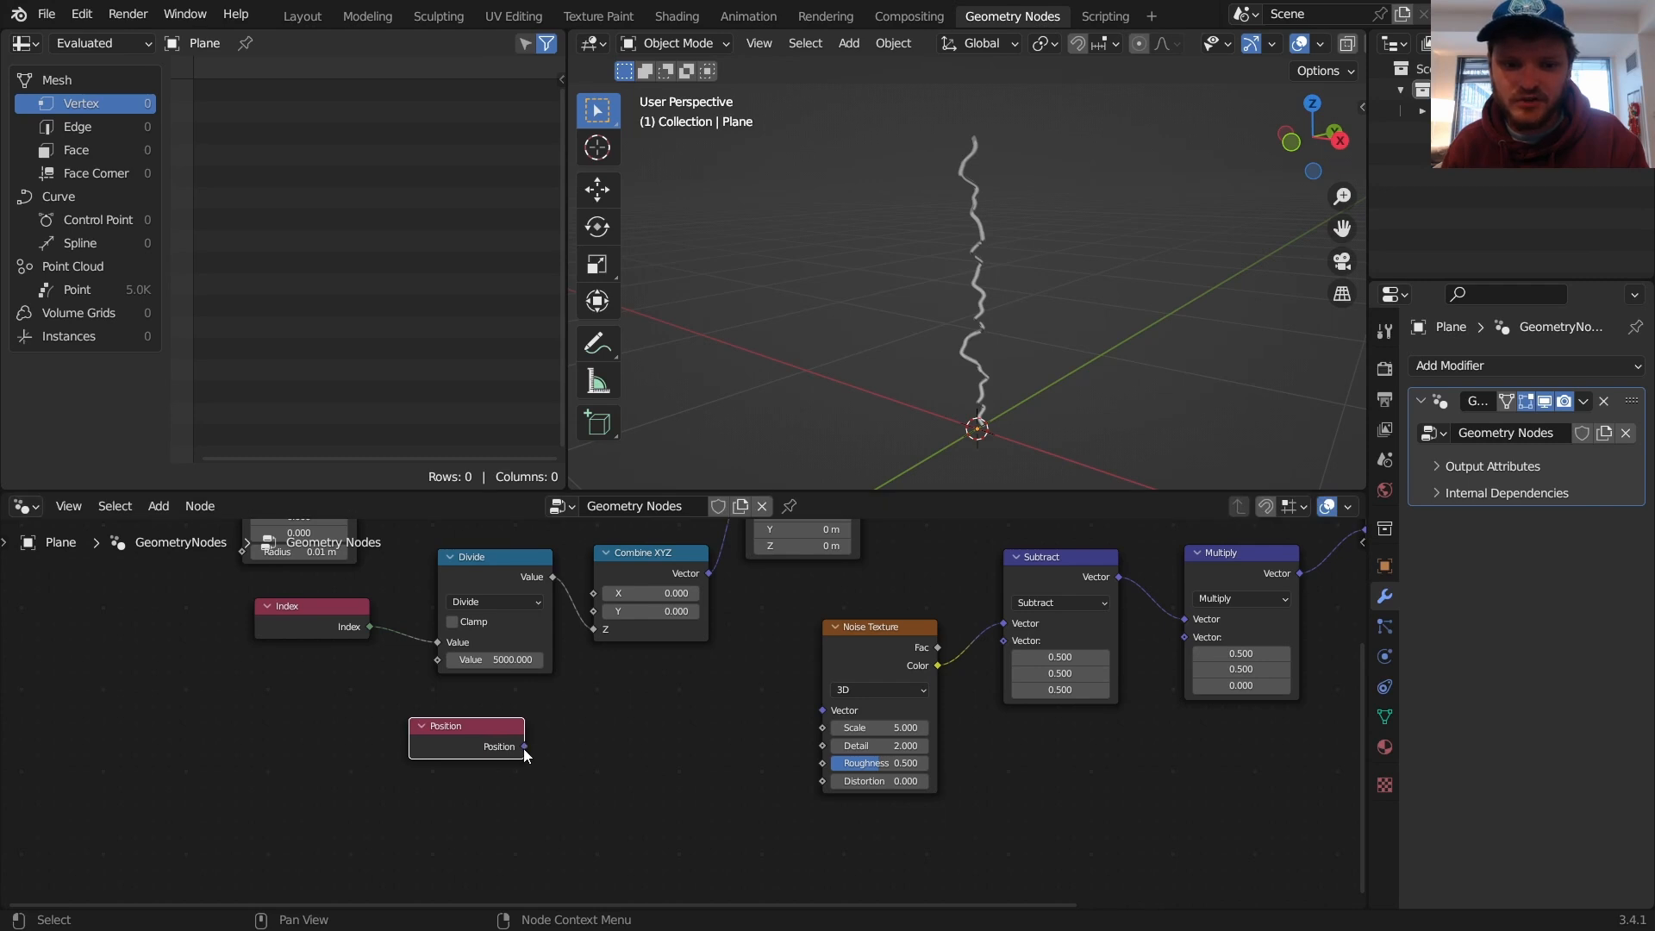
pyautogui.write('sep')
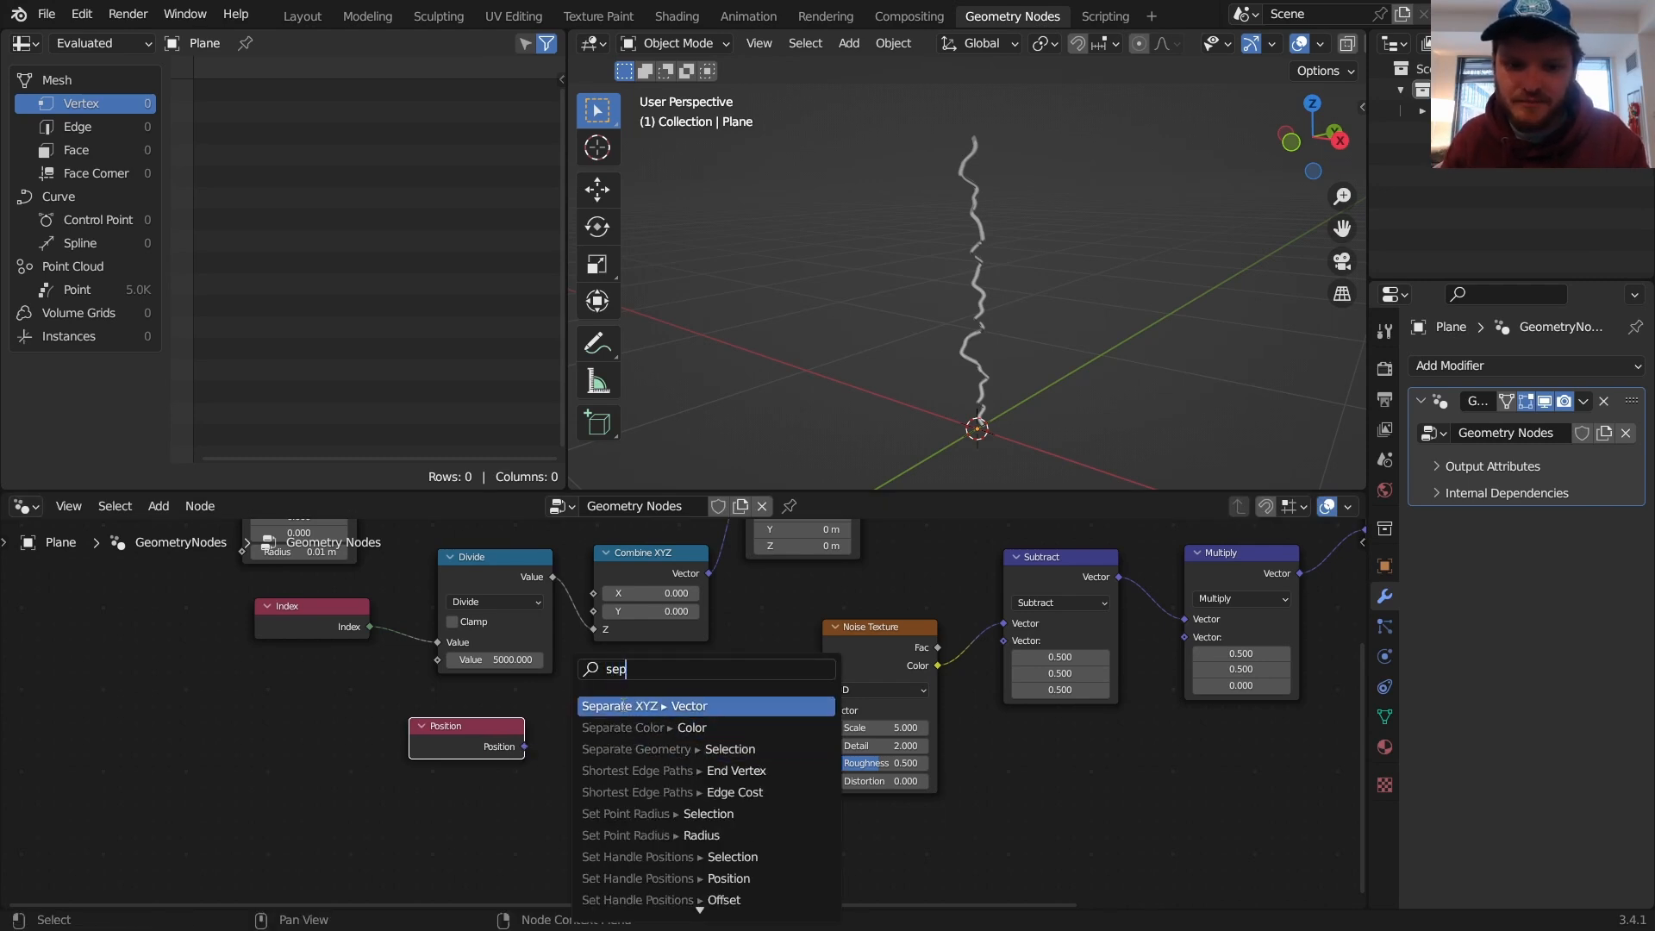
pyautogui.click(621, 705)
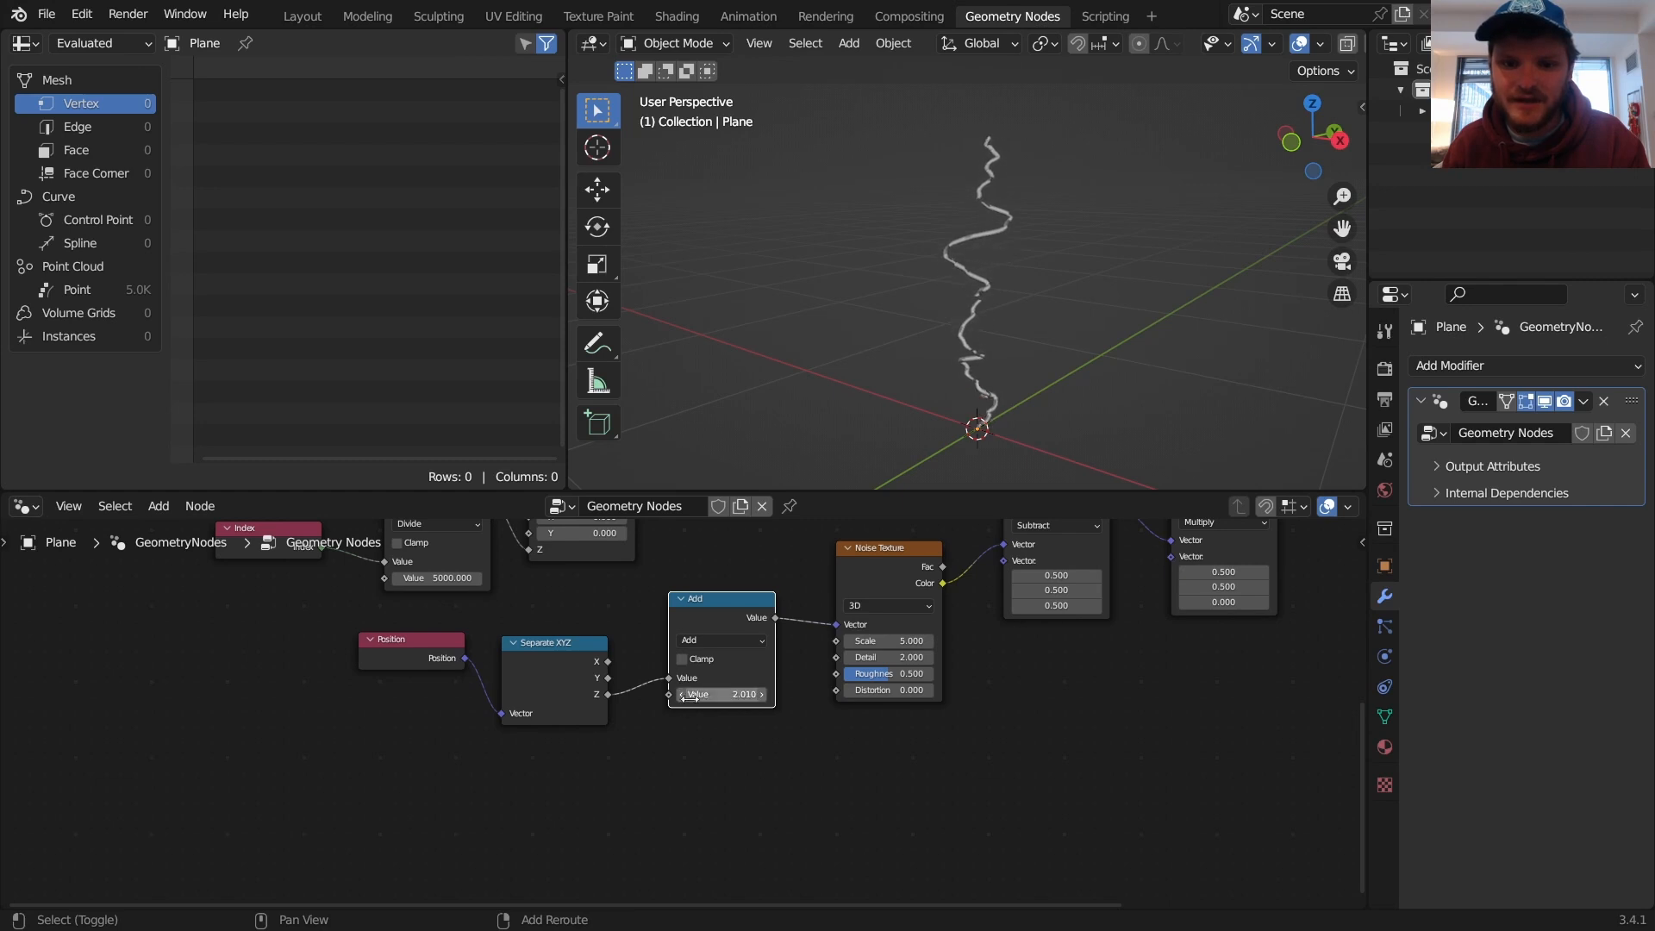
pyautogui.write('time')
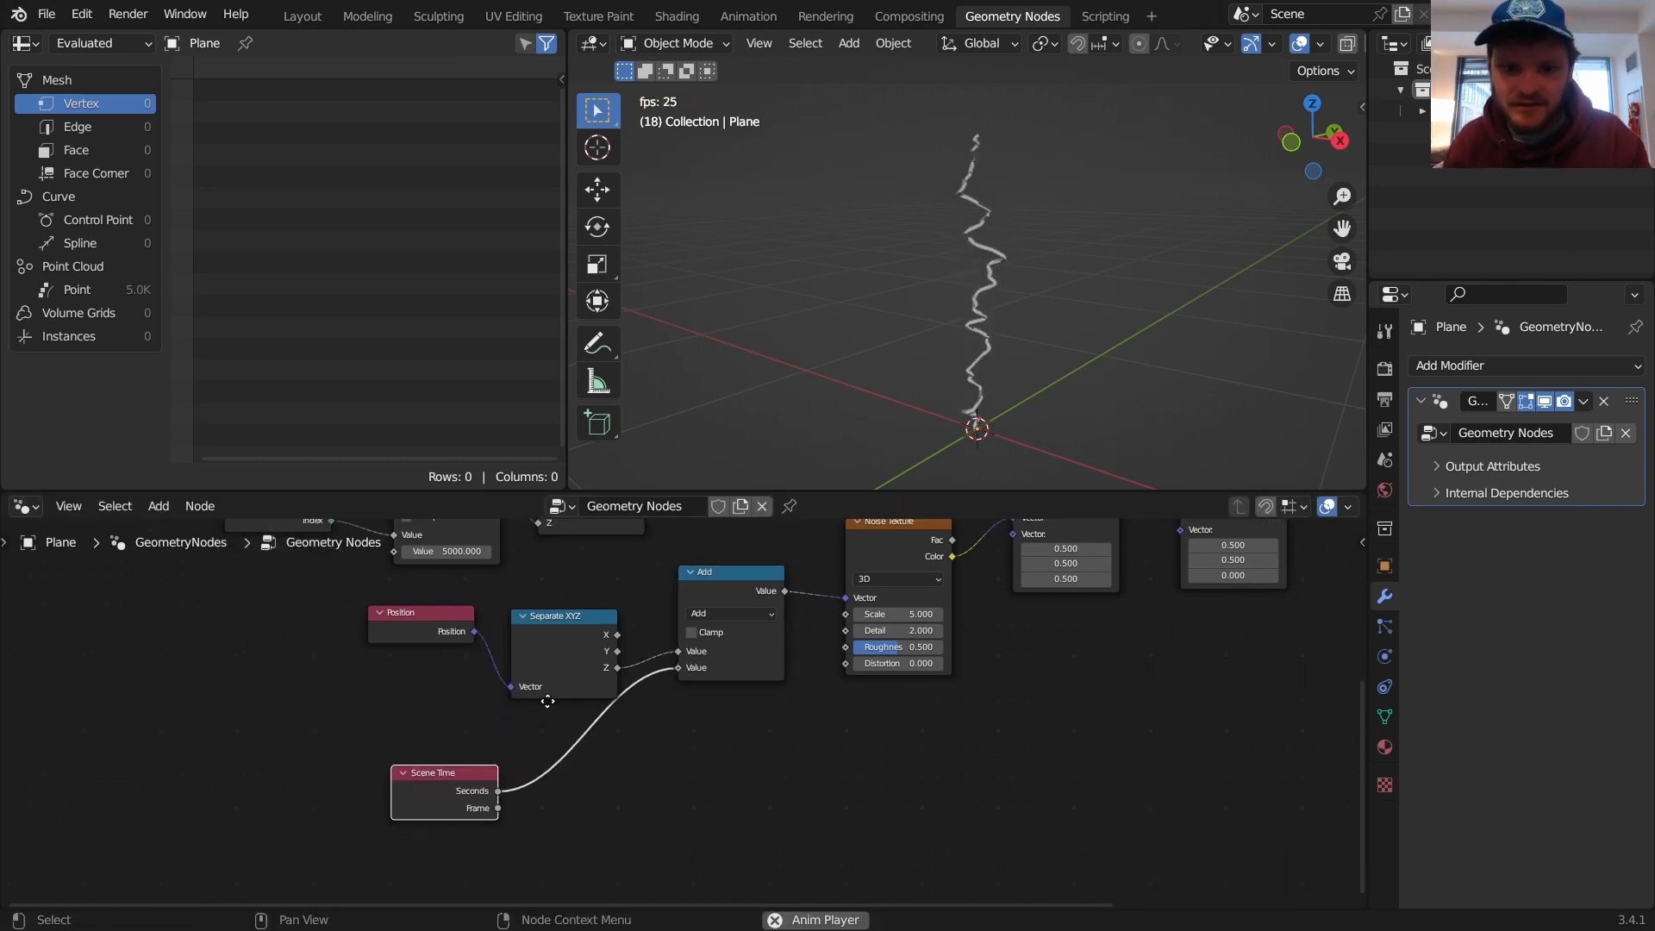
pyautogui.click(728, 613)
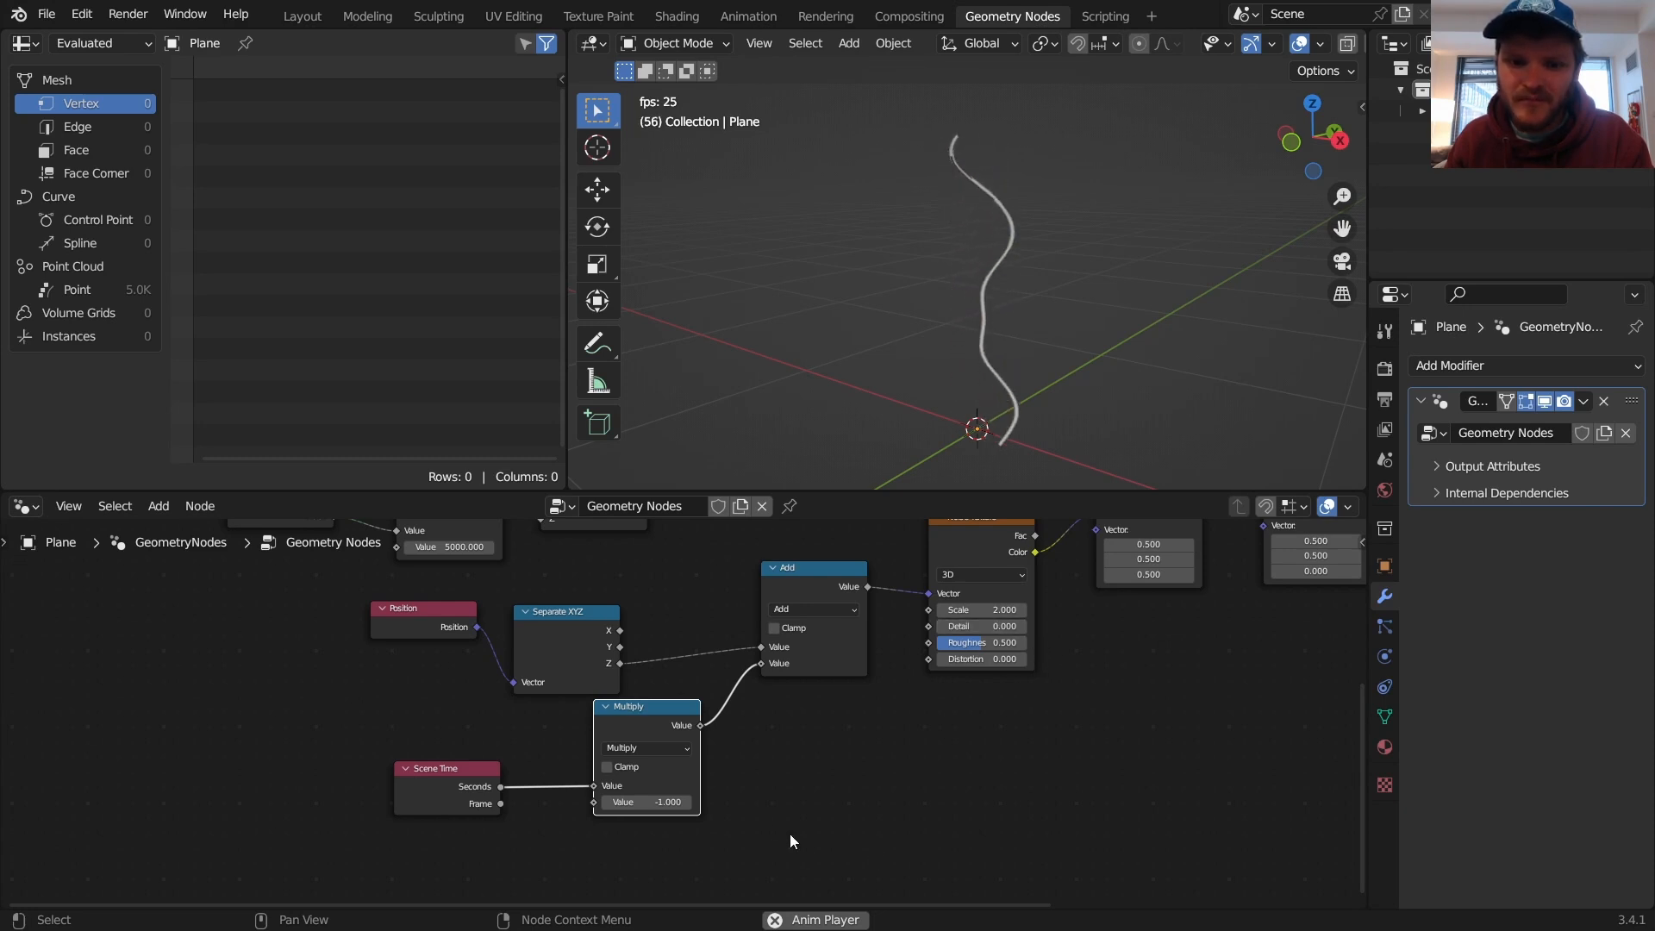
pyautogui.doubleClick(644, 801)
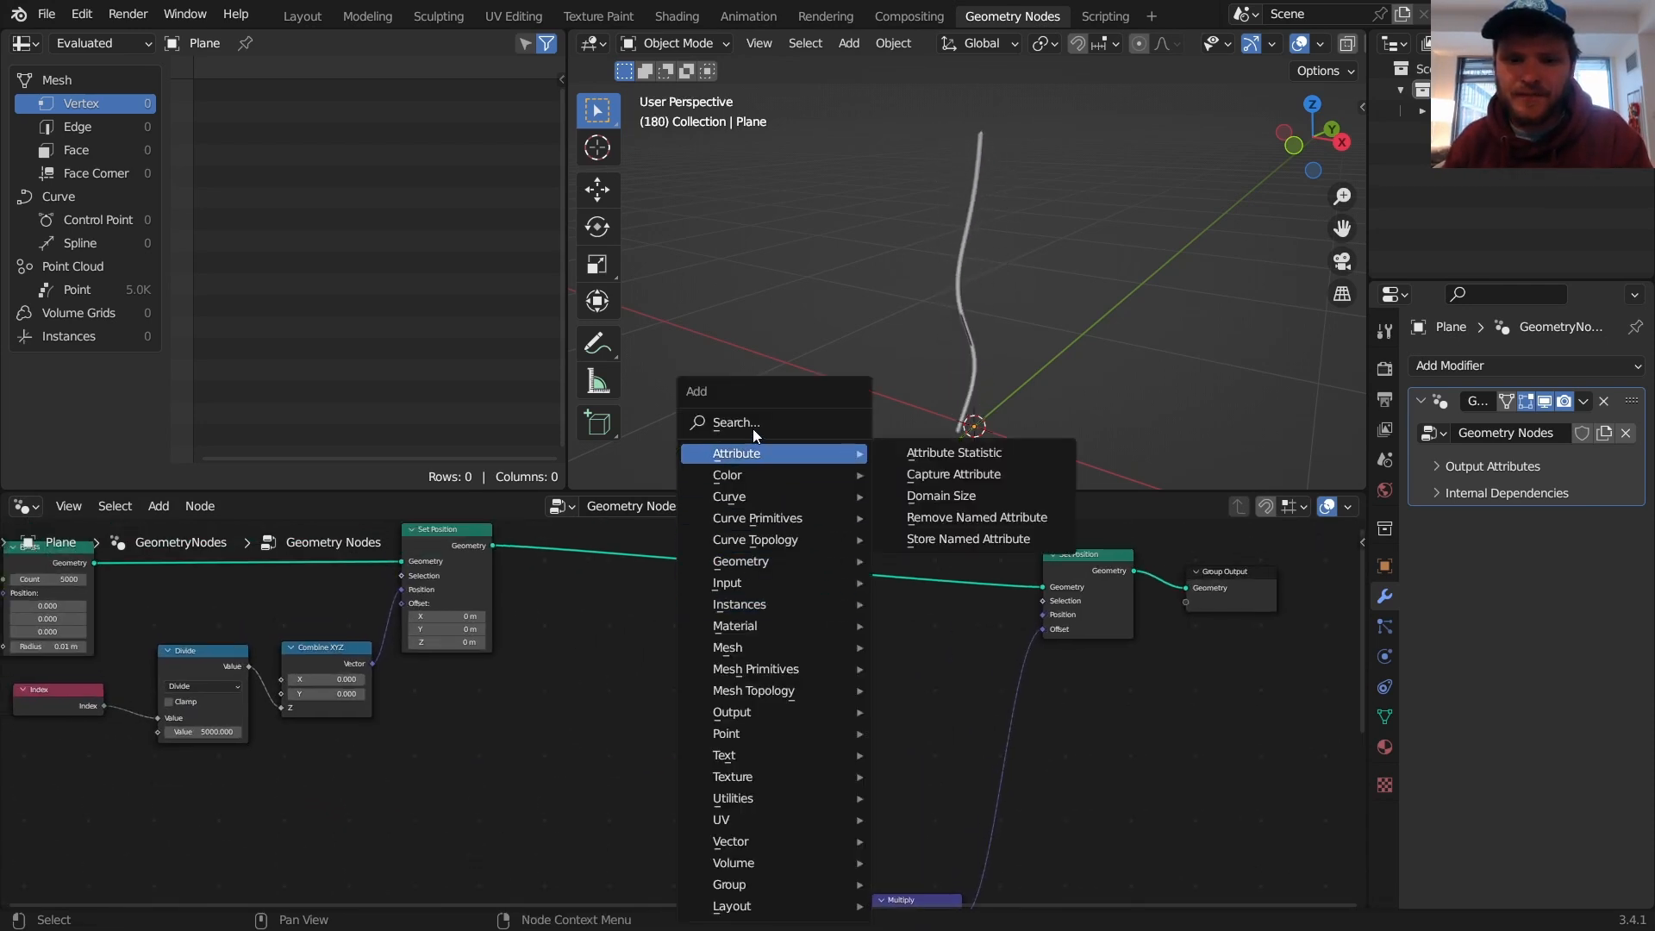
# Step: Add a Combine XYZ node and a Math node set to Sine
pyautogui.write('comb')
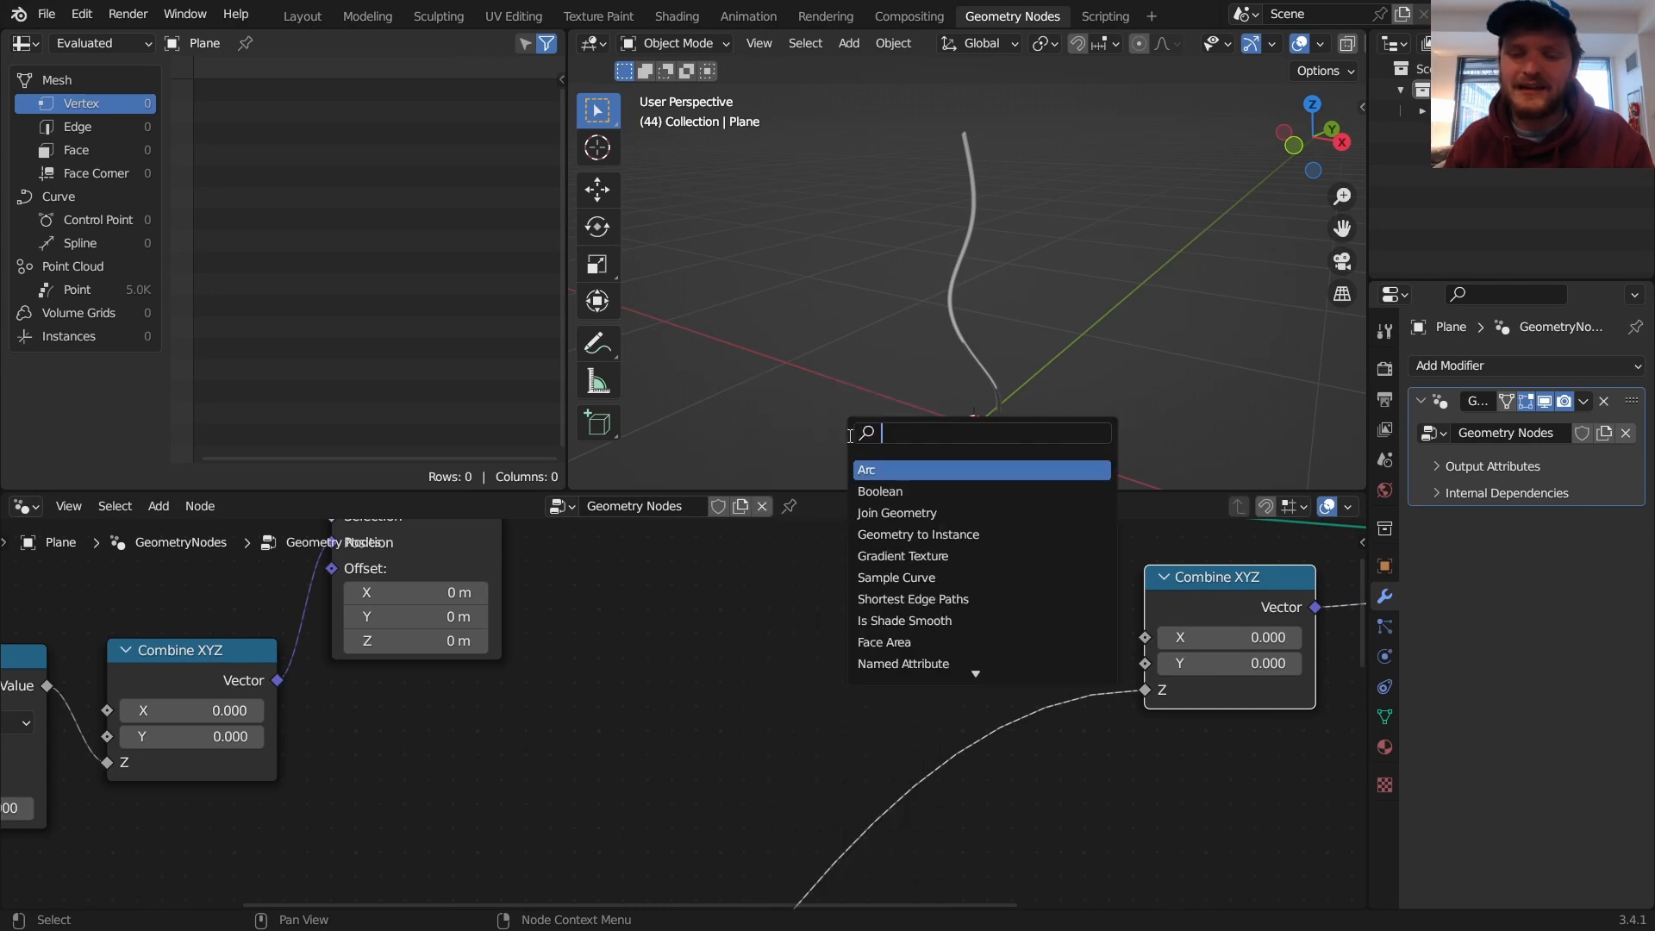
pyautogui.write('math')
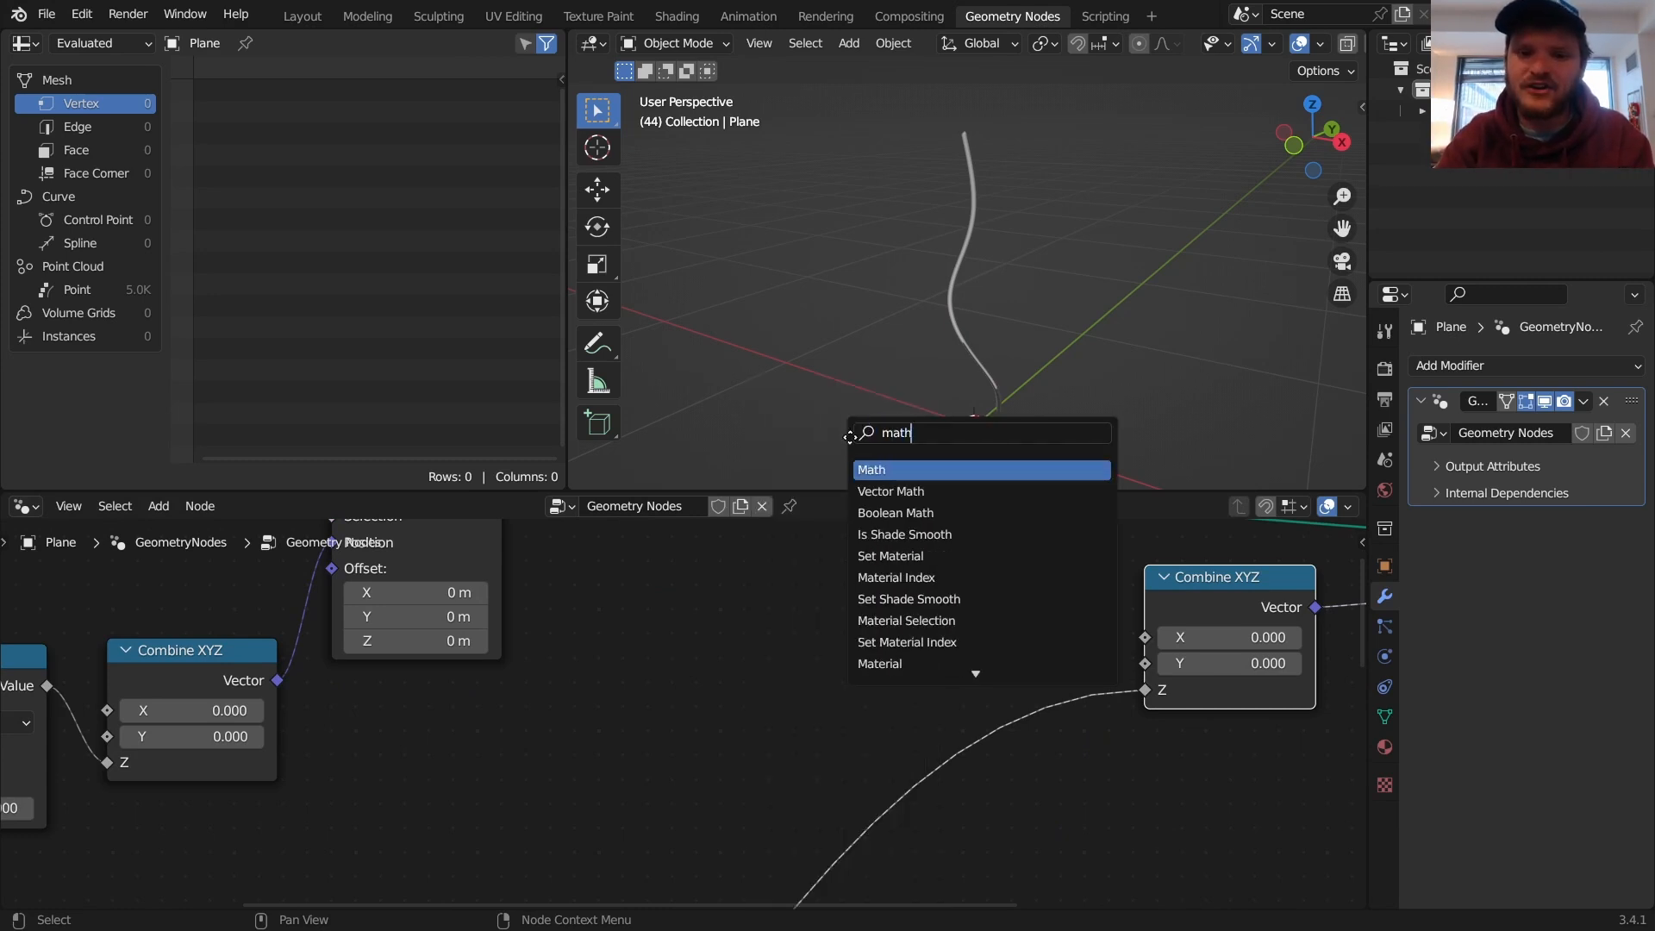
pyautogui.click(871, 469)
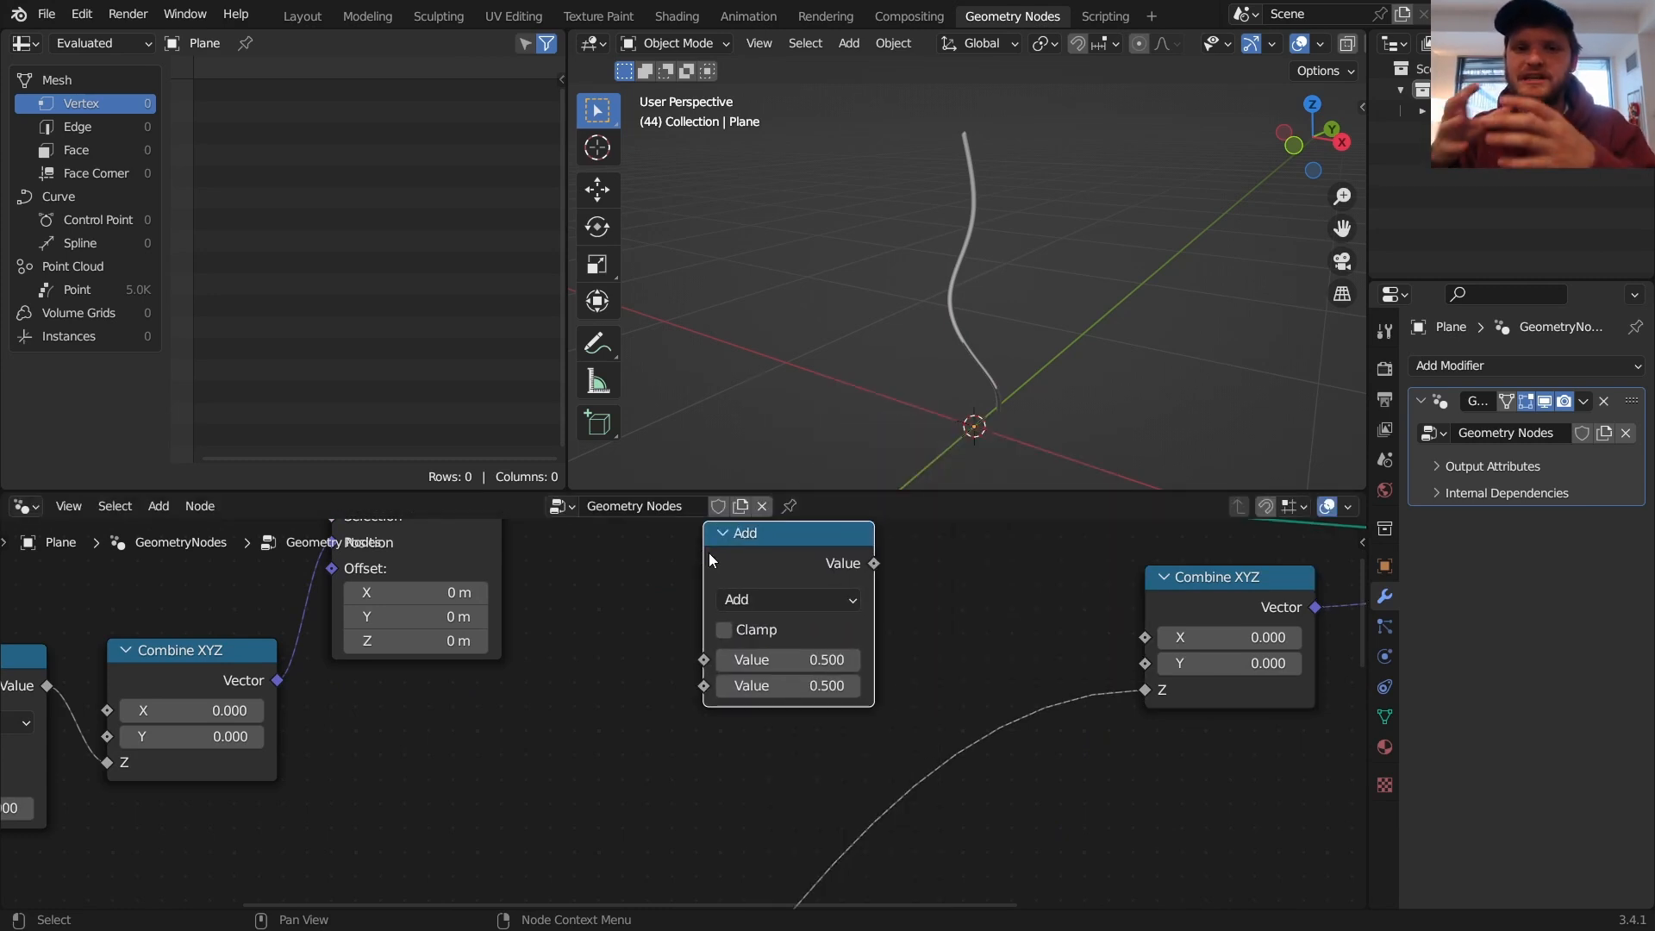
pyautogui.click(786, 598)
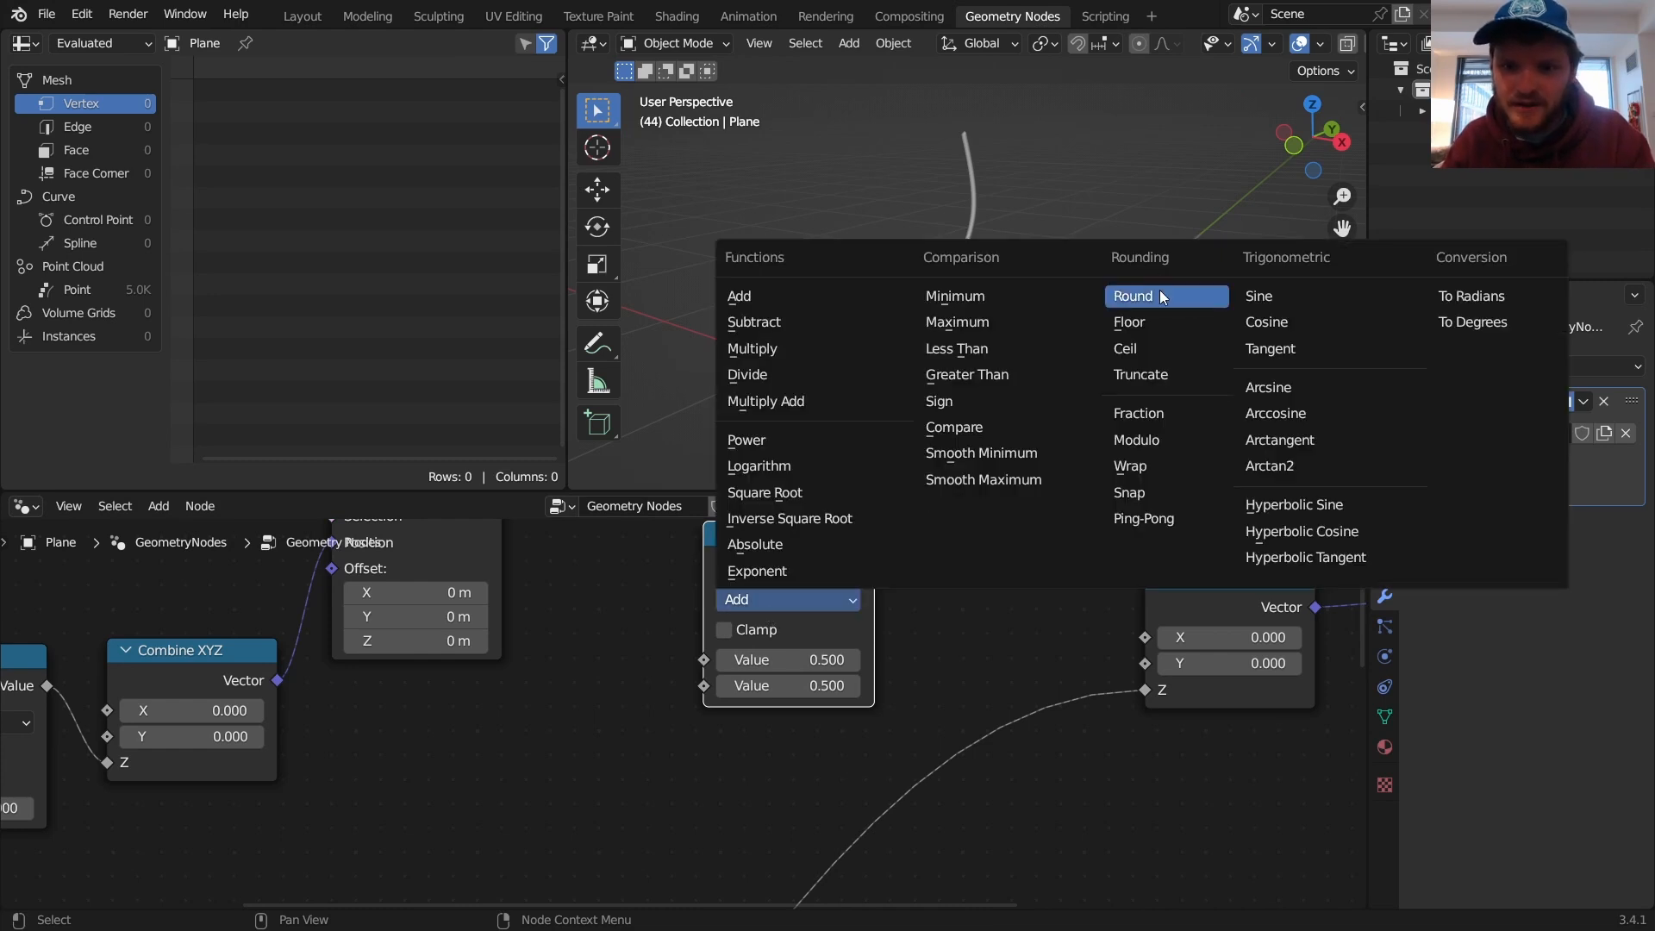
pyautogui.click(1257, 295)
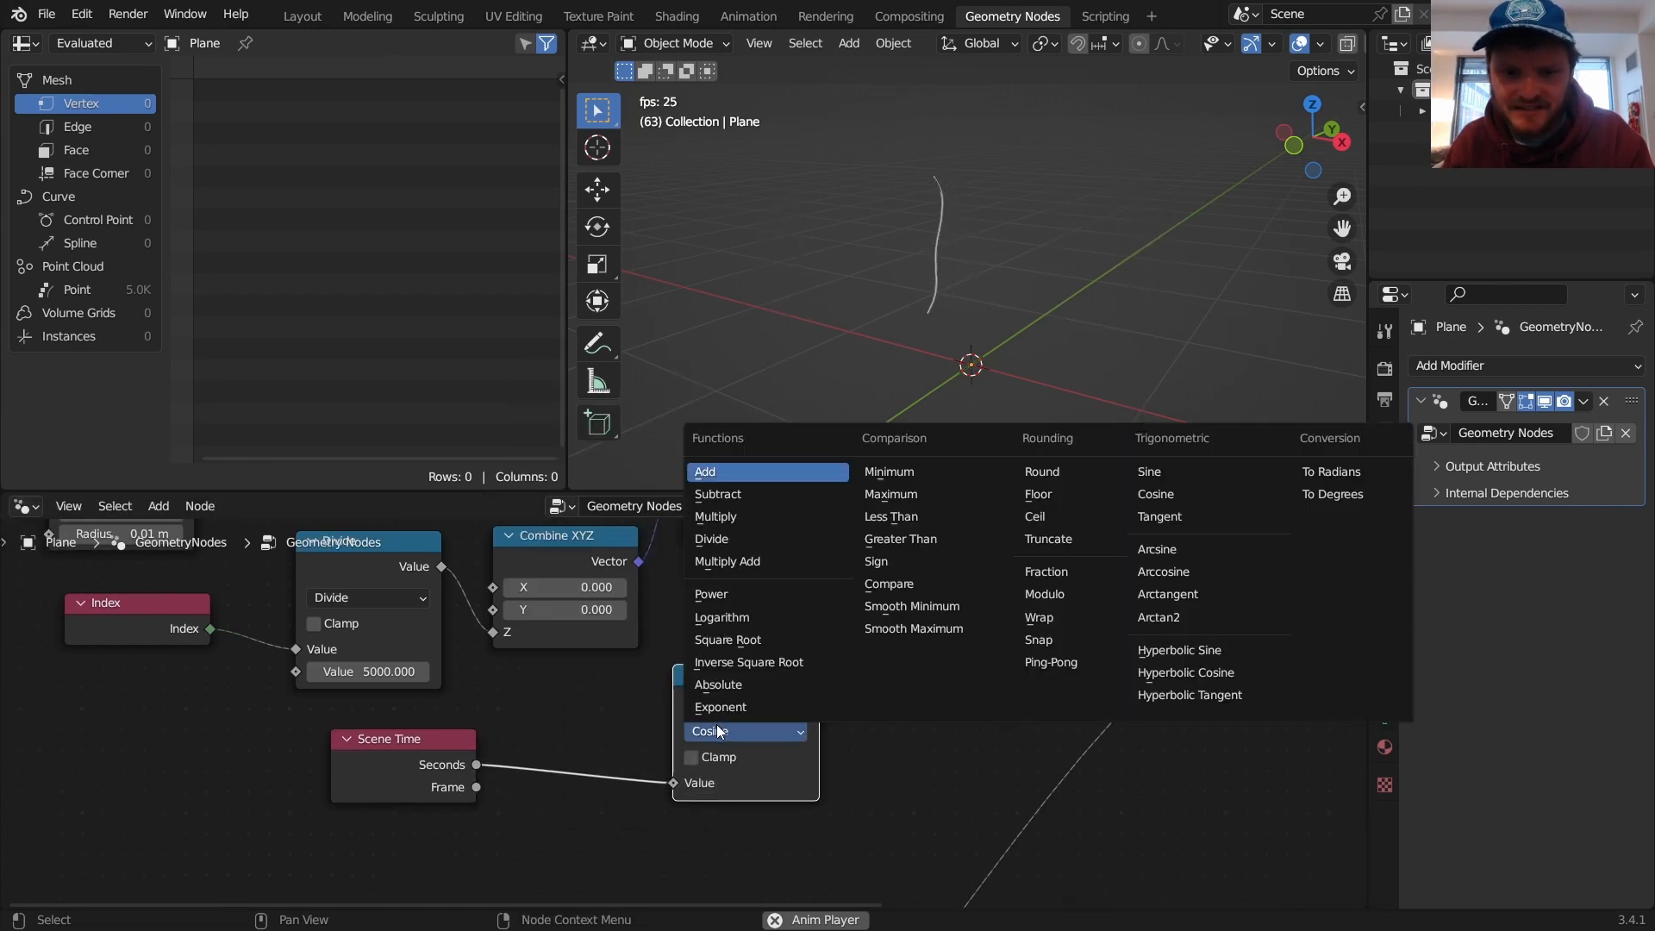
# Step: Set a Math node to Cosine and feed a Random Value (Max 6.283) into the Add
pyautogui.click(705, 471)
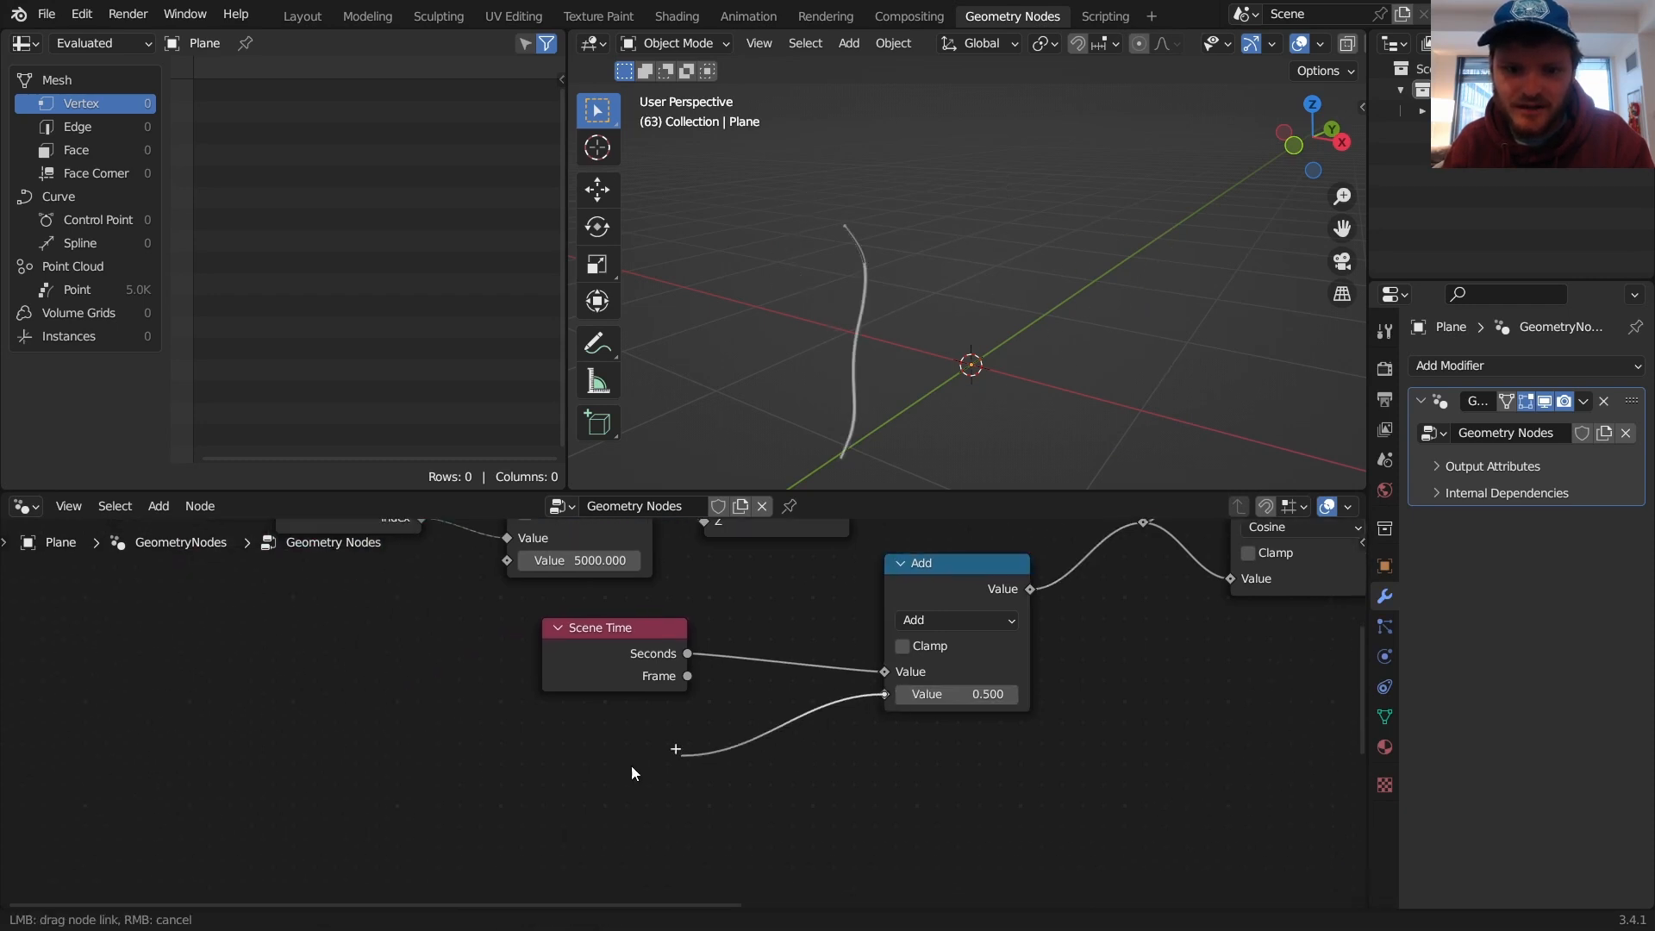
pyautogui.click(631, 773)
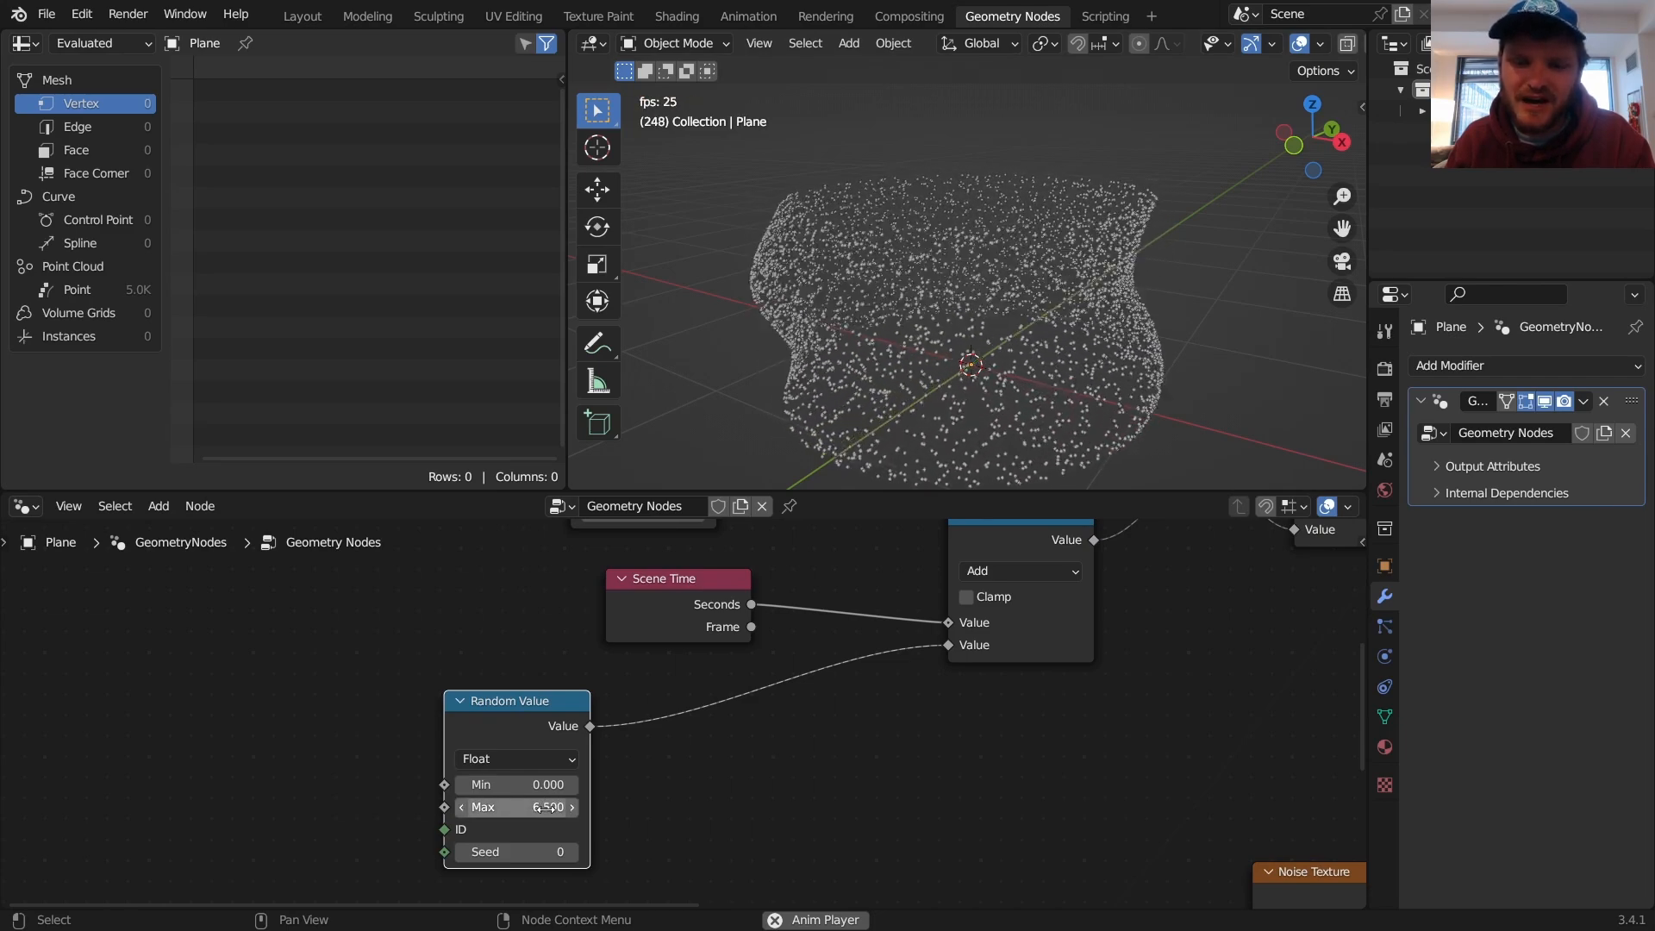
pyautogui.doubleClick(518, 807)
pyautogui.write('combin')
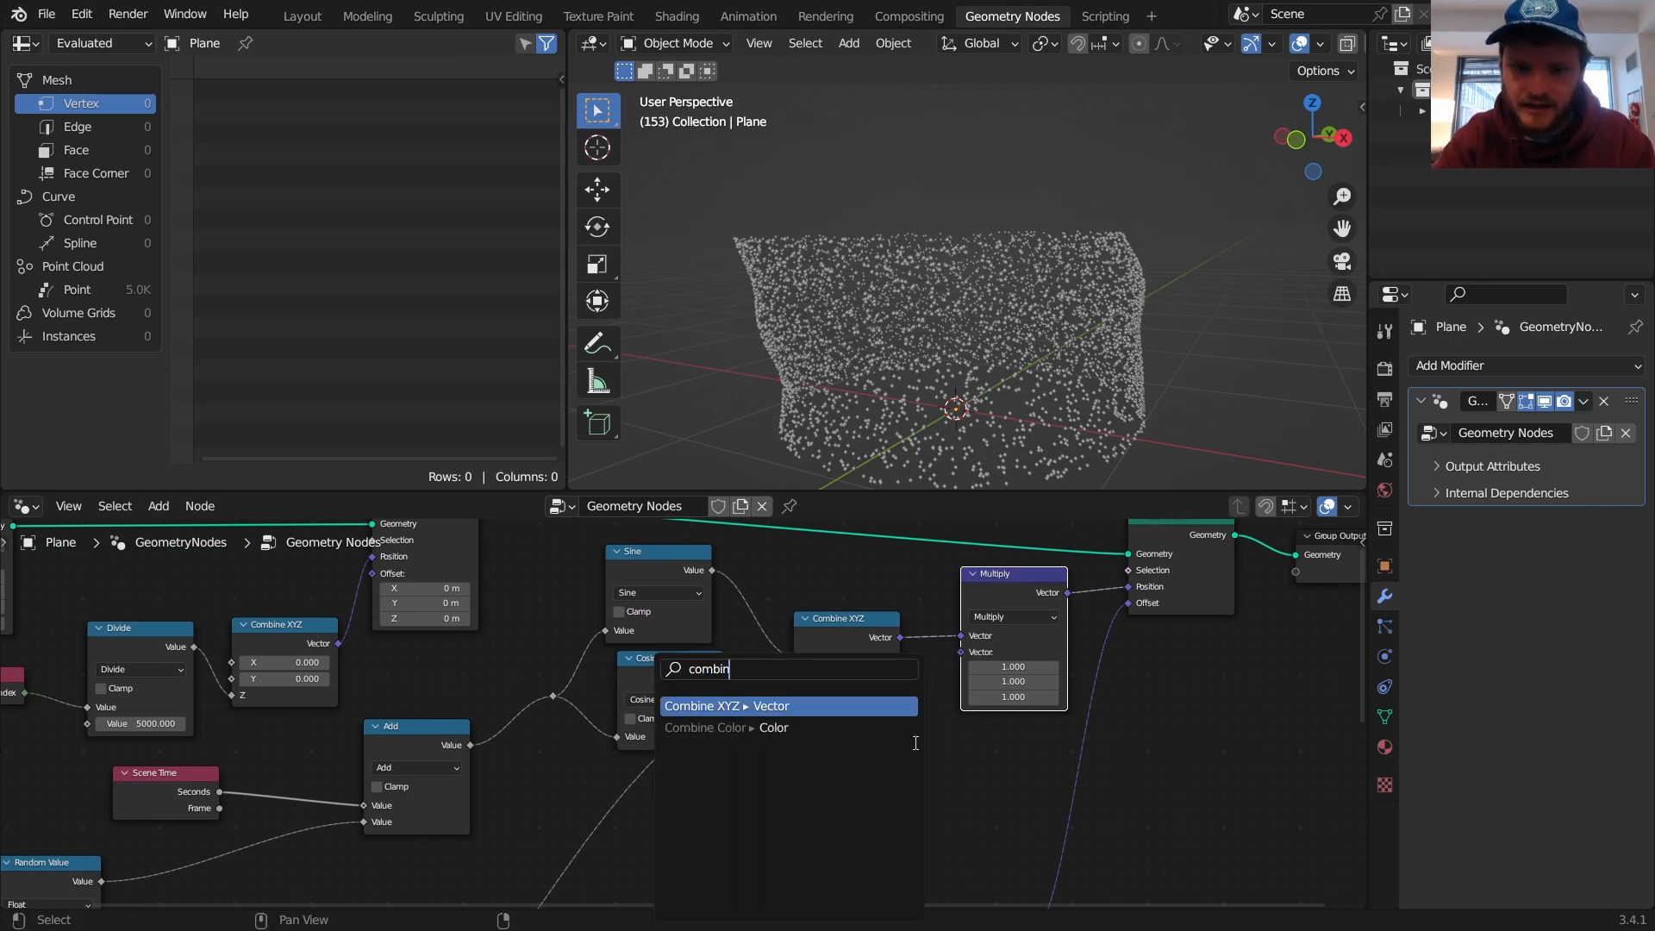
# Step: Add a Combine XYZ with Z 1, wiring Sine to X and Cosine to Y
pyautogui.click(734, 705)
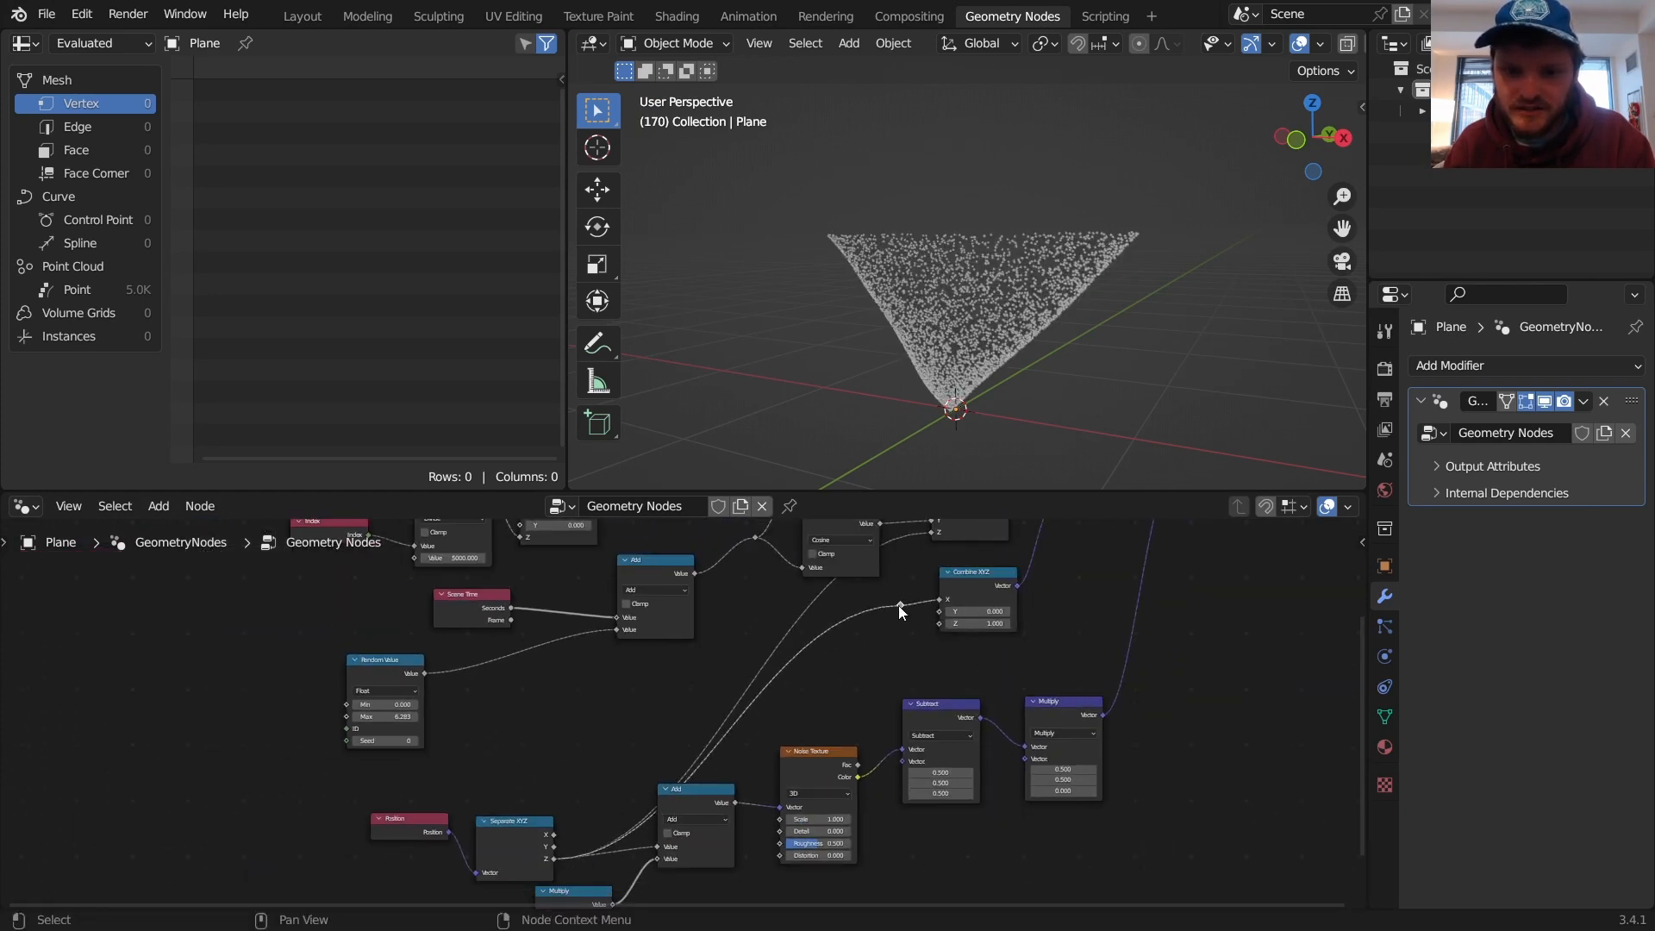
pyautogui.press('space')
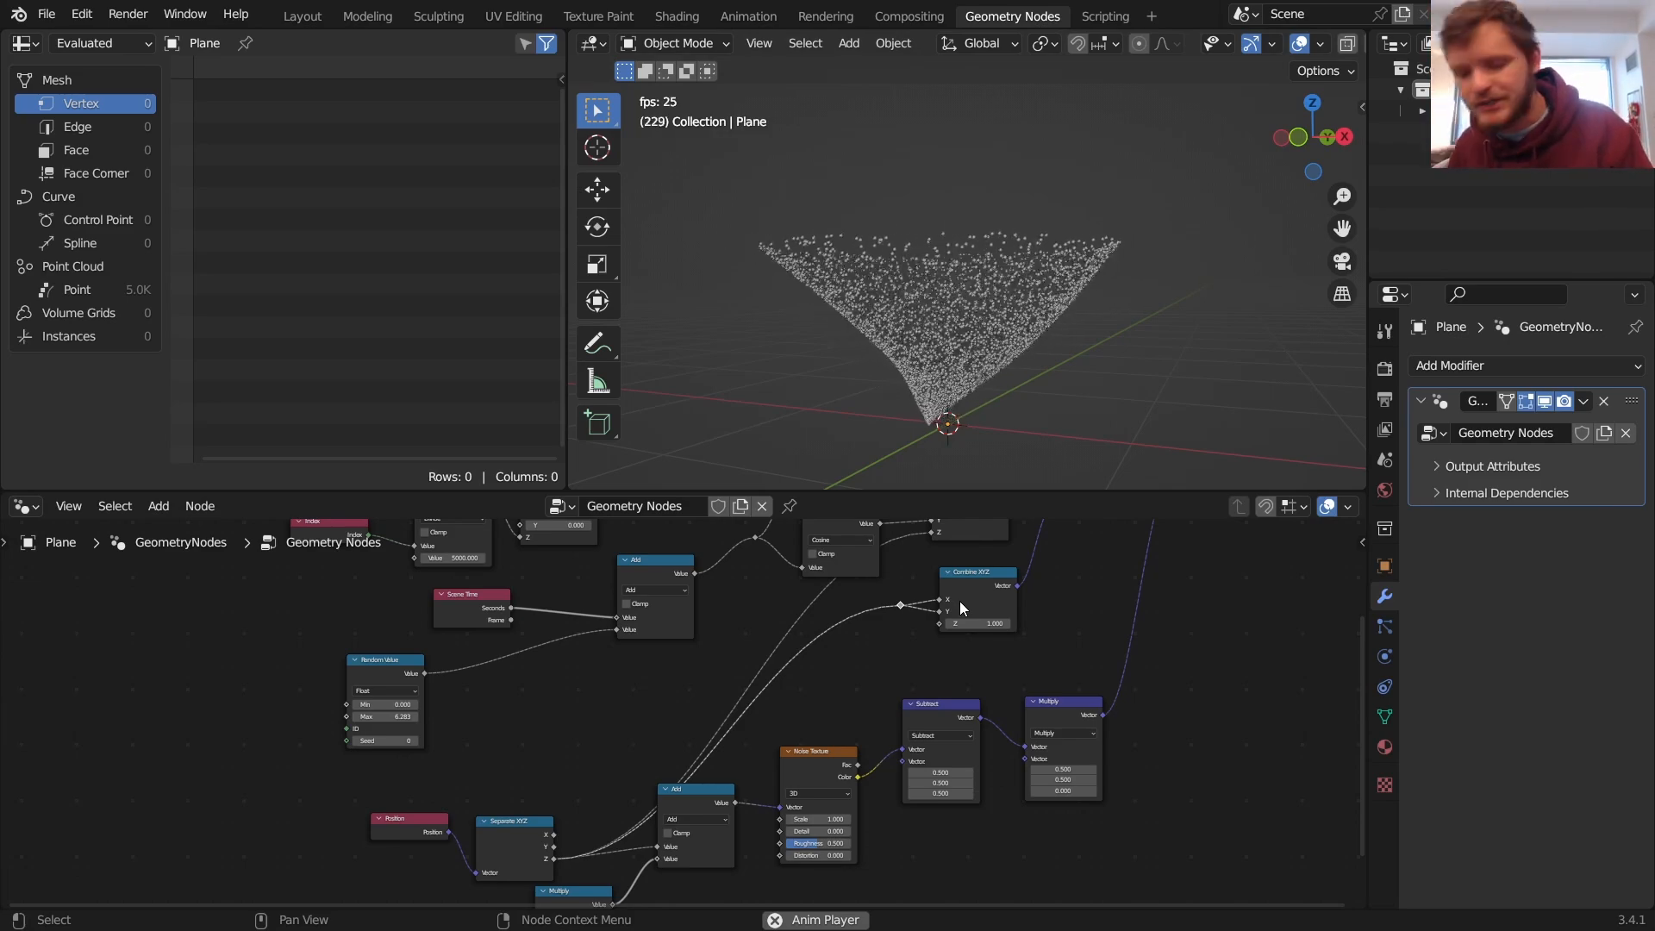
pyautogui.click(159, 506)
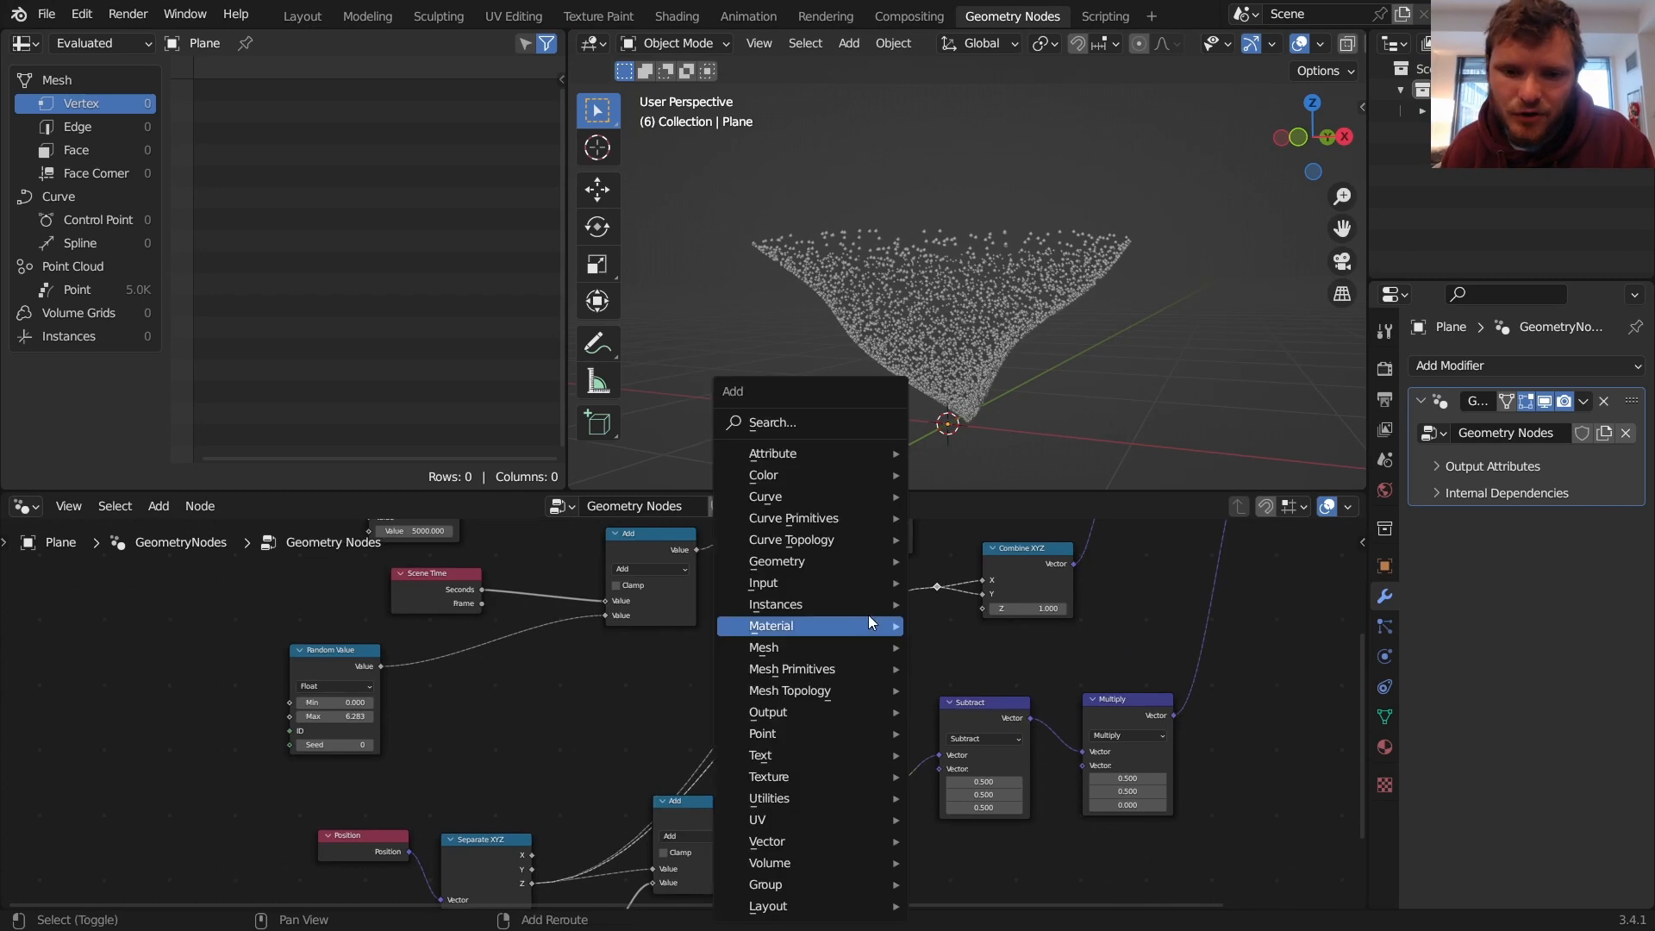
# Step: Insert an RGB Curves node on the height value and bend the curve gently upward
pyautogui.write('rgb')
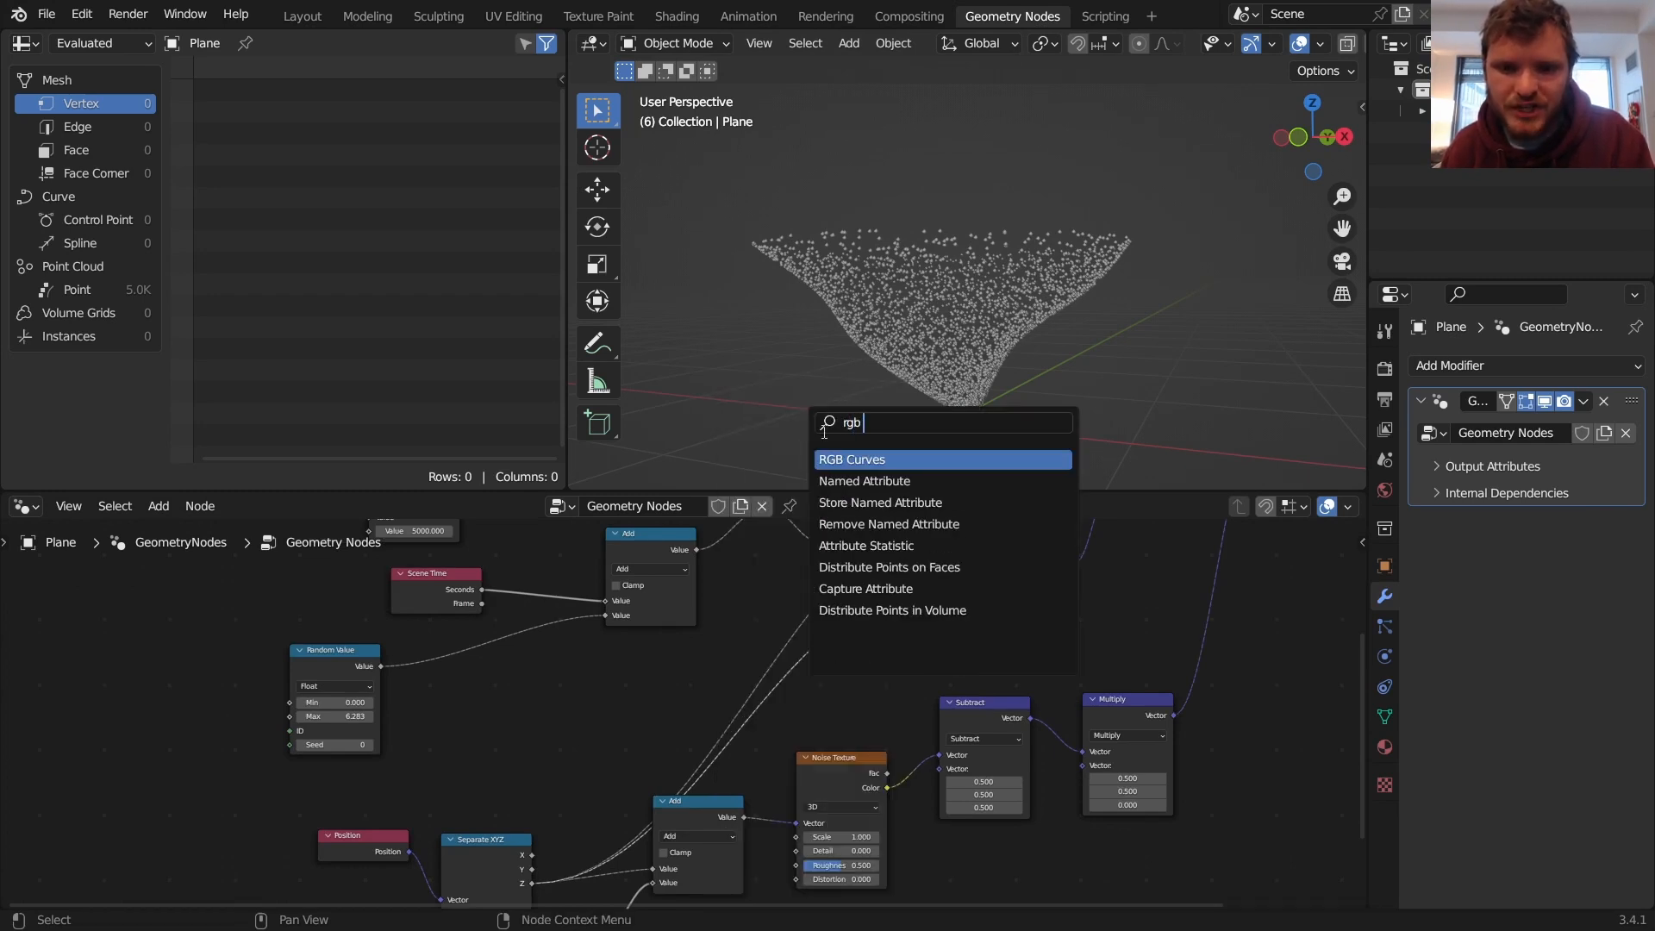
pyautogui.click(852, 459)
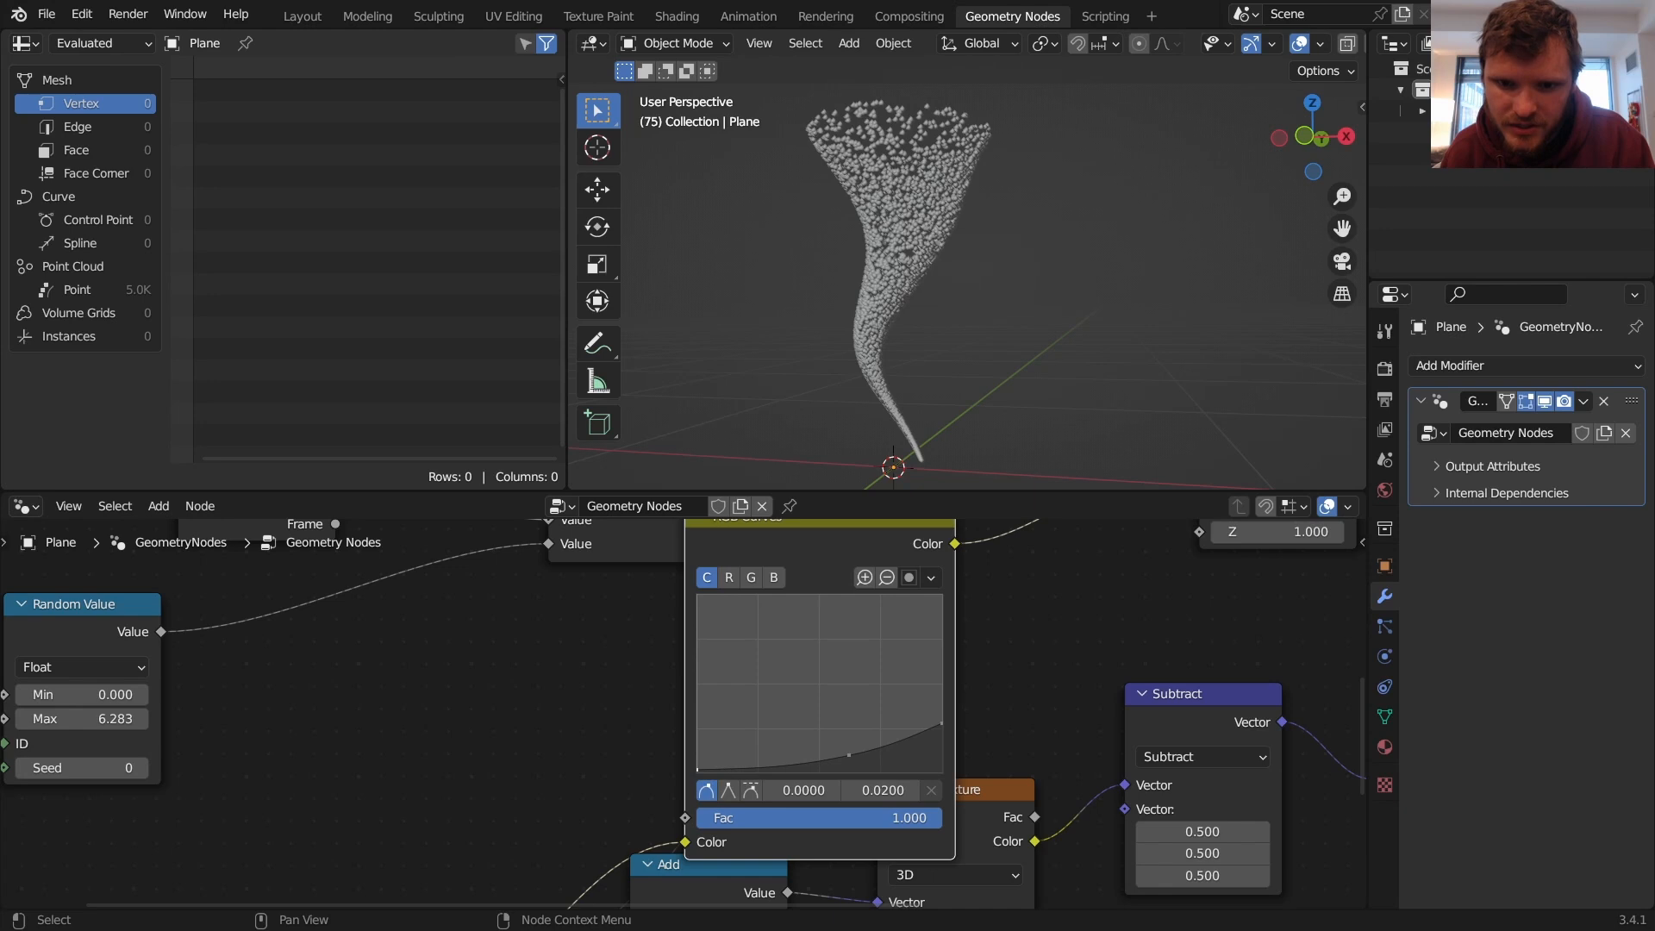
pyautogui.press('space')
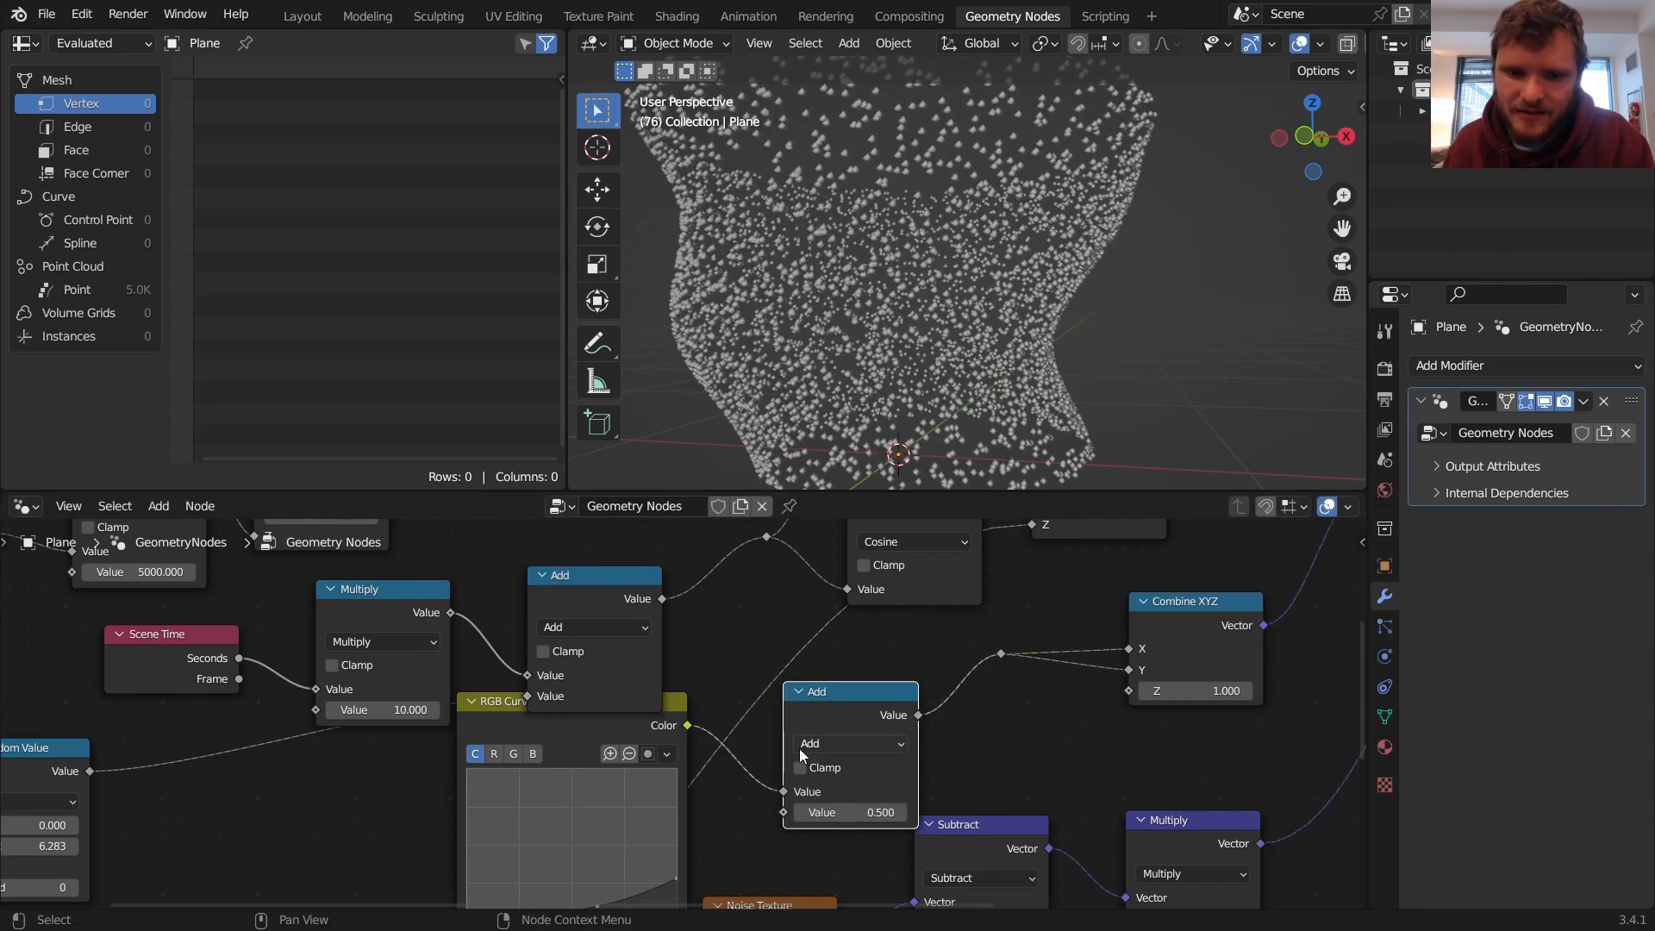
# Step: Add Random Value nodes (Min -0.03, Max 0.01, Seed 1) into the position offsets
pyautogui.write('rando')
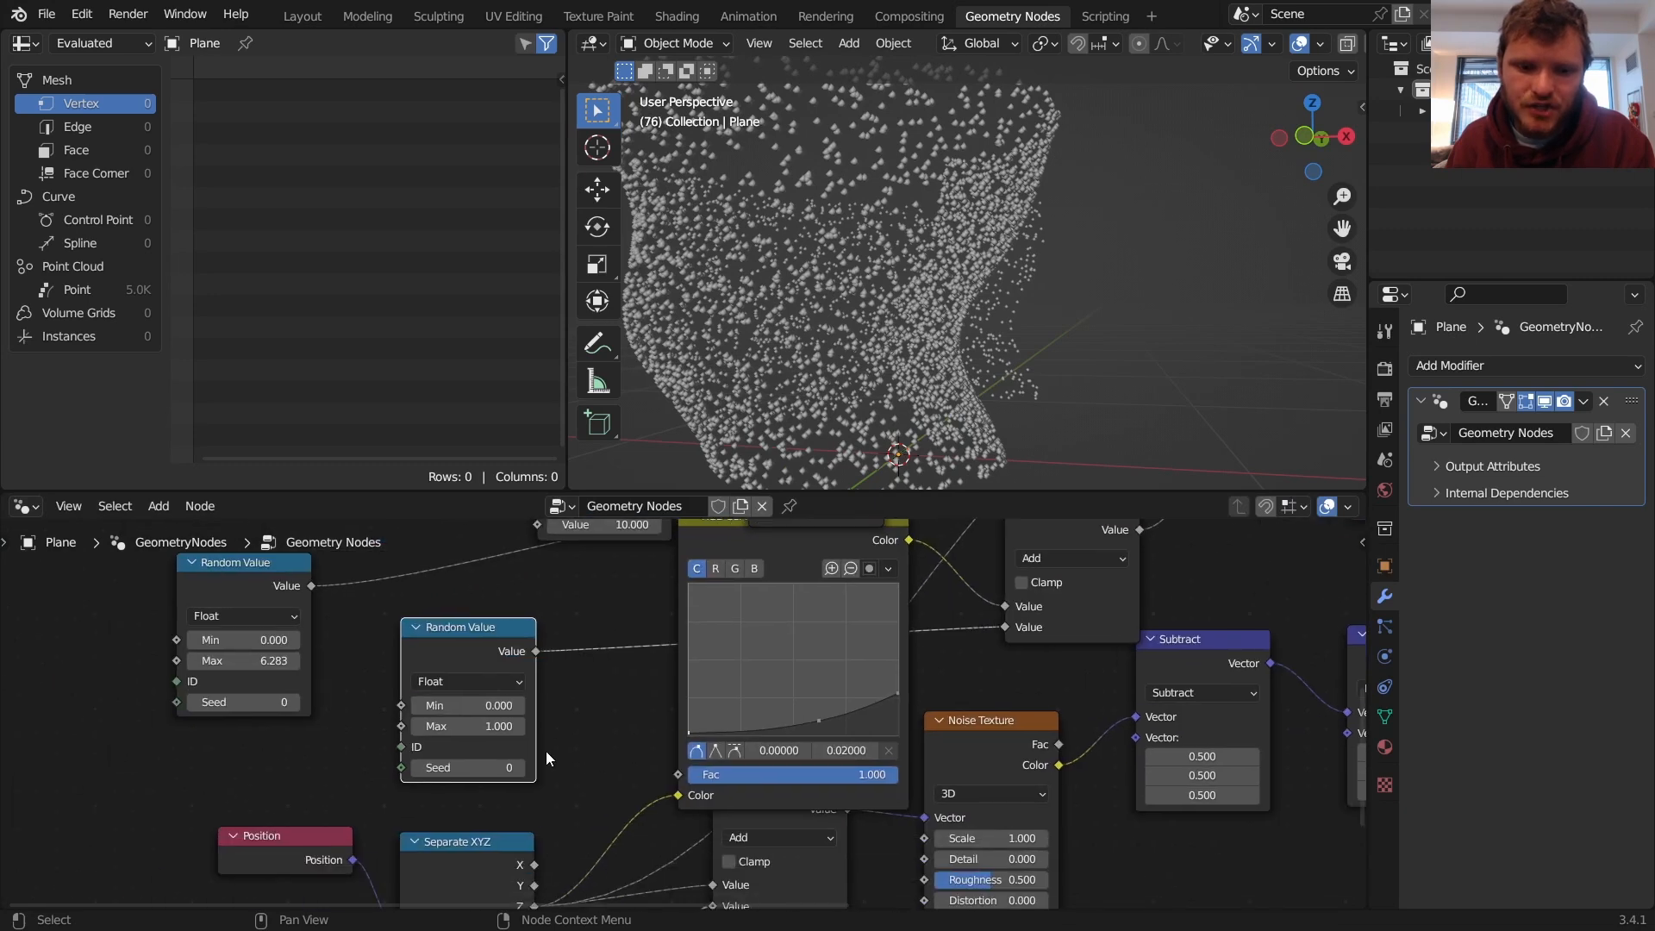
pyautogui.click(465, 766)
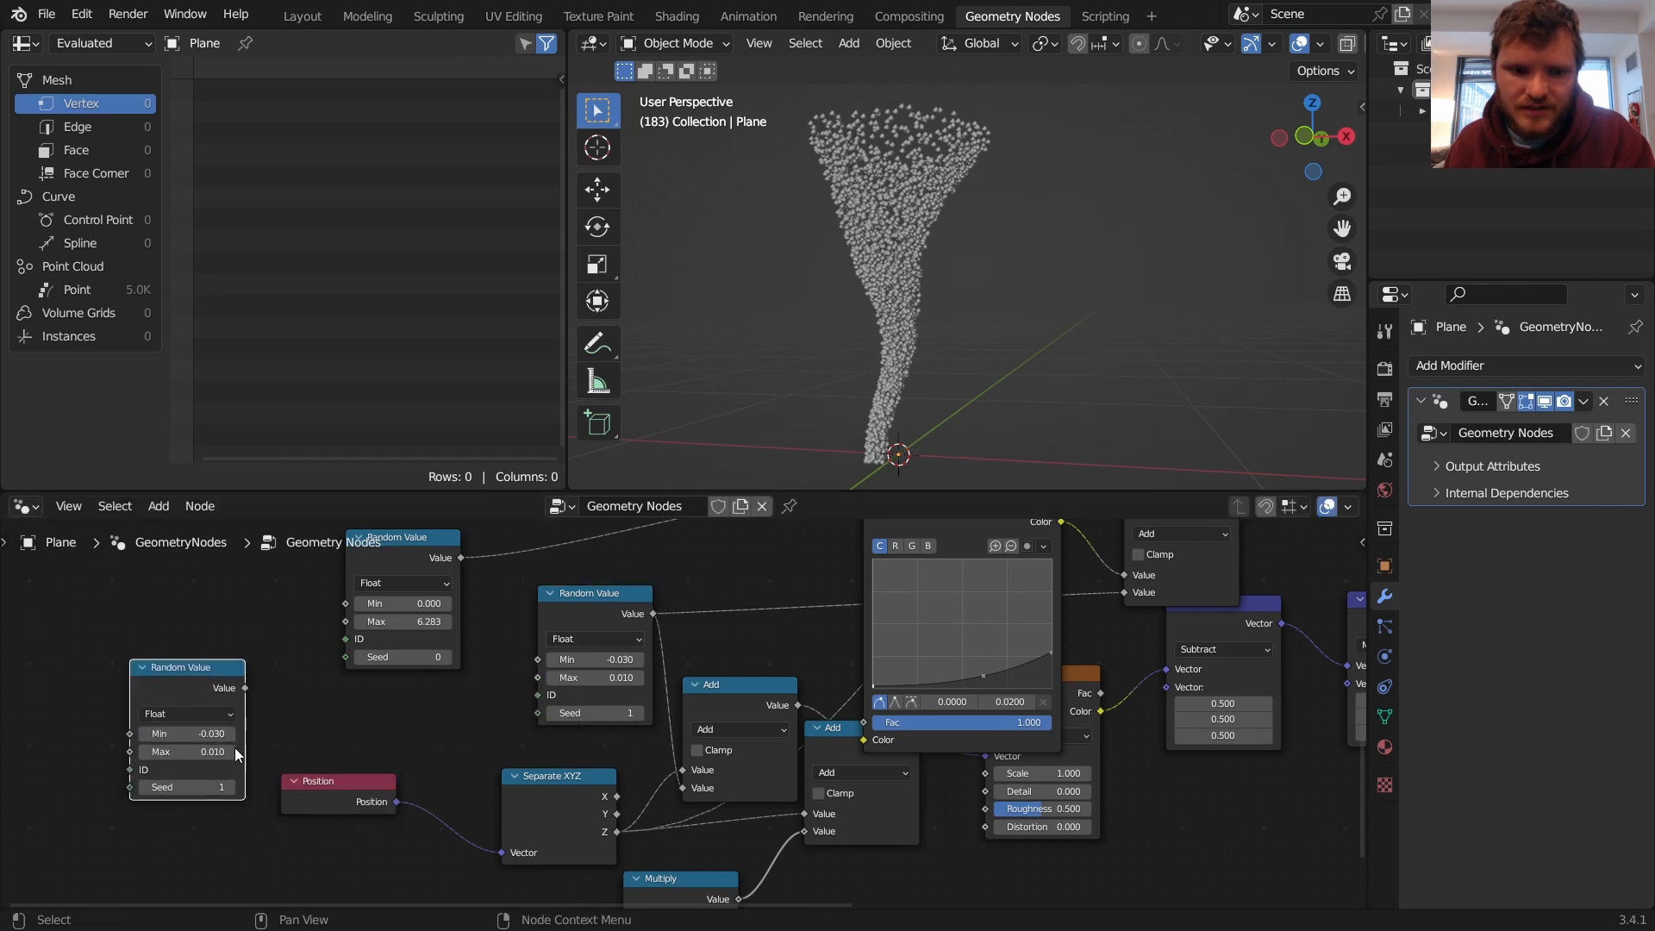
pyautogui.click(188, 786)
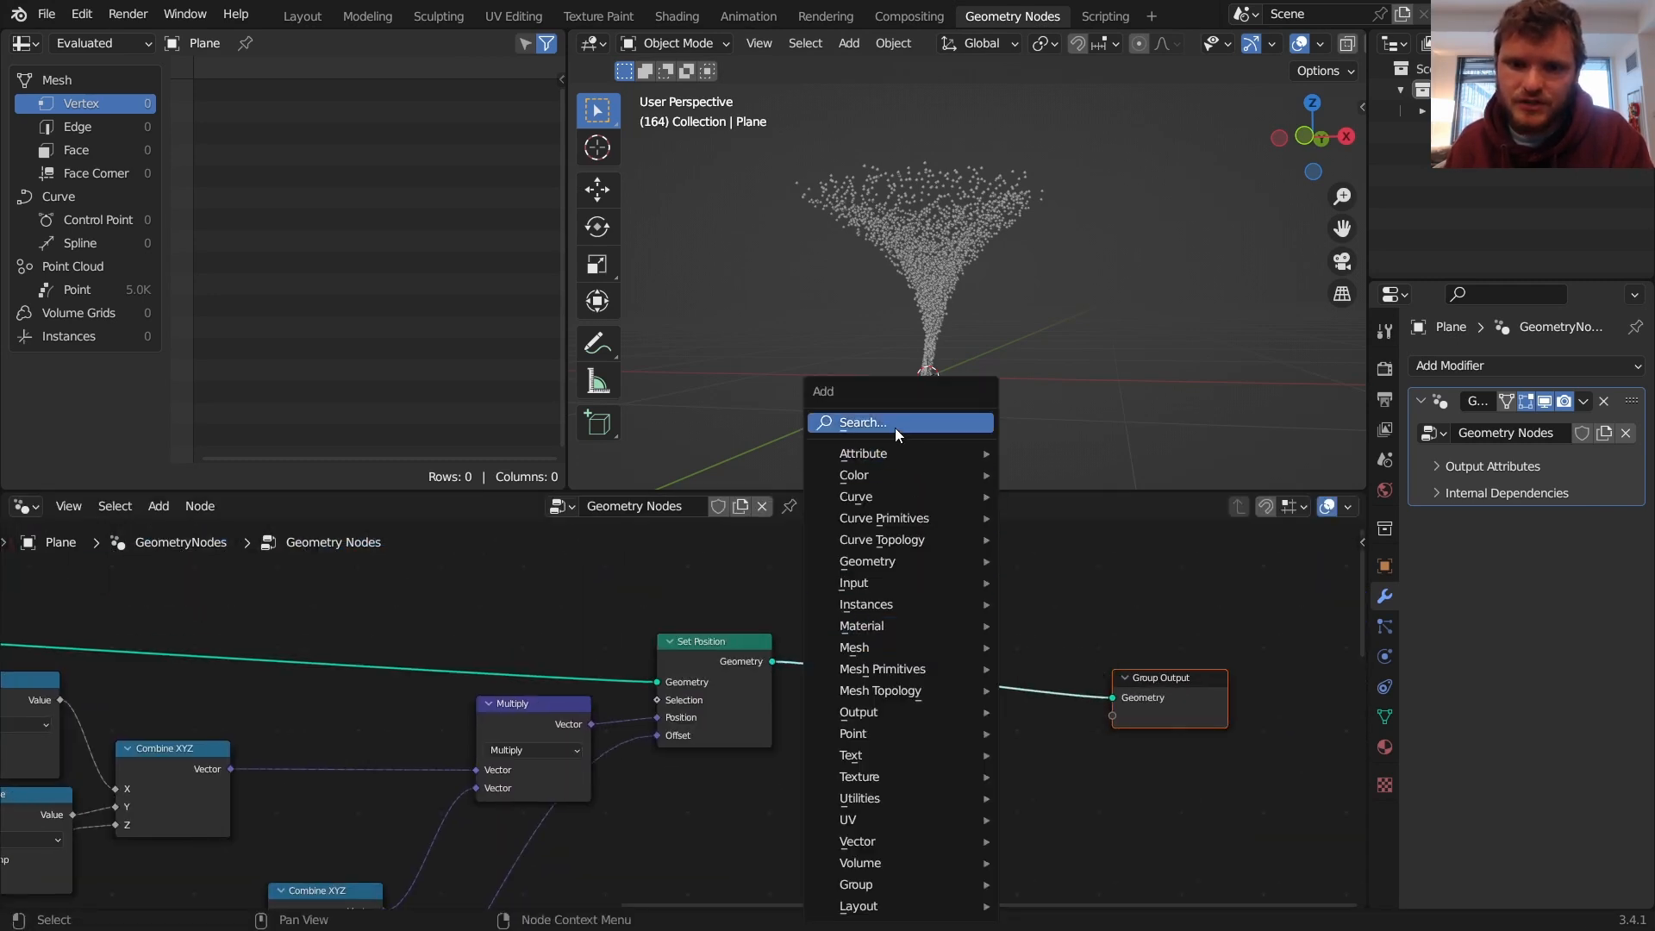
# Step: Insert a Points to Volume node before Group Output with a 0.1 m radius
pyautogui.write('points')
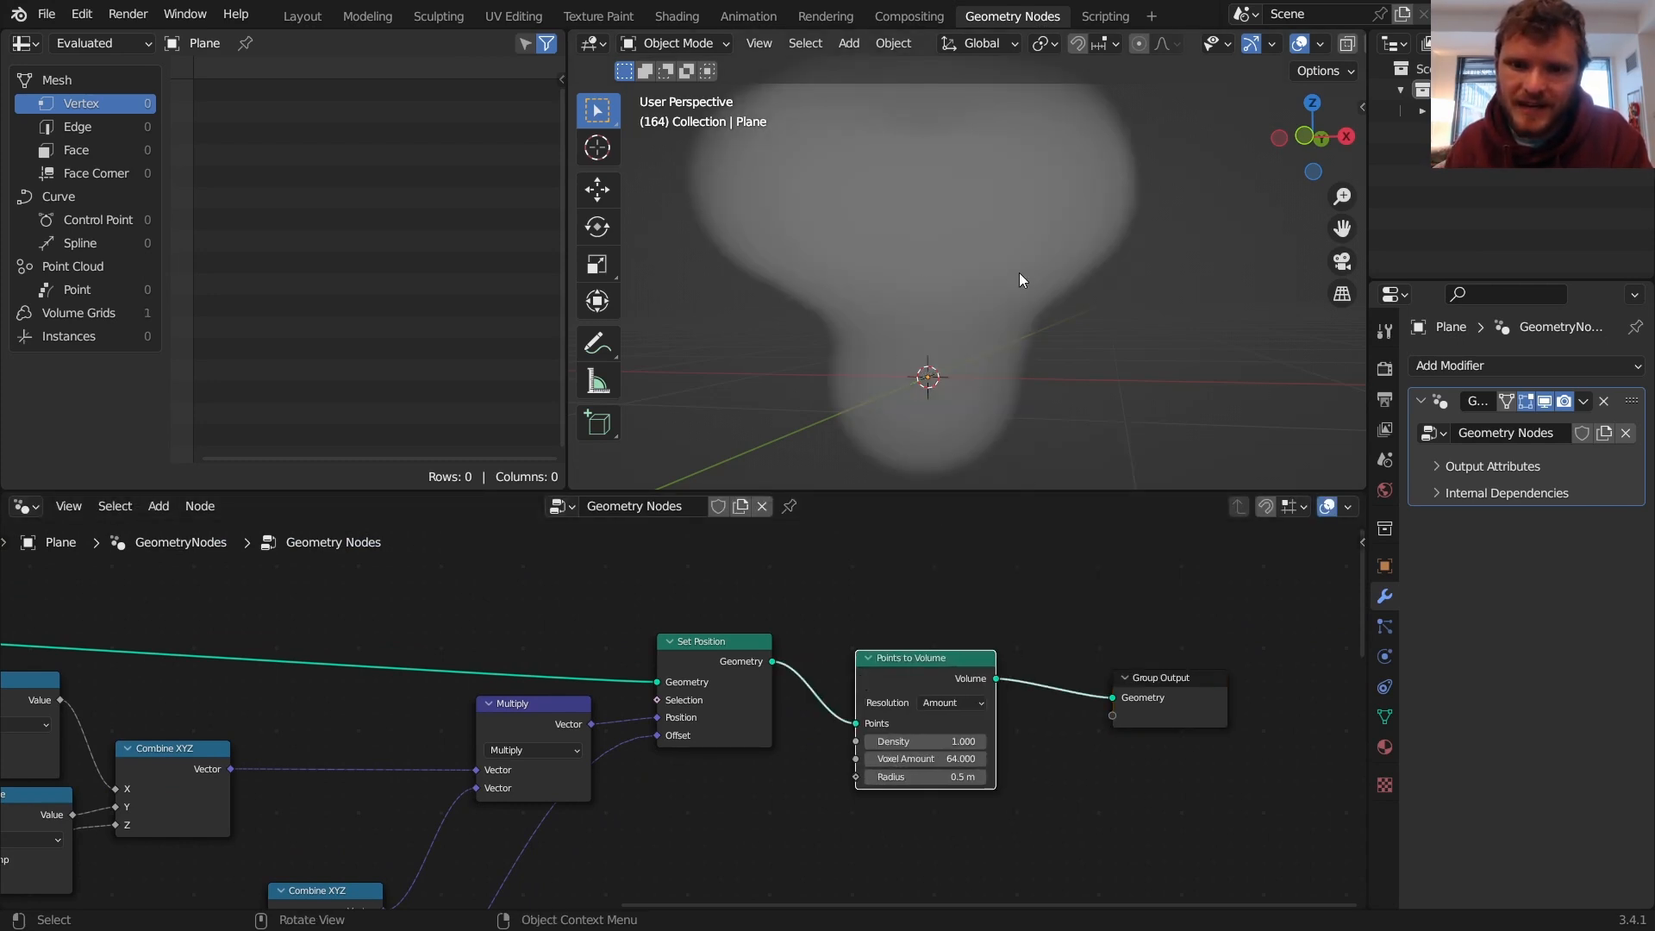
pyautogui.doubleClick(923, 777)
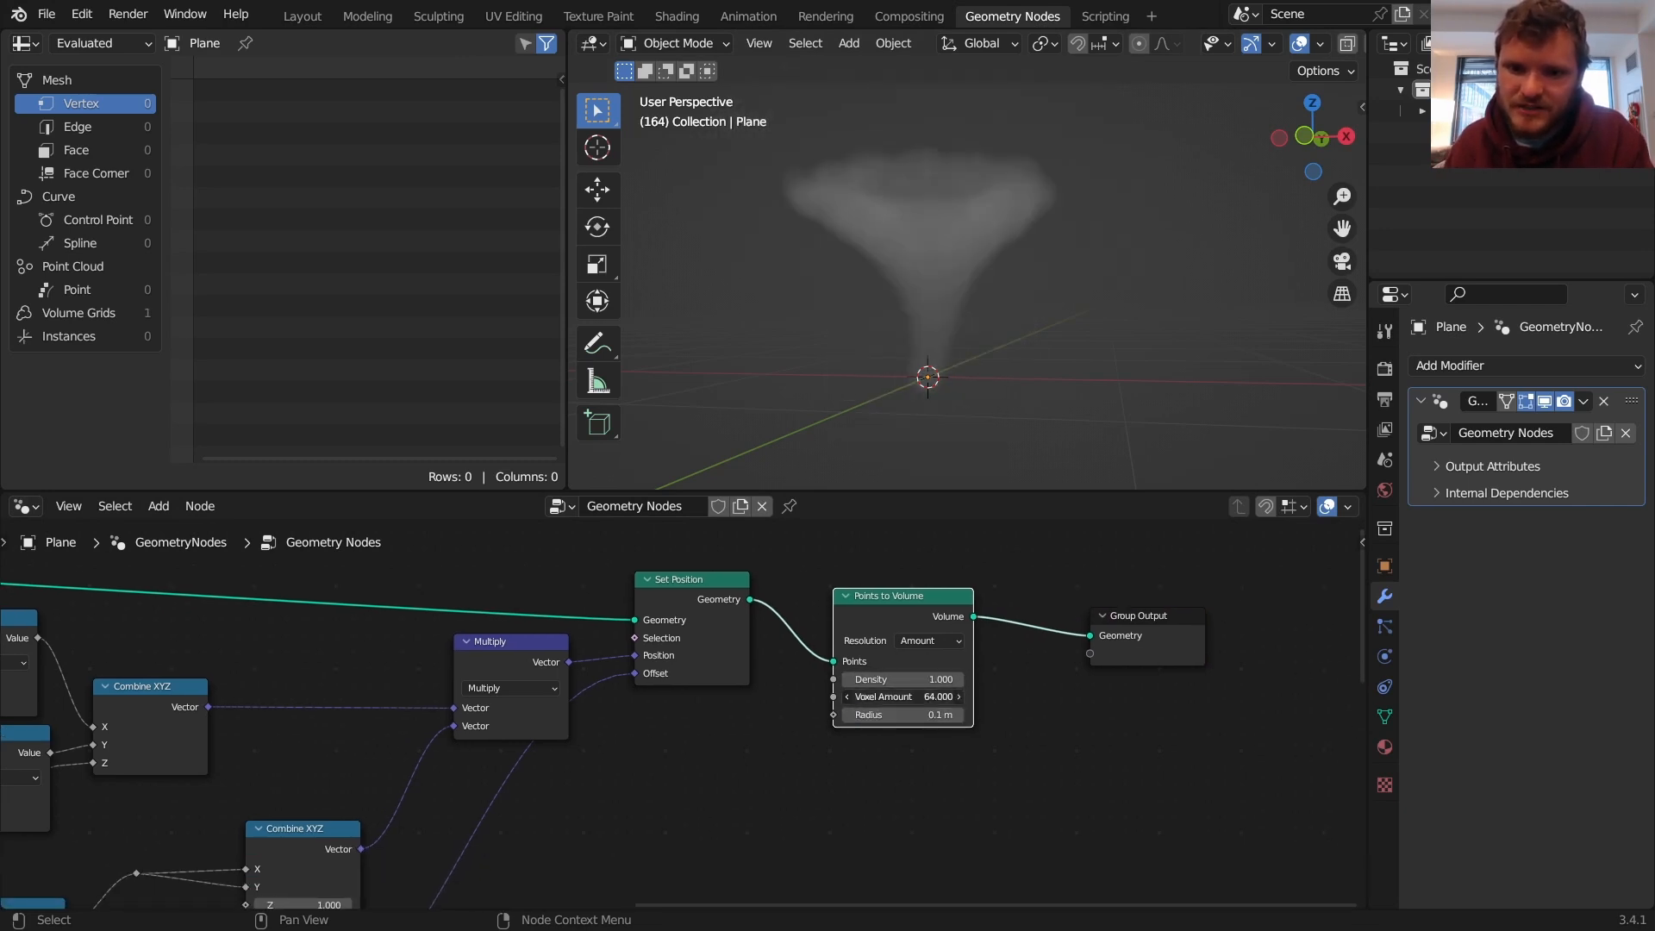
pyautogui.doubleClick(903, 695)
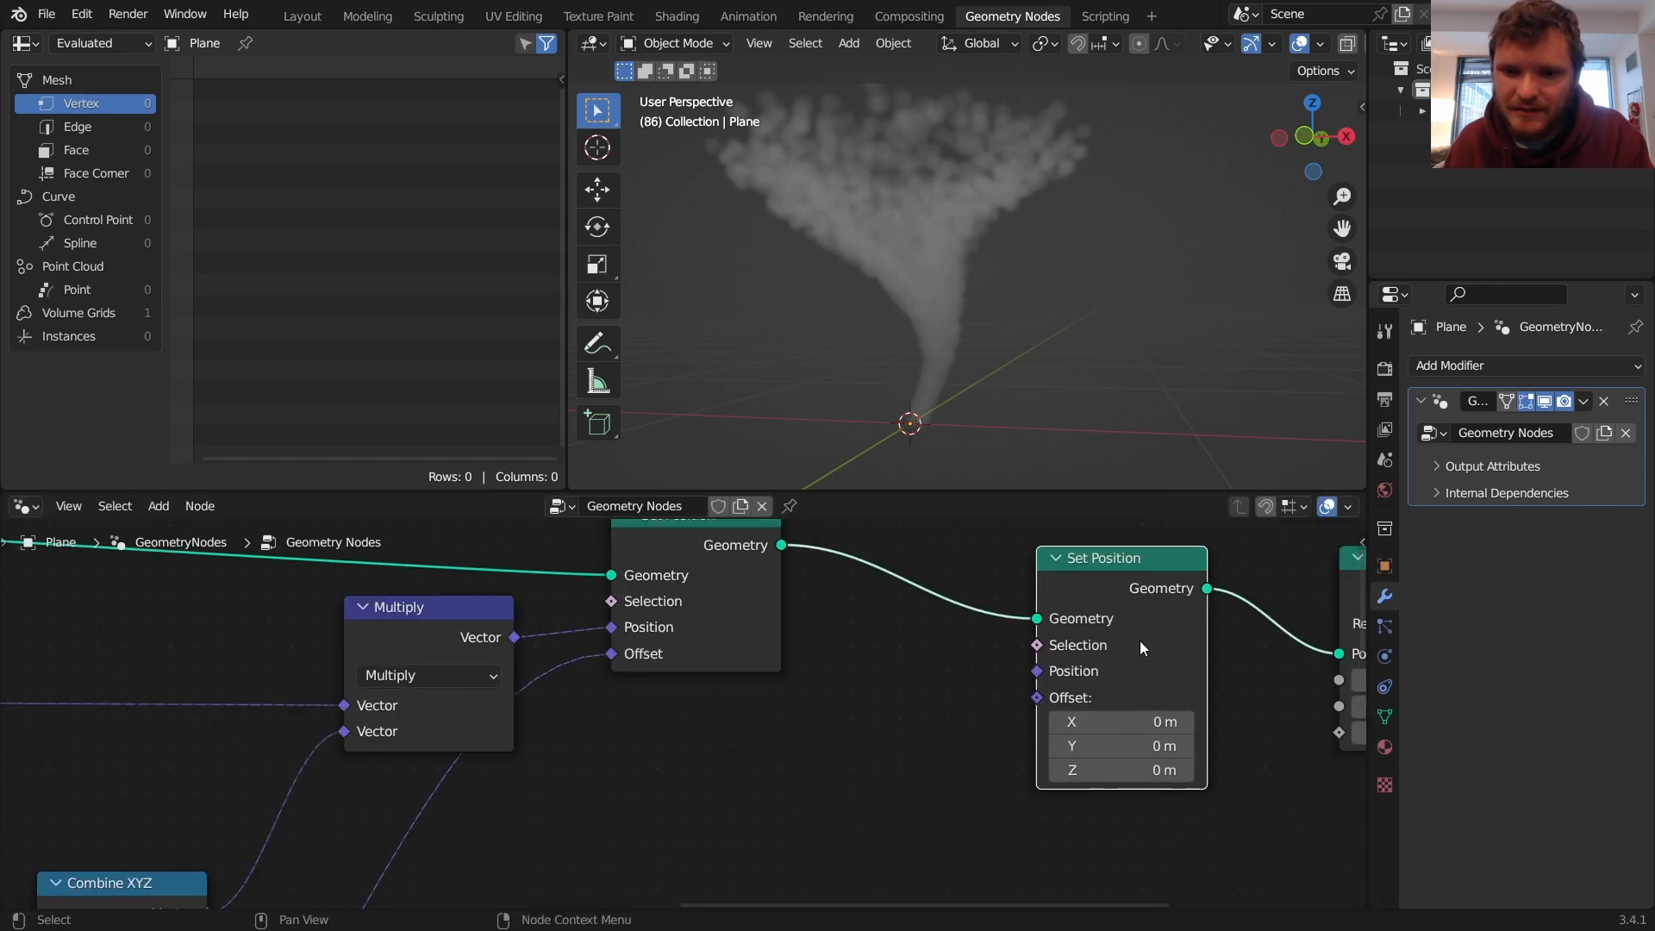
# Step: Offset the points with a Noise Texture centred by adding -0.5 and scaled by 0.36
pyautogui.write('n')
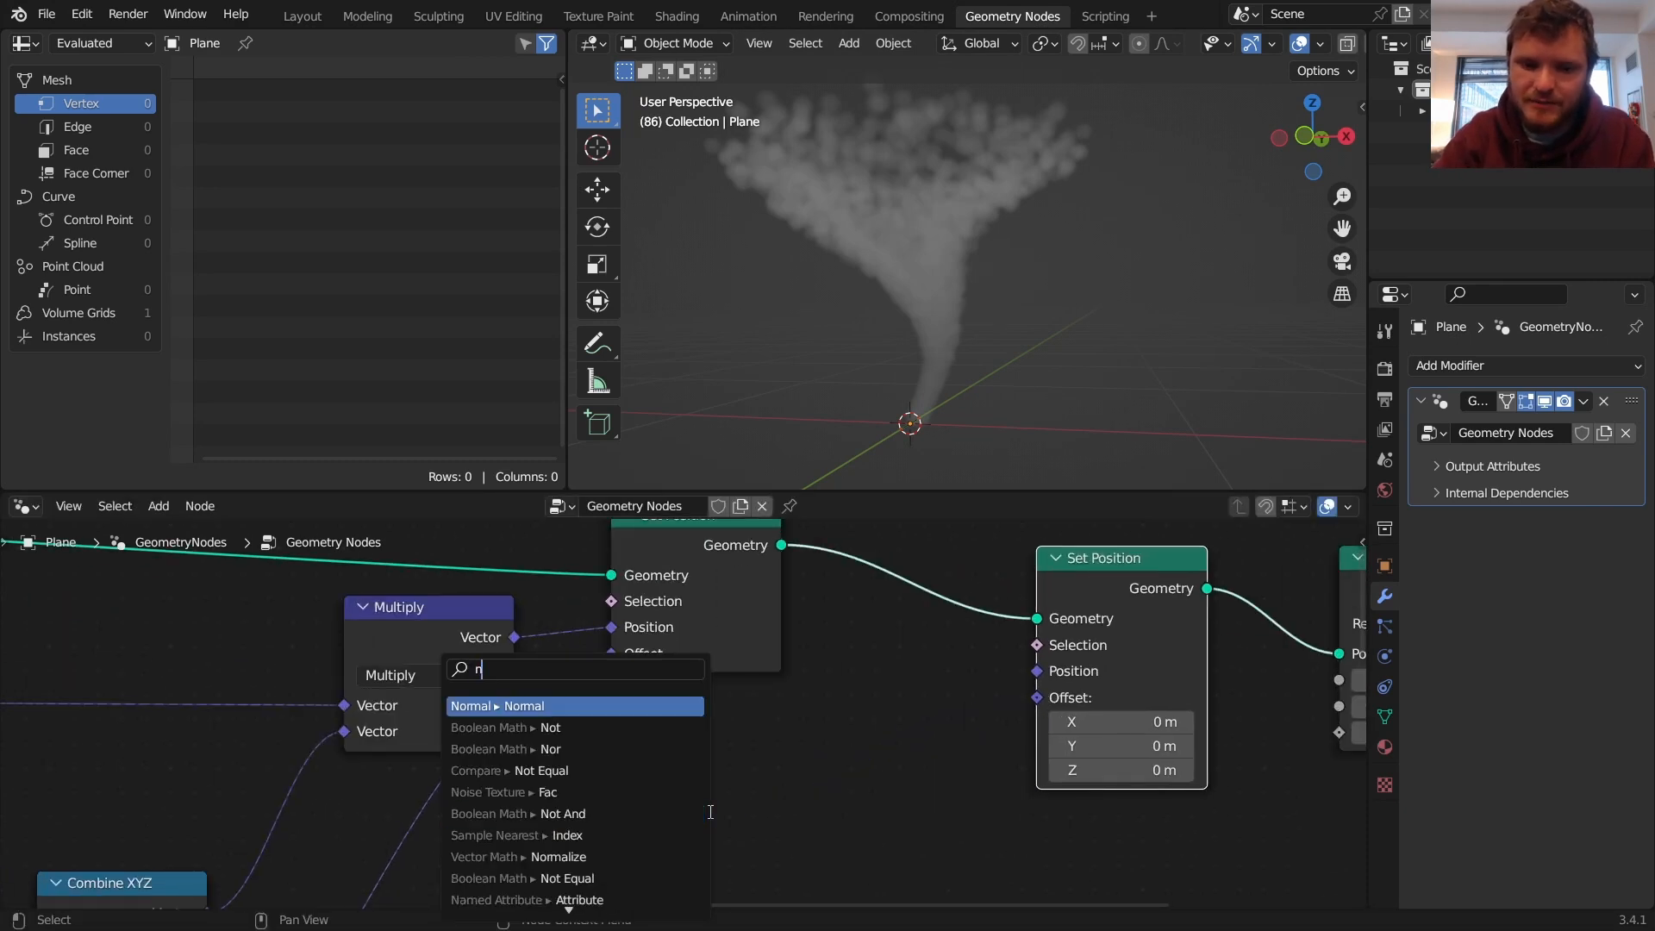
pyautogui.click(503, 791)
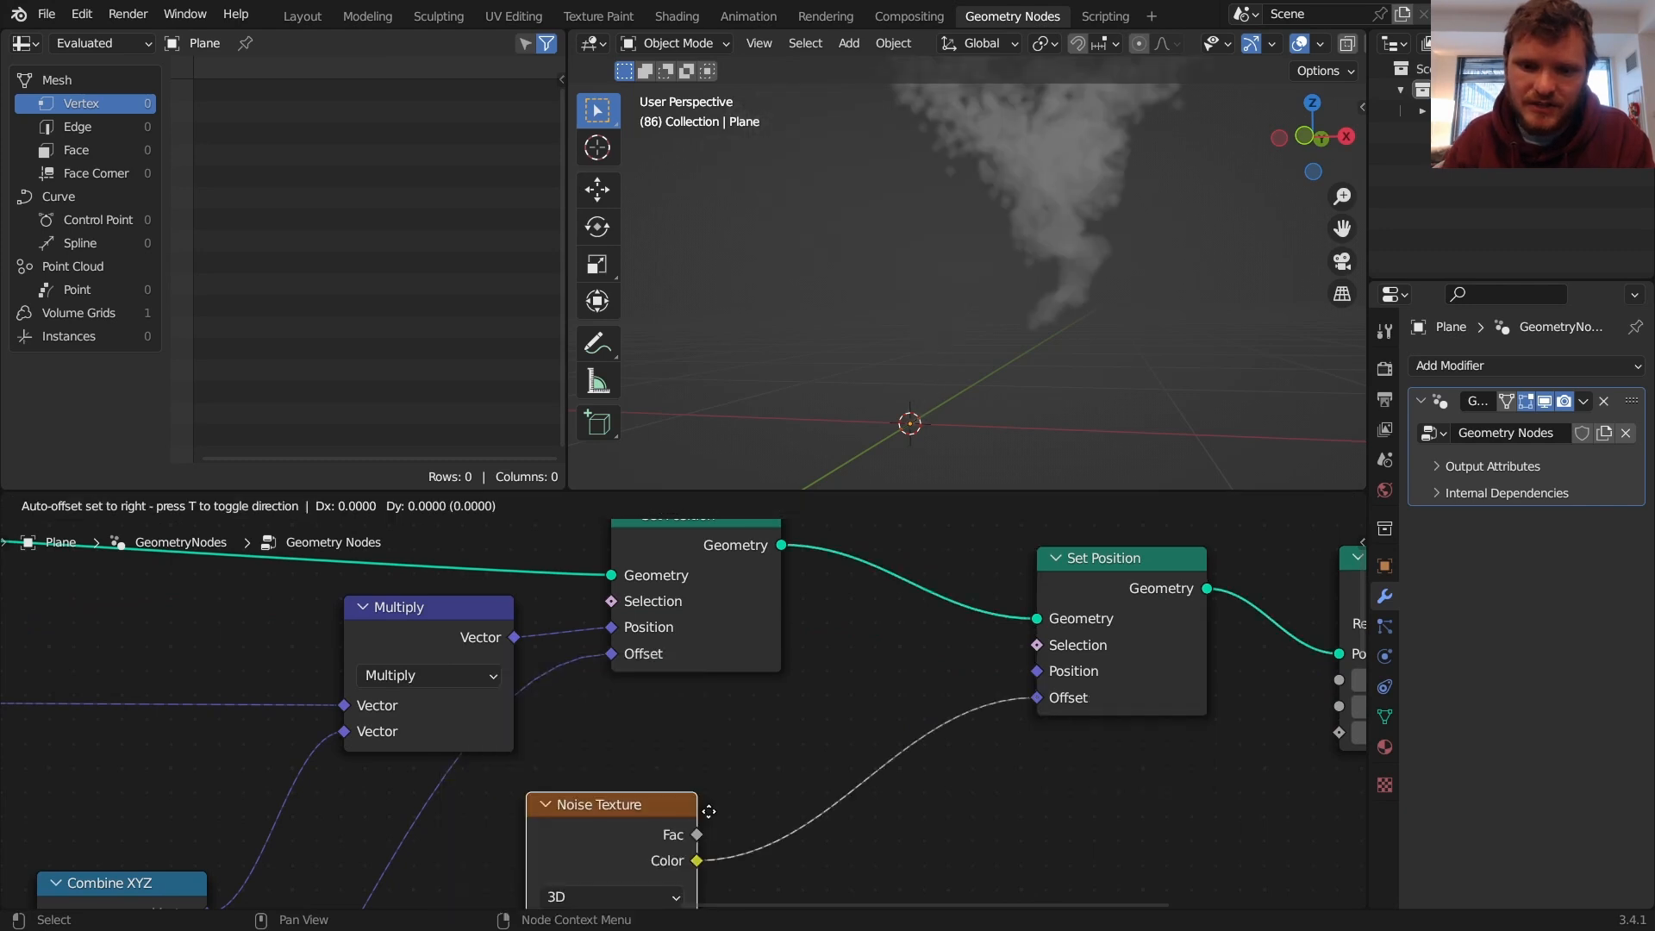
pyautogui.write('v')
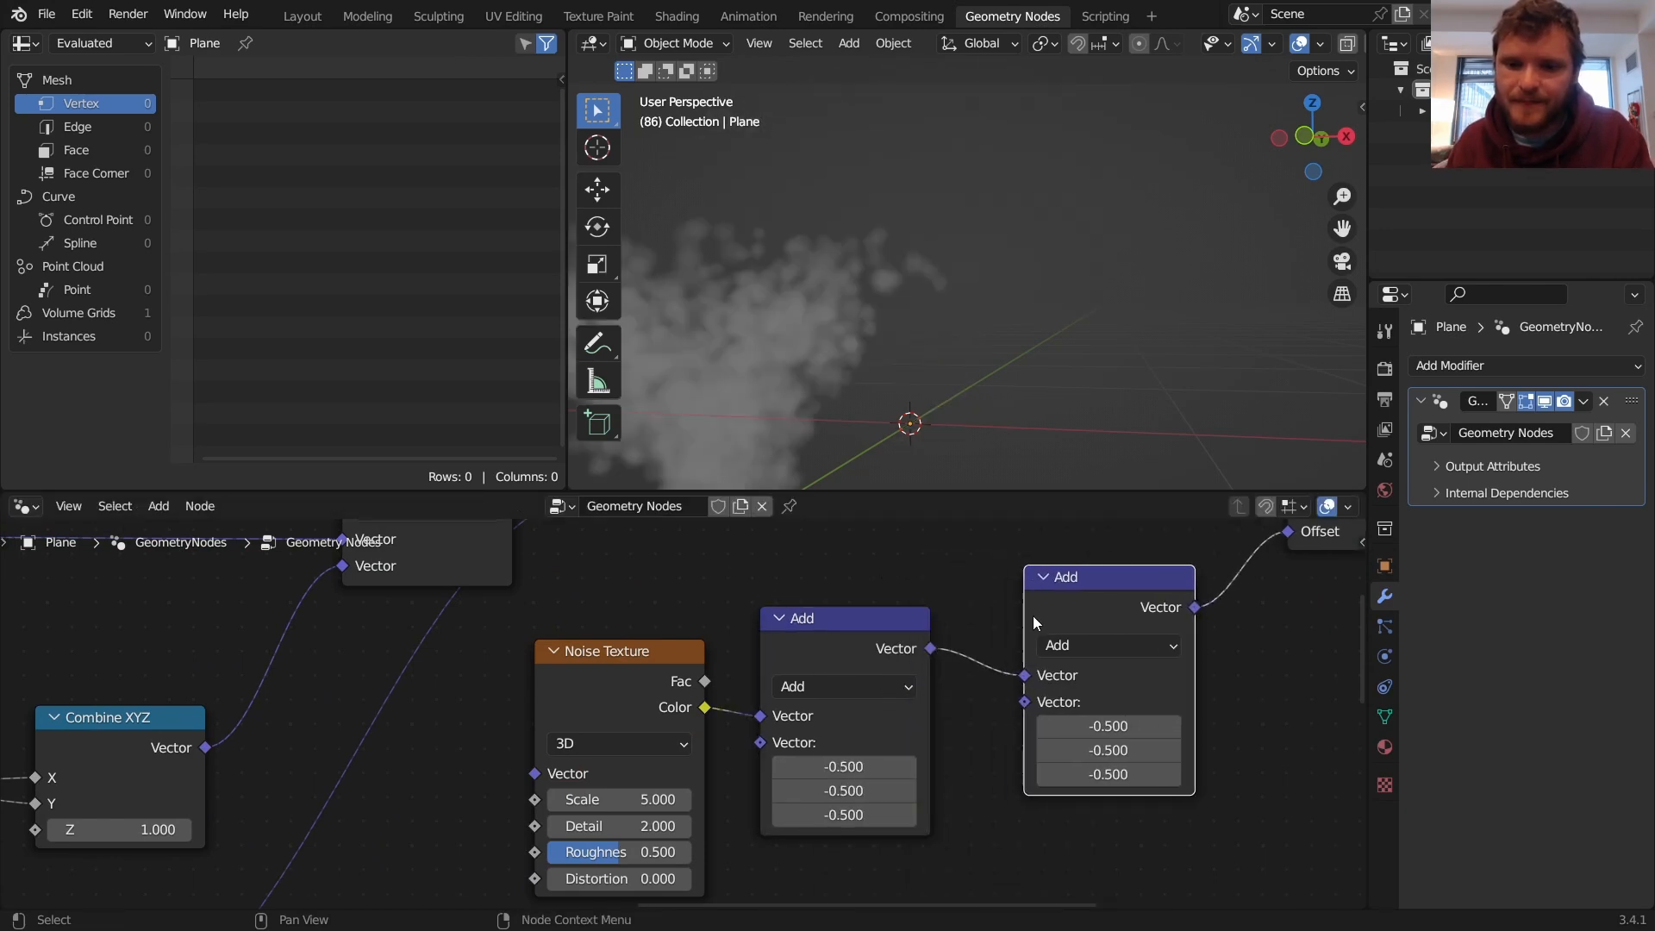
pyautogui.click(1106, 645)
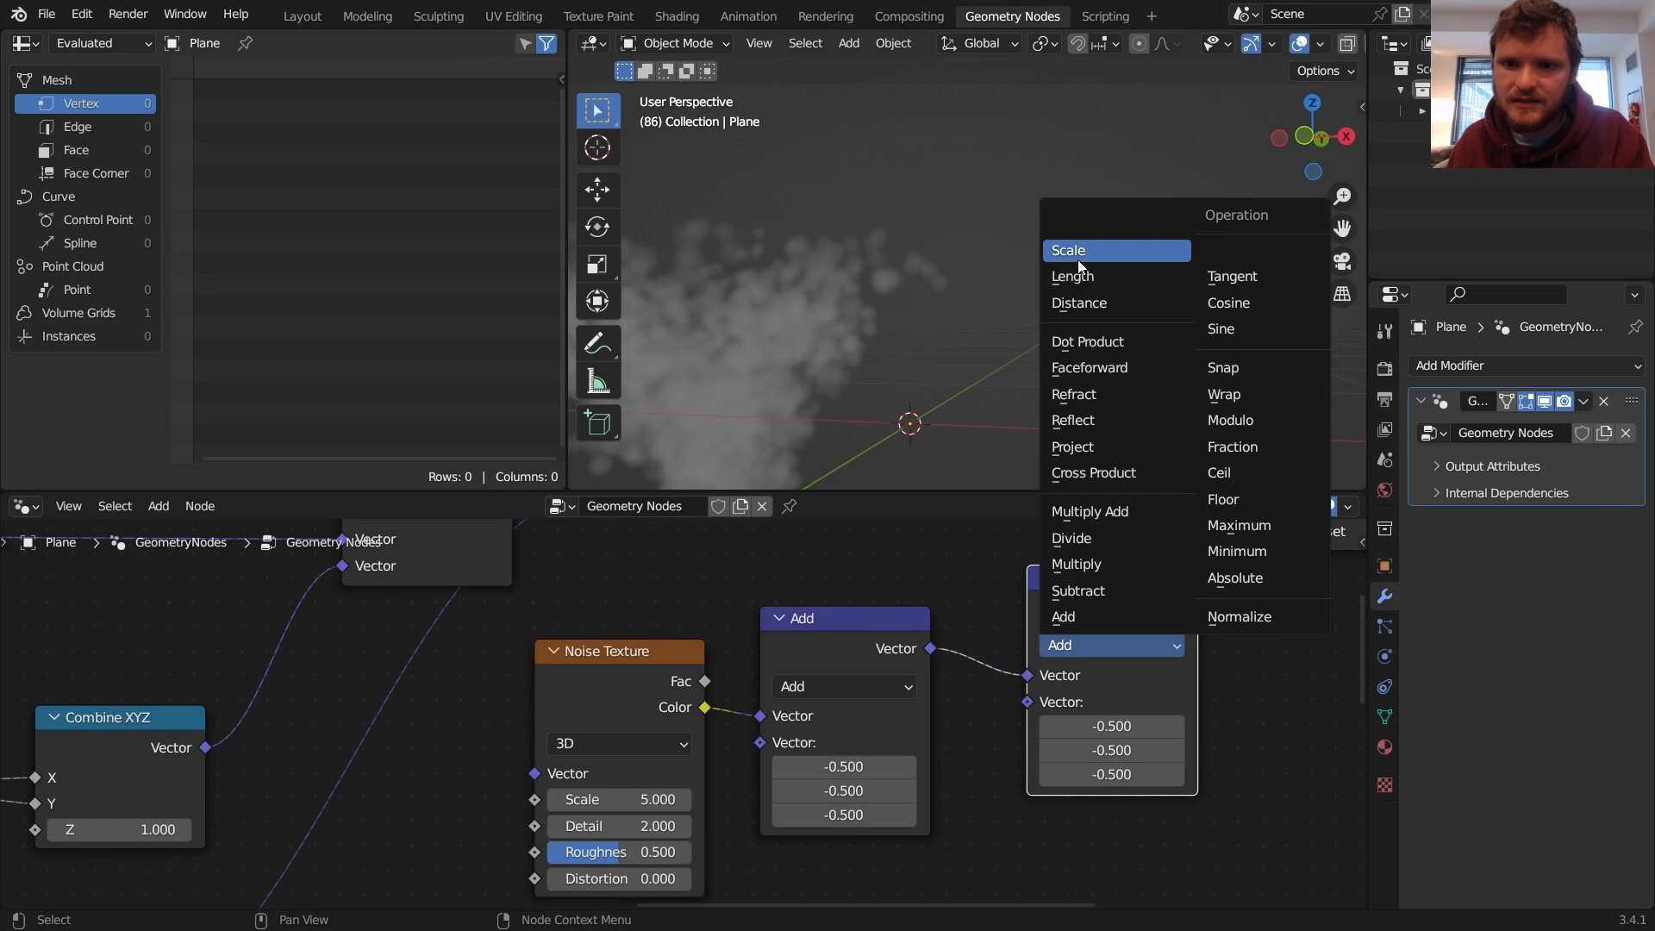
pyautogui.click(1067, 250)
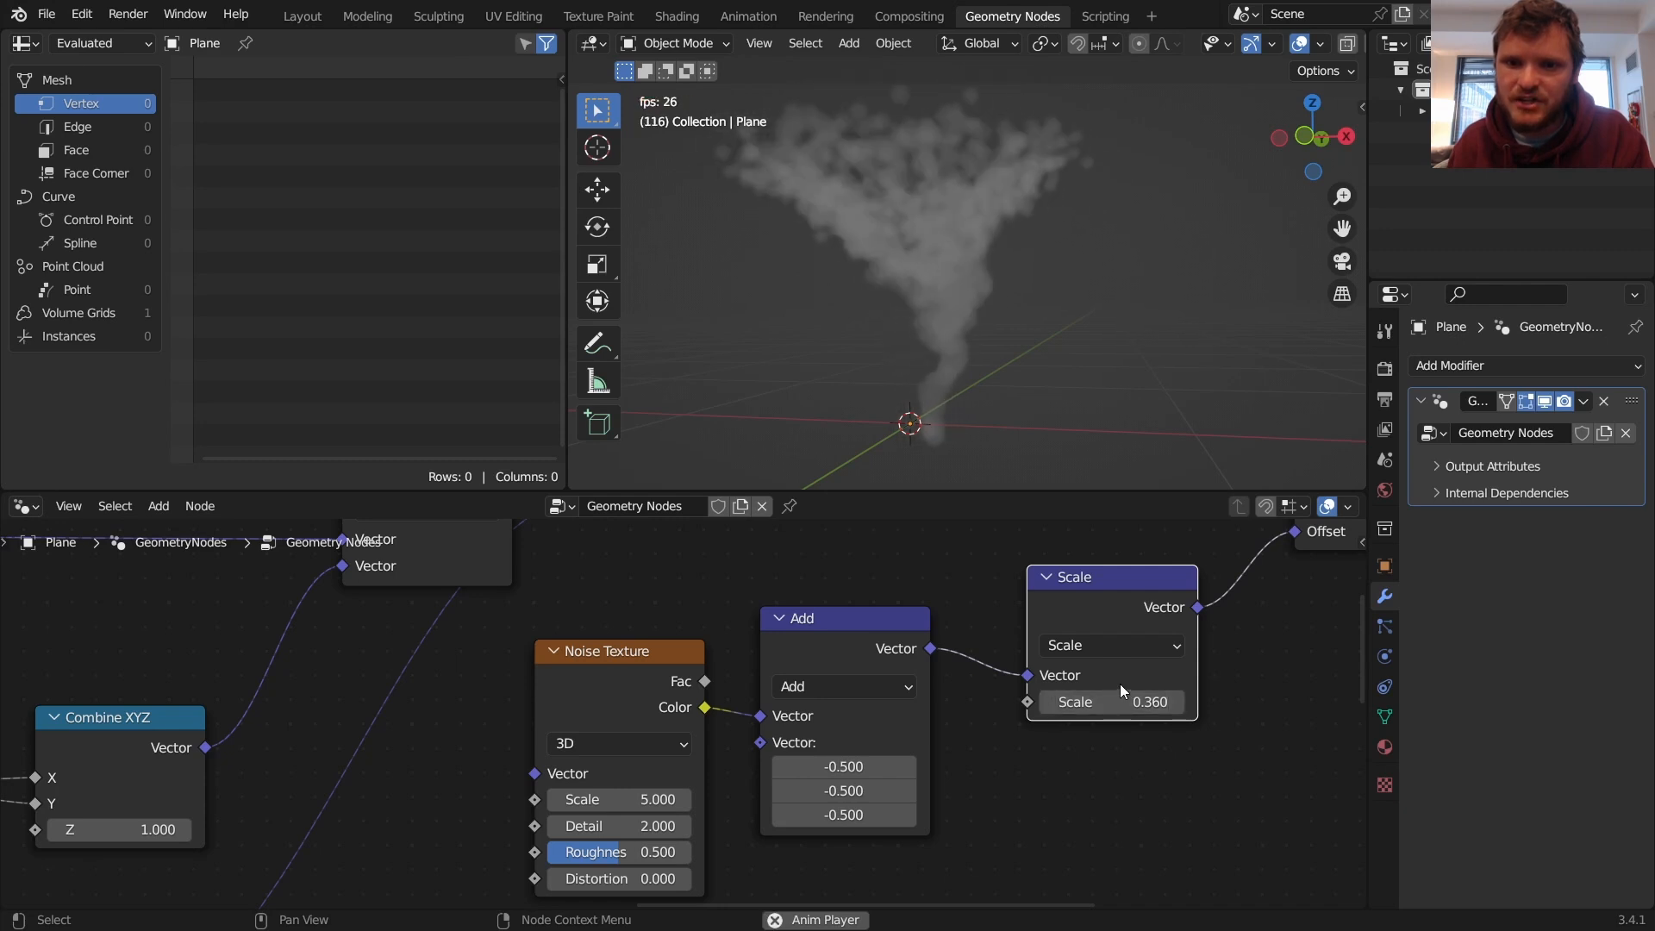
pyautogui.click(1110, 702)
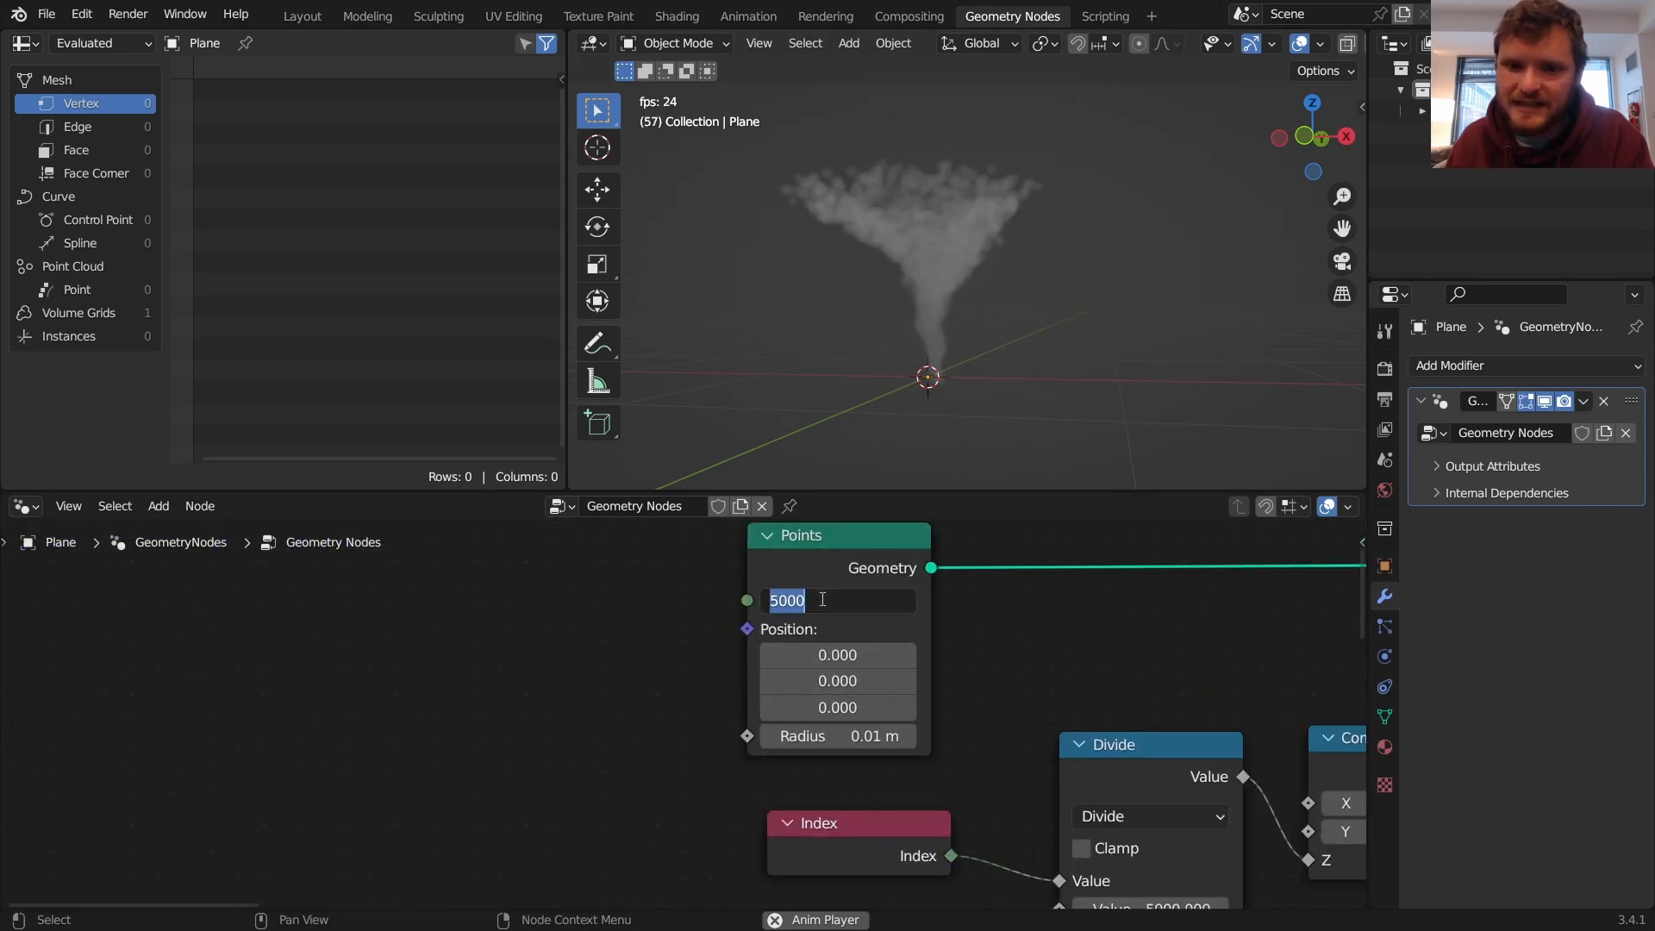
# Step: Set the volume's voxel amount and drive point radius with a Random Value between 0.01 and 0.04
pyautogui.write('100')
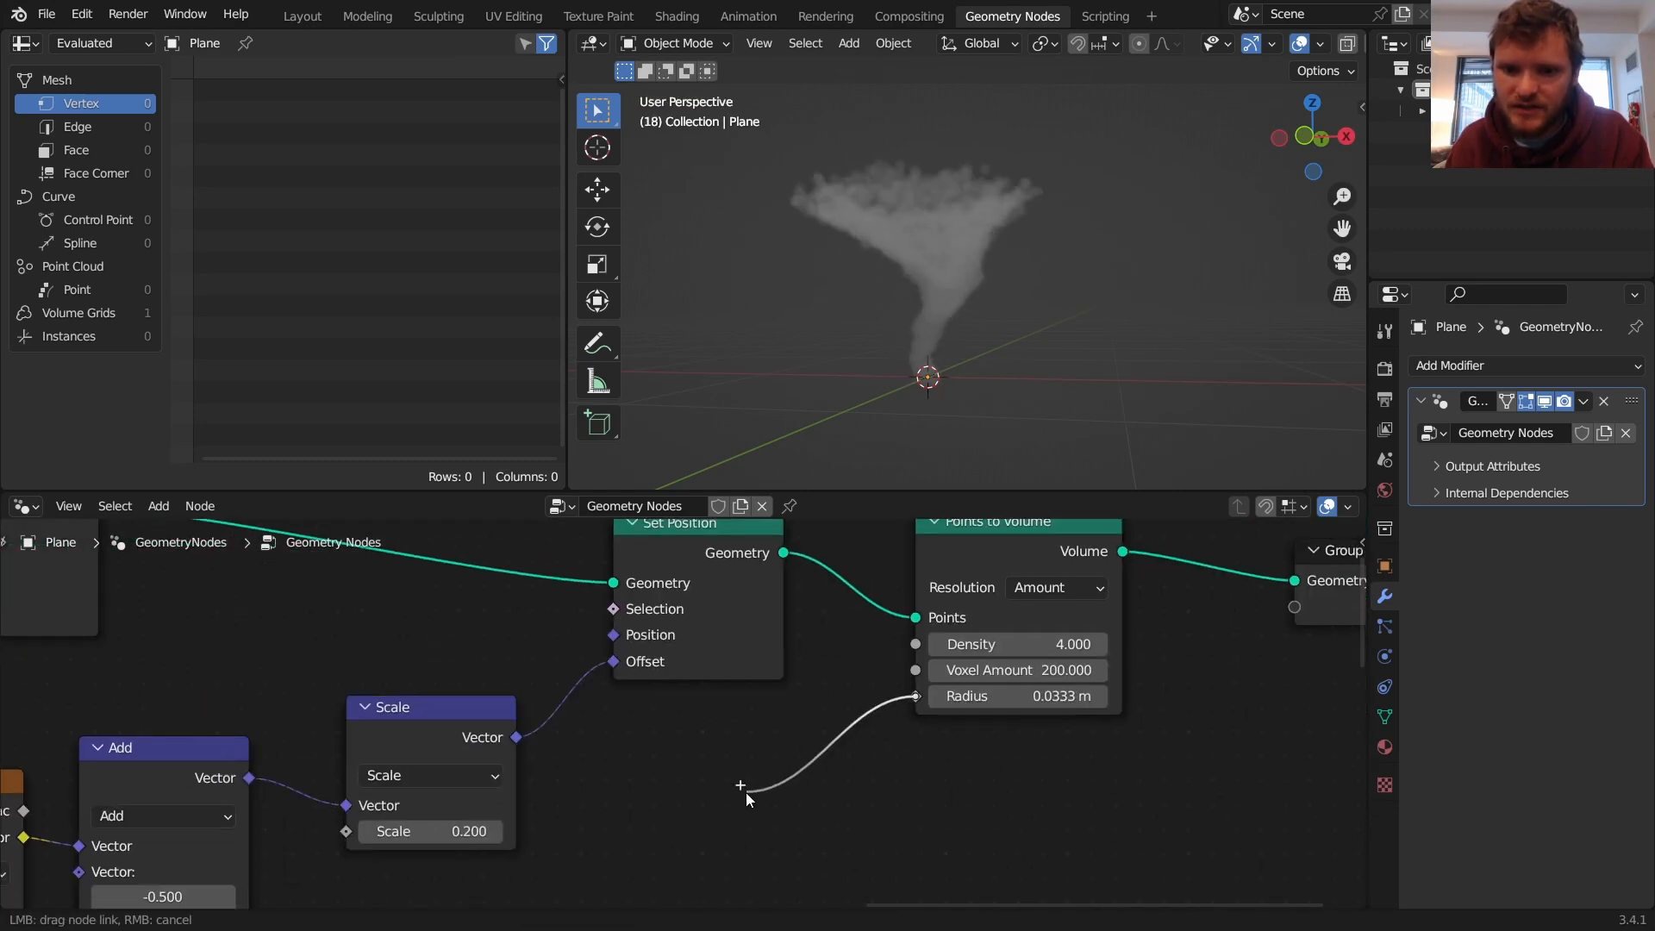
pyautogui.write('random')
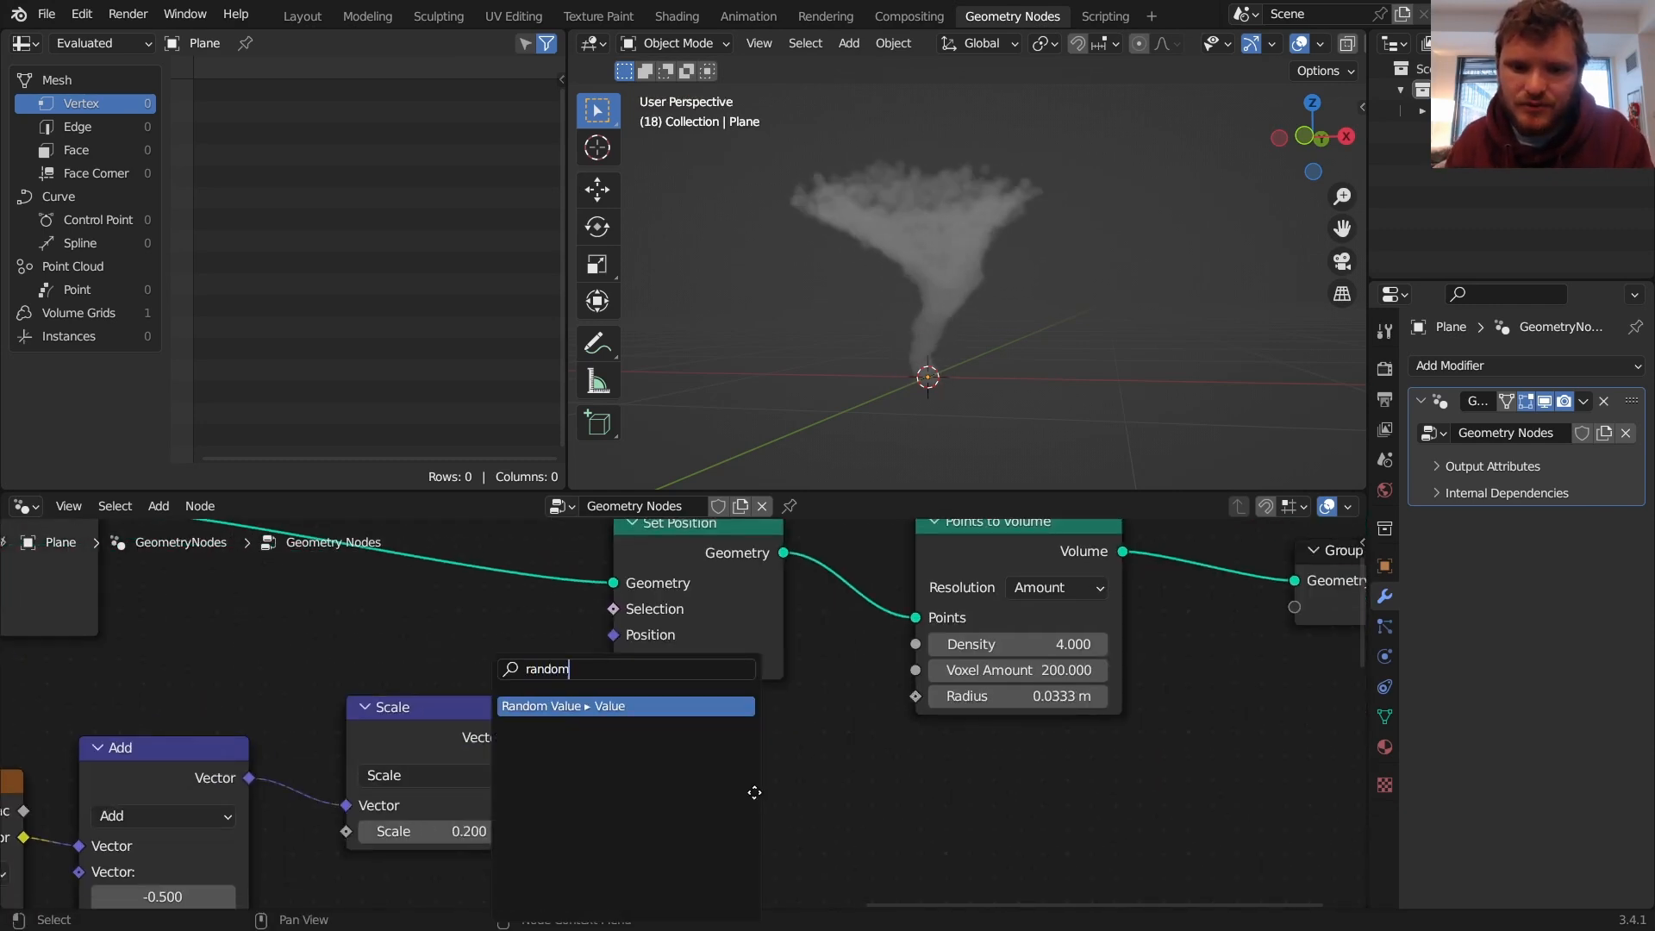
pyautogui.click(625, 705)
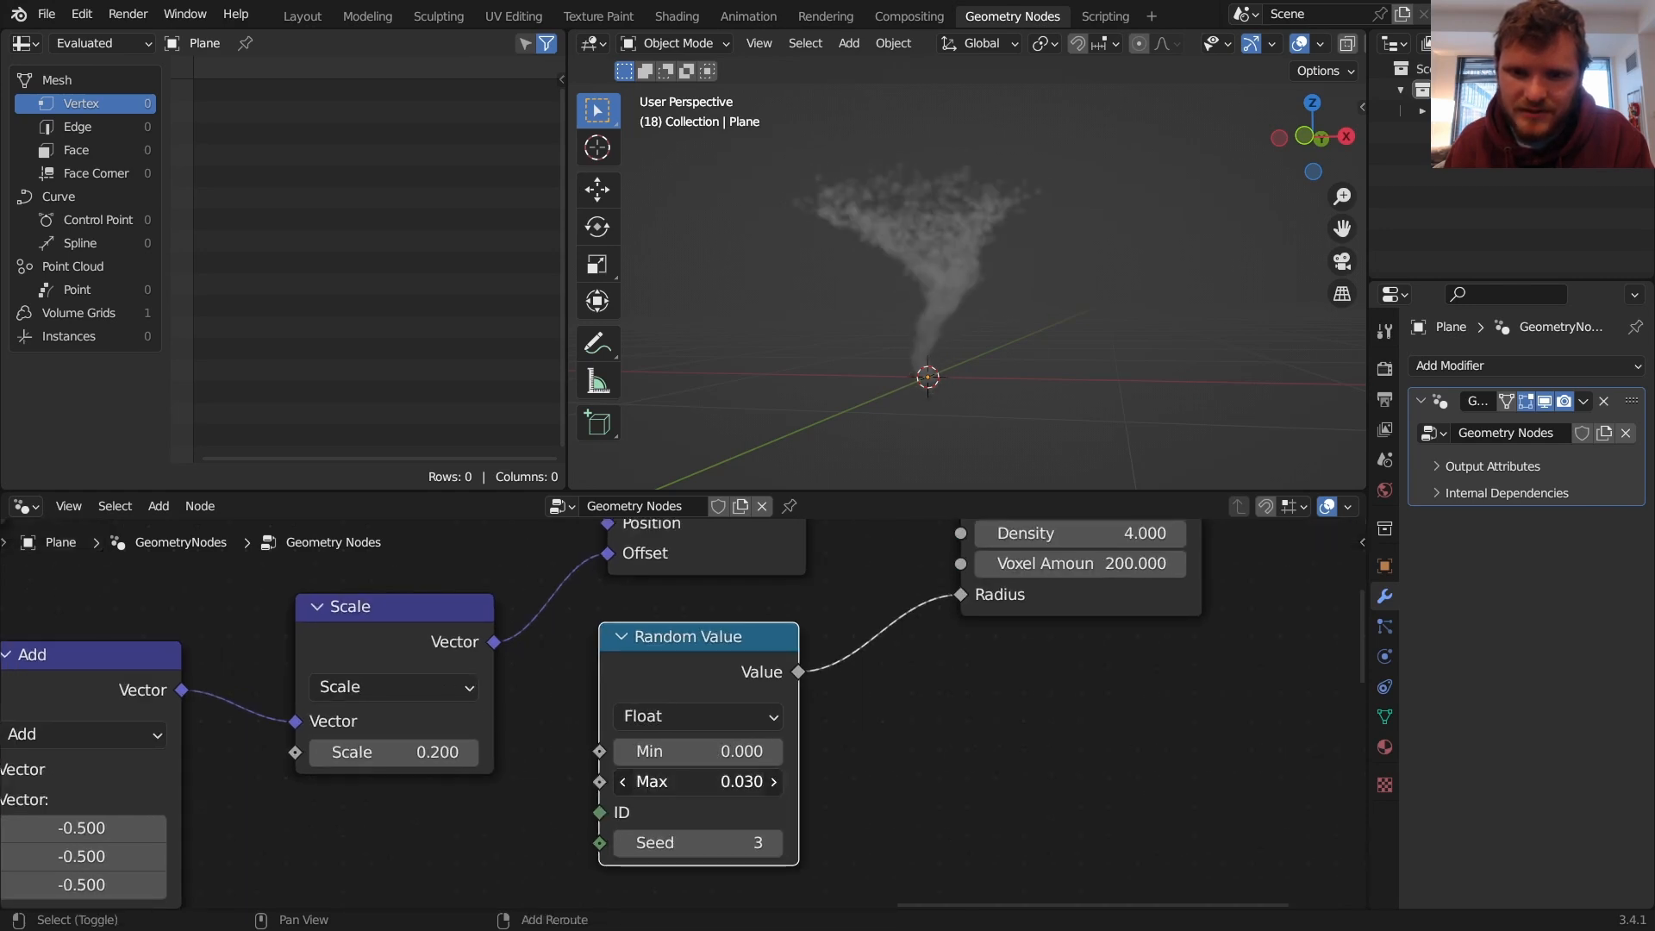
pyautogui.click(742, 781)
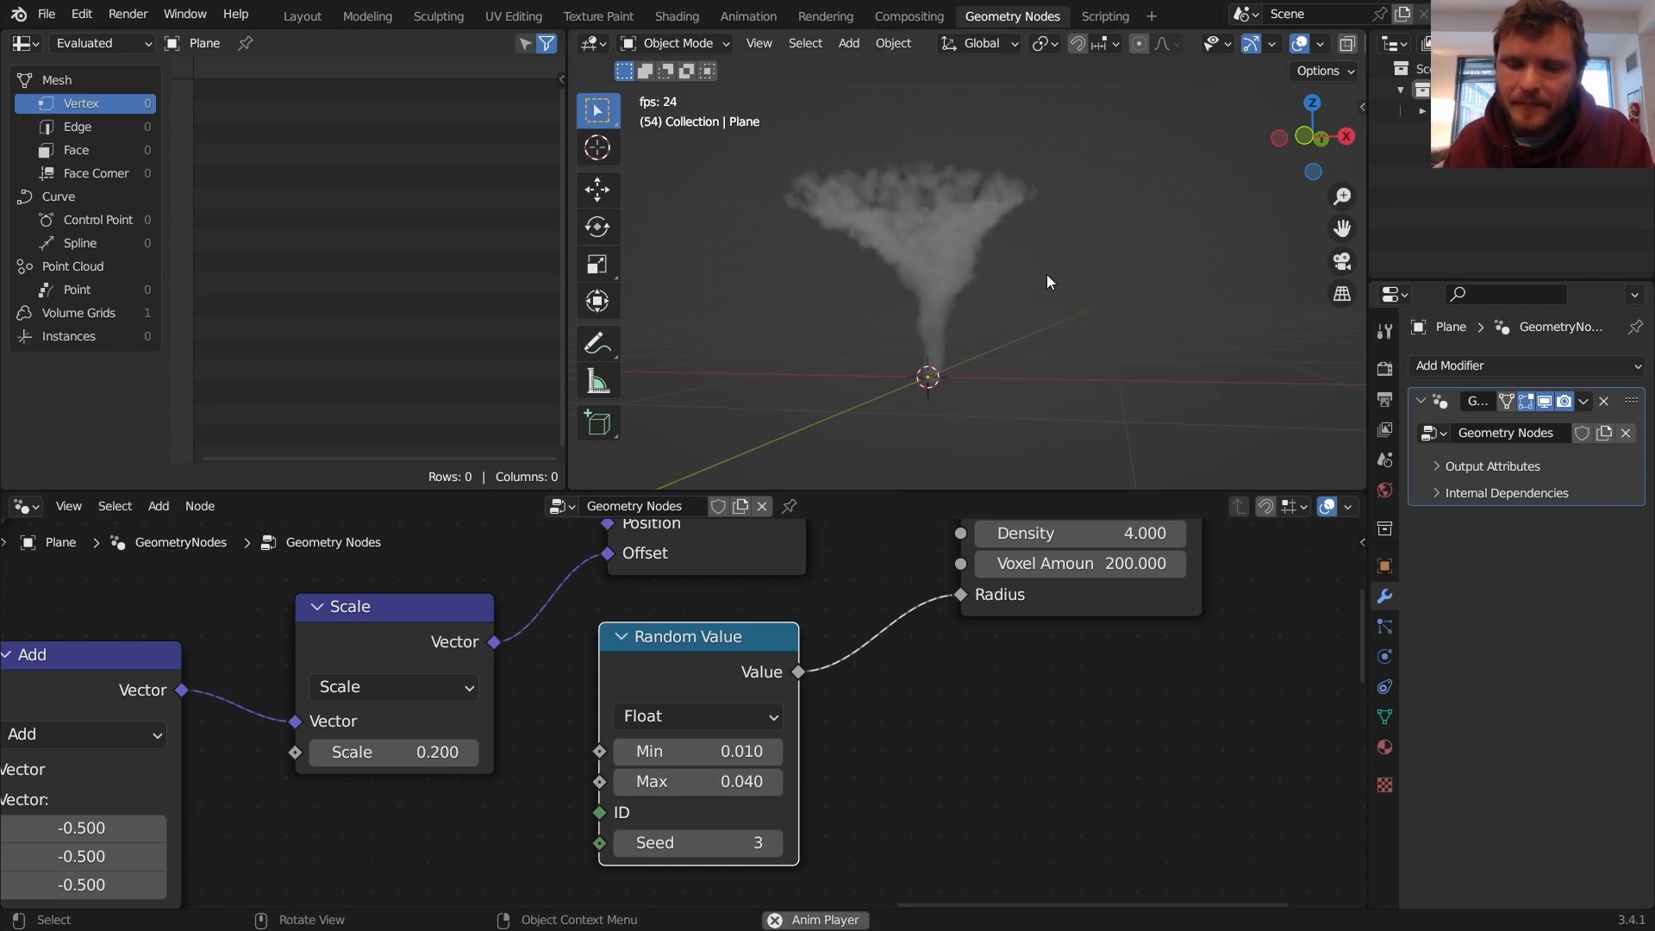
# Step: Render in Cycles with the derelict_overpass_2k HDRI environment and transparent film
pyautogui.click(1572, 365)
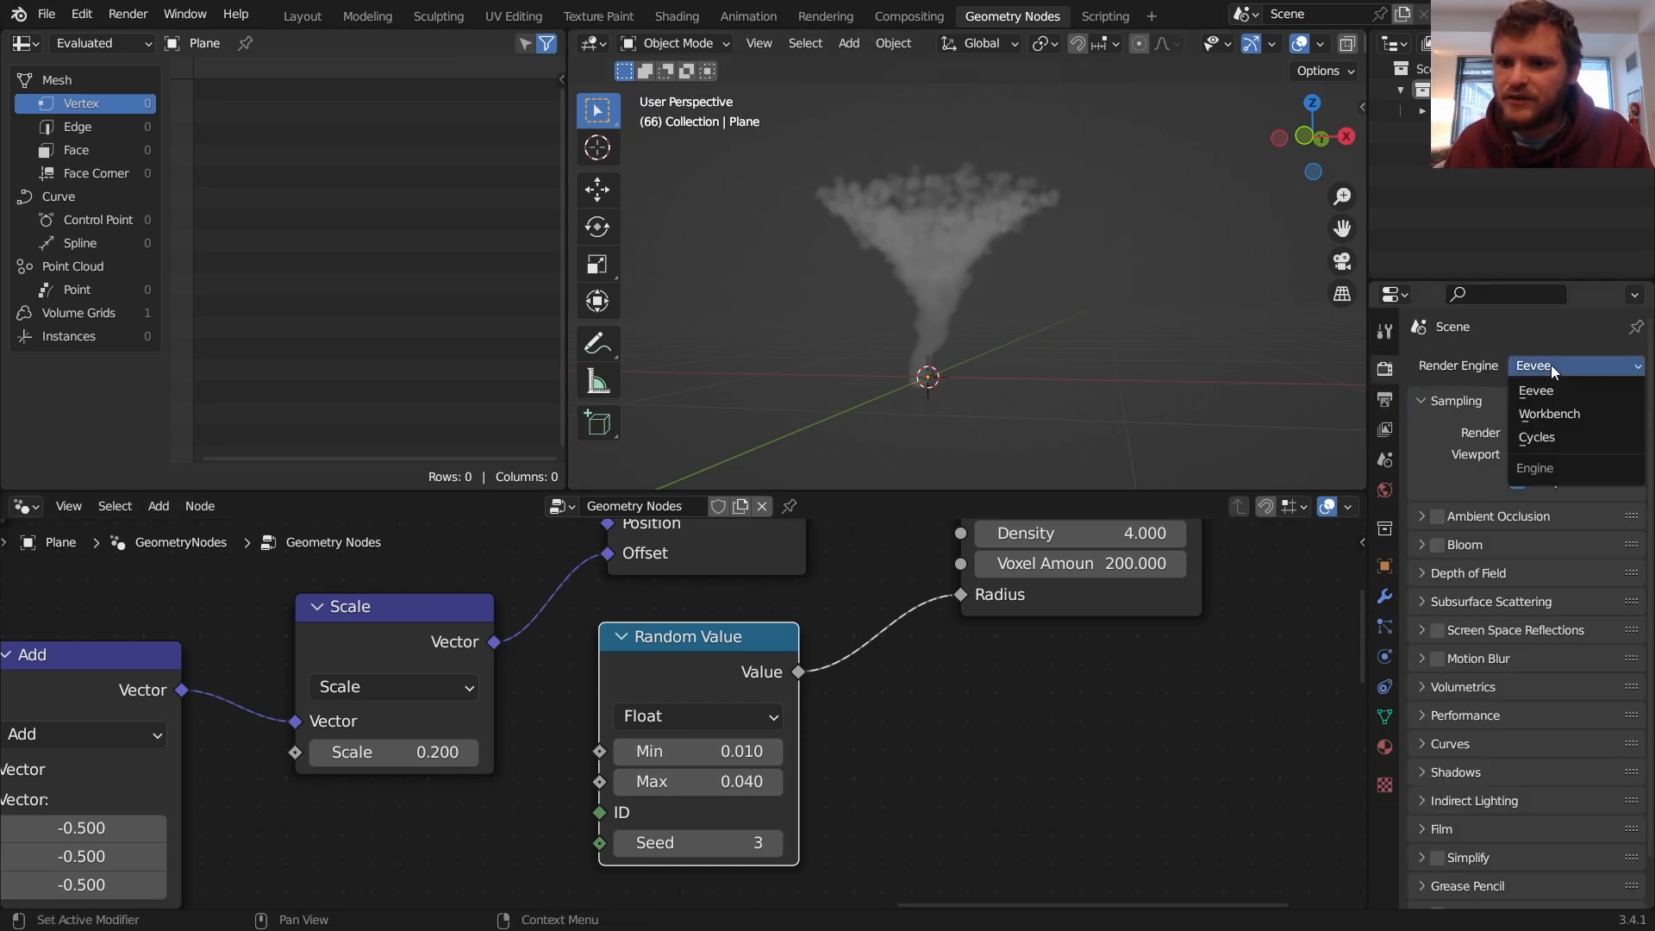
pyautogui.click(1536, 437)
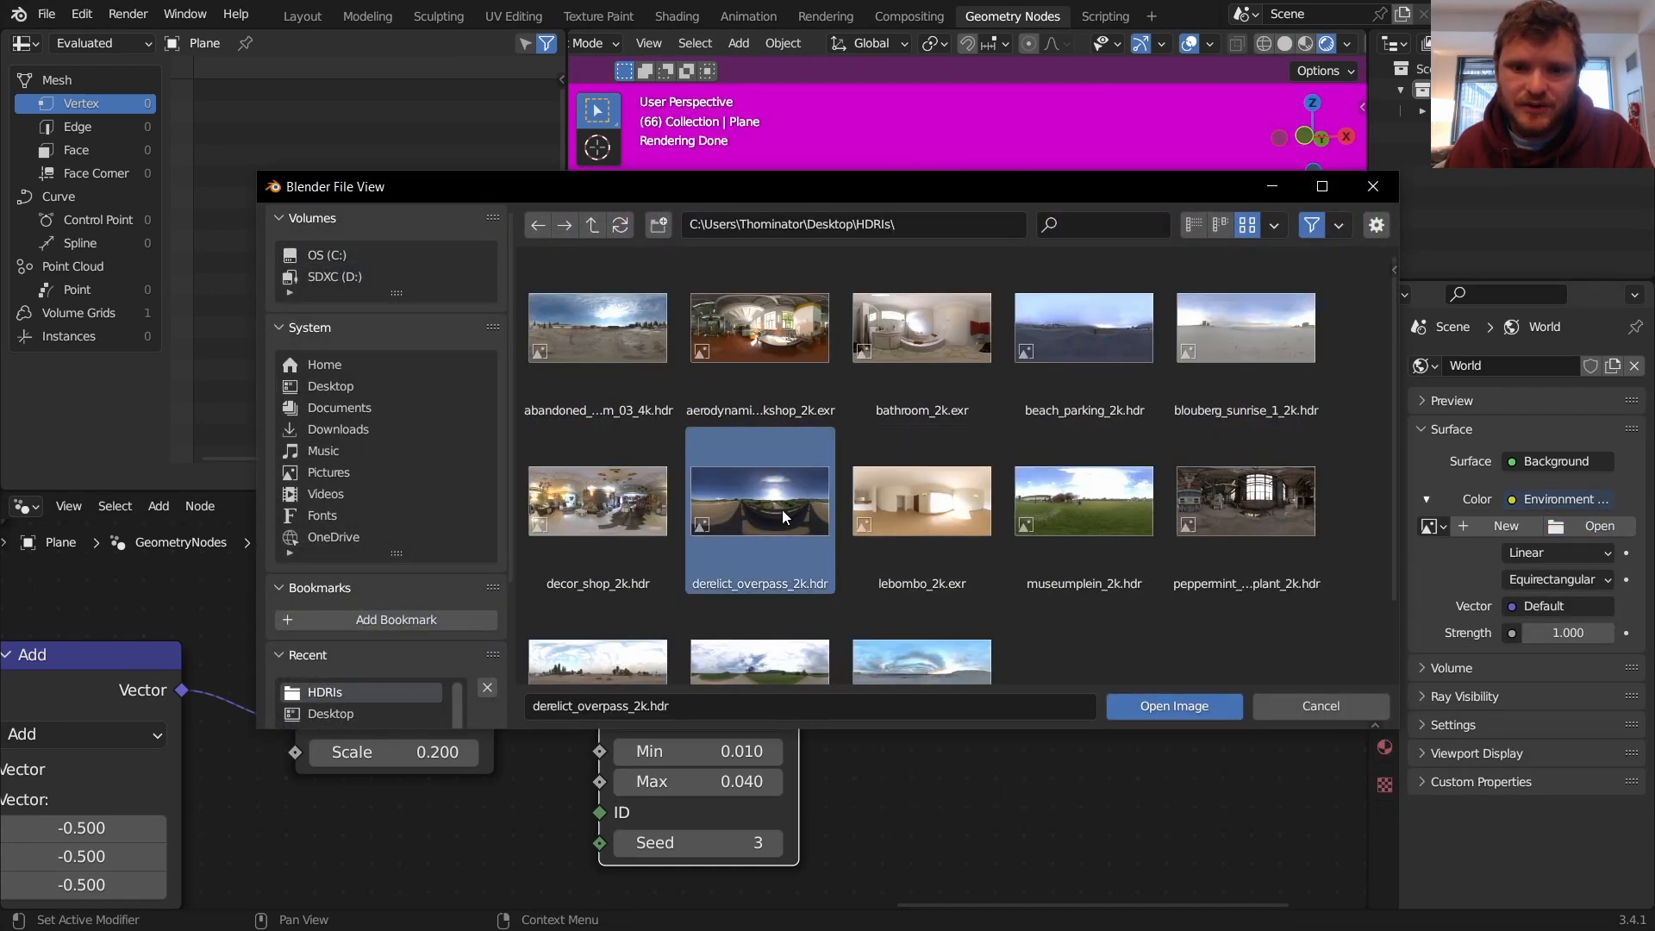
pyautogui.click(1172, 706)
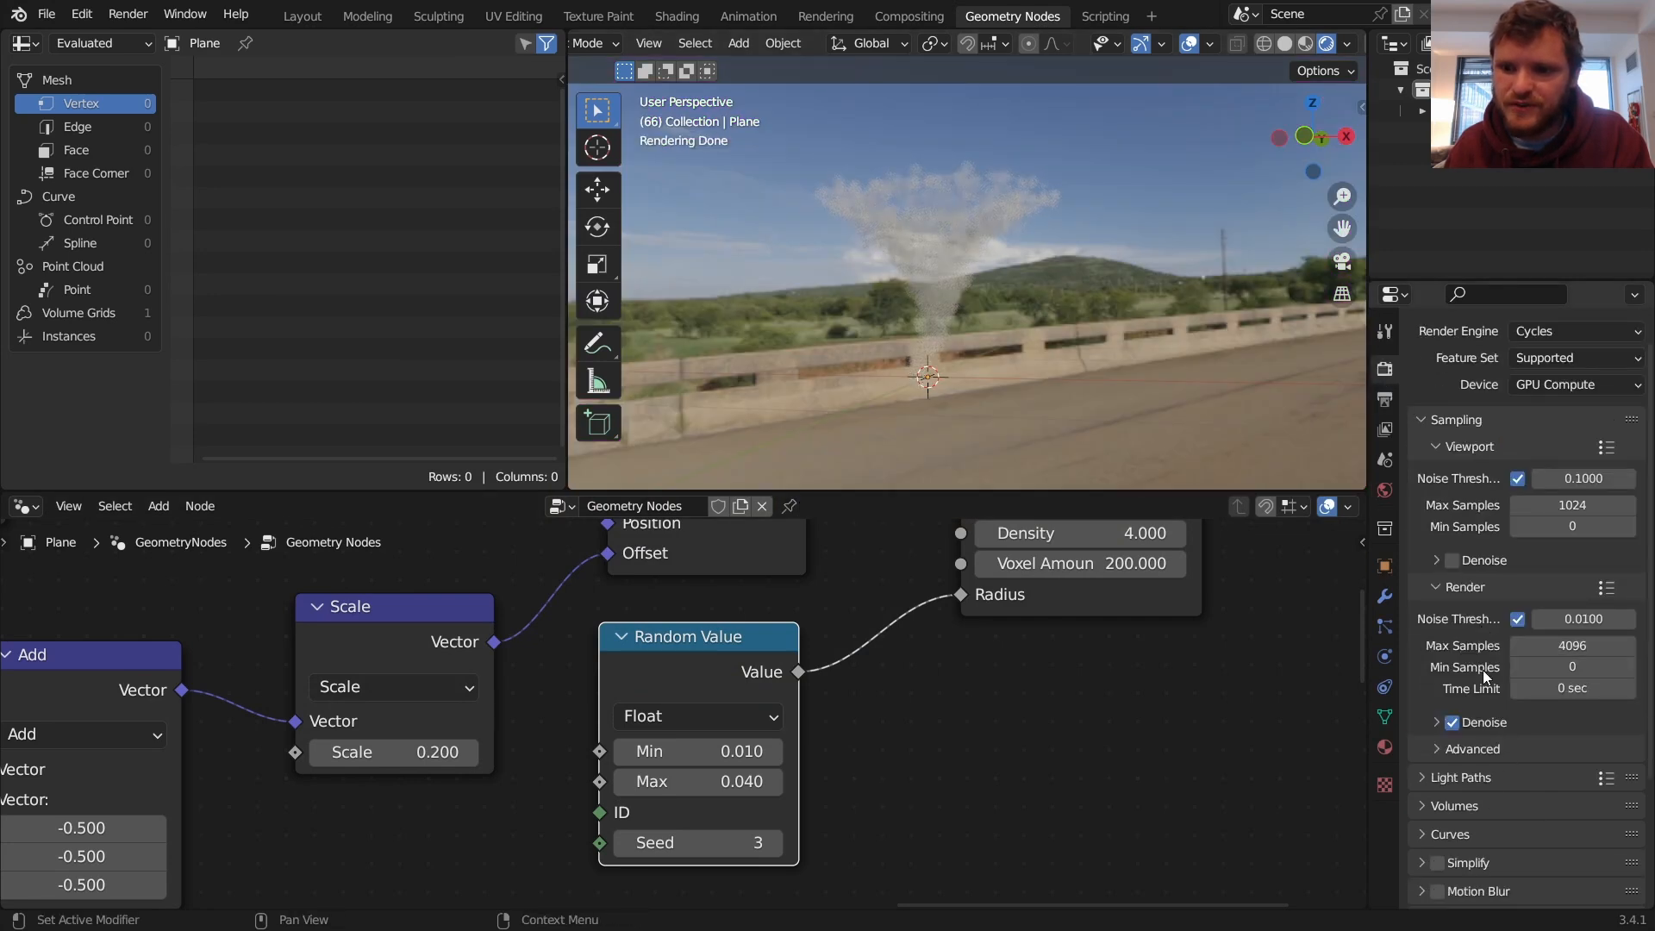
pyautogui.scroll(-3)
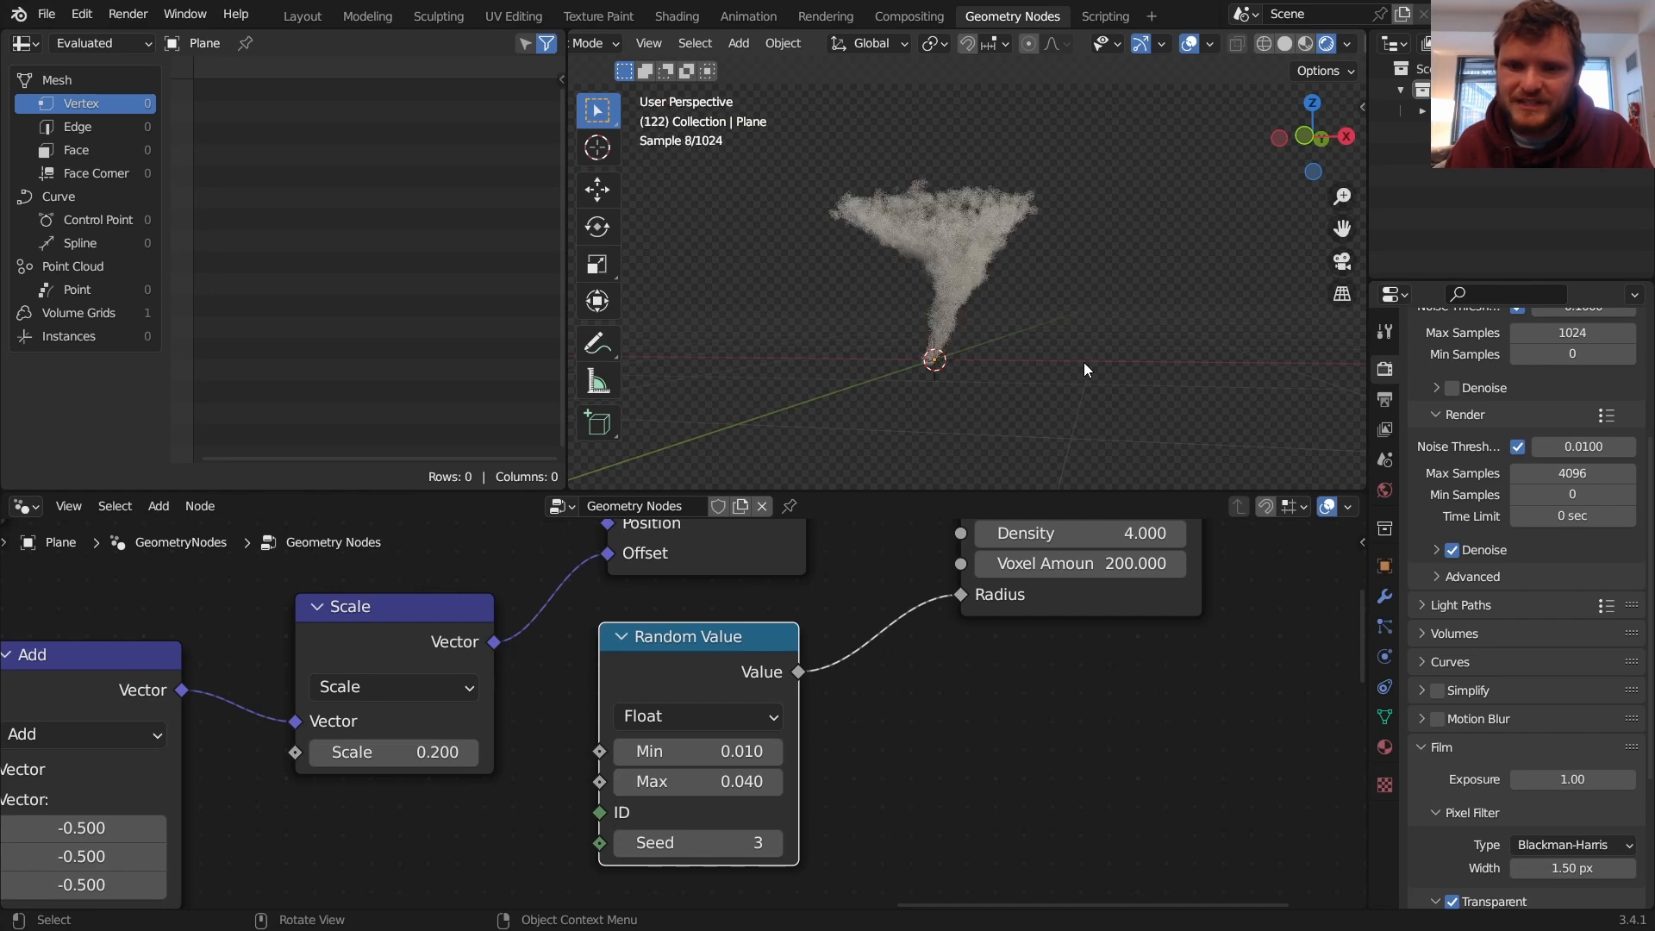
pyautogui.press('space')
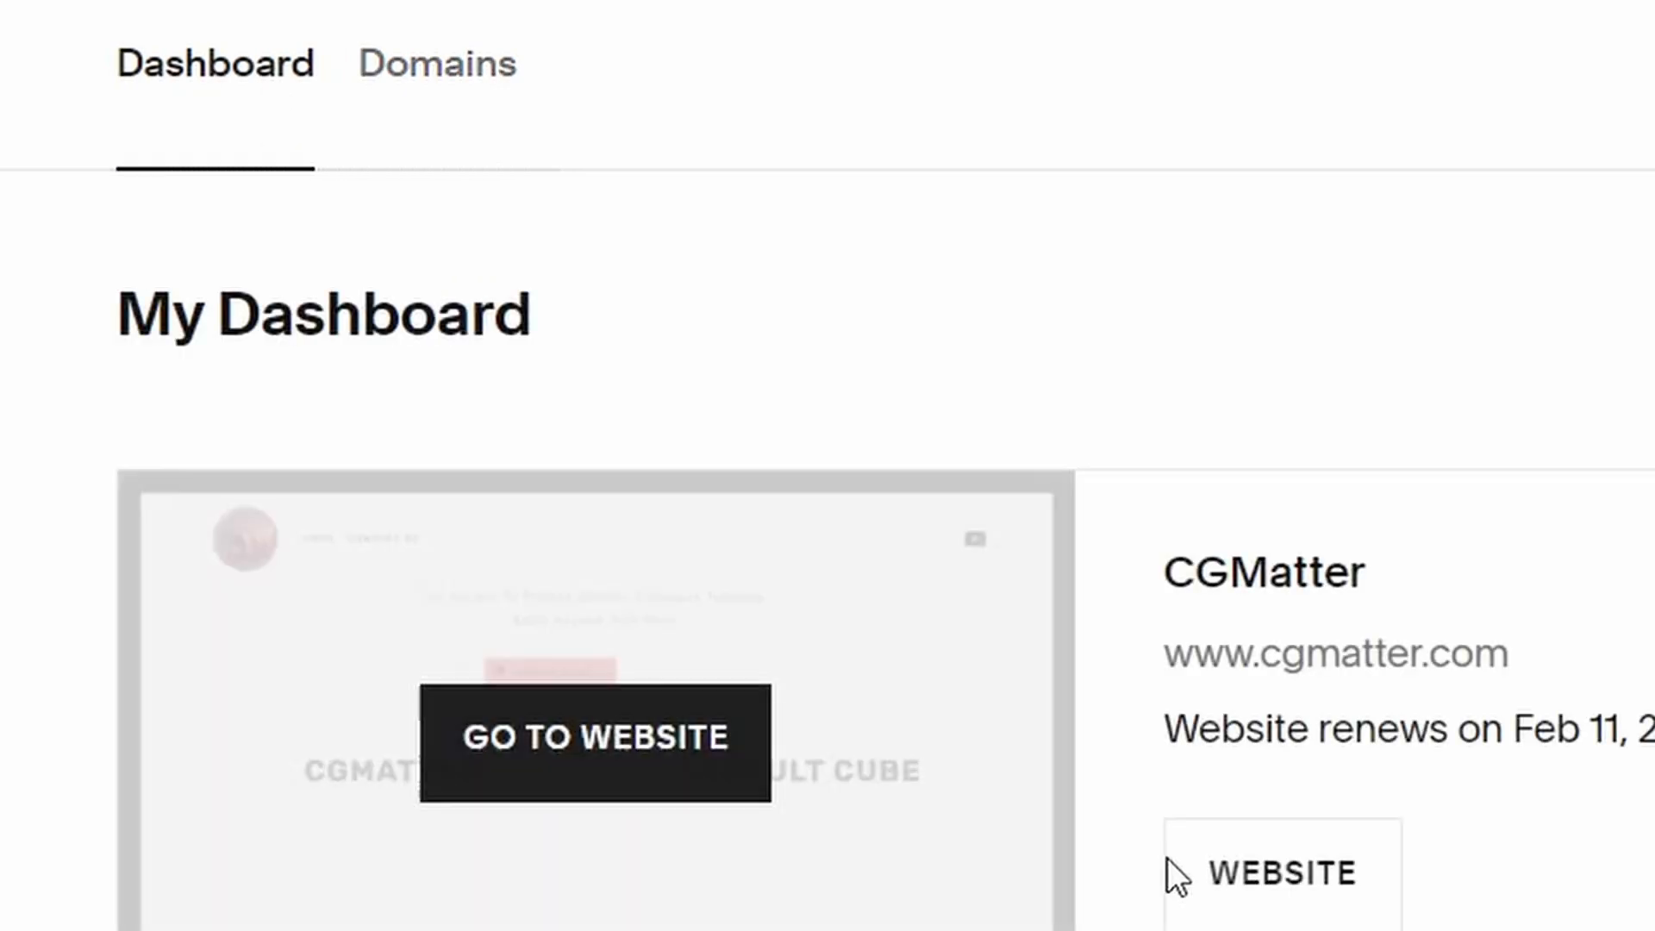
# Step: Open the CGMatter website from the dashboard and scroll down its page editor
pyautogui.click(594, 738)
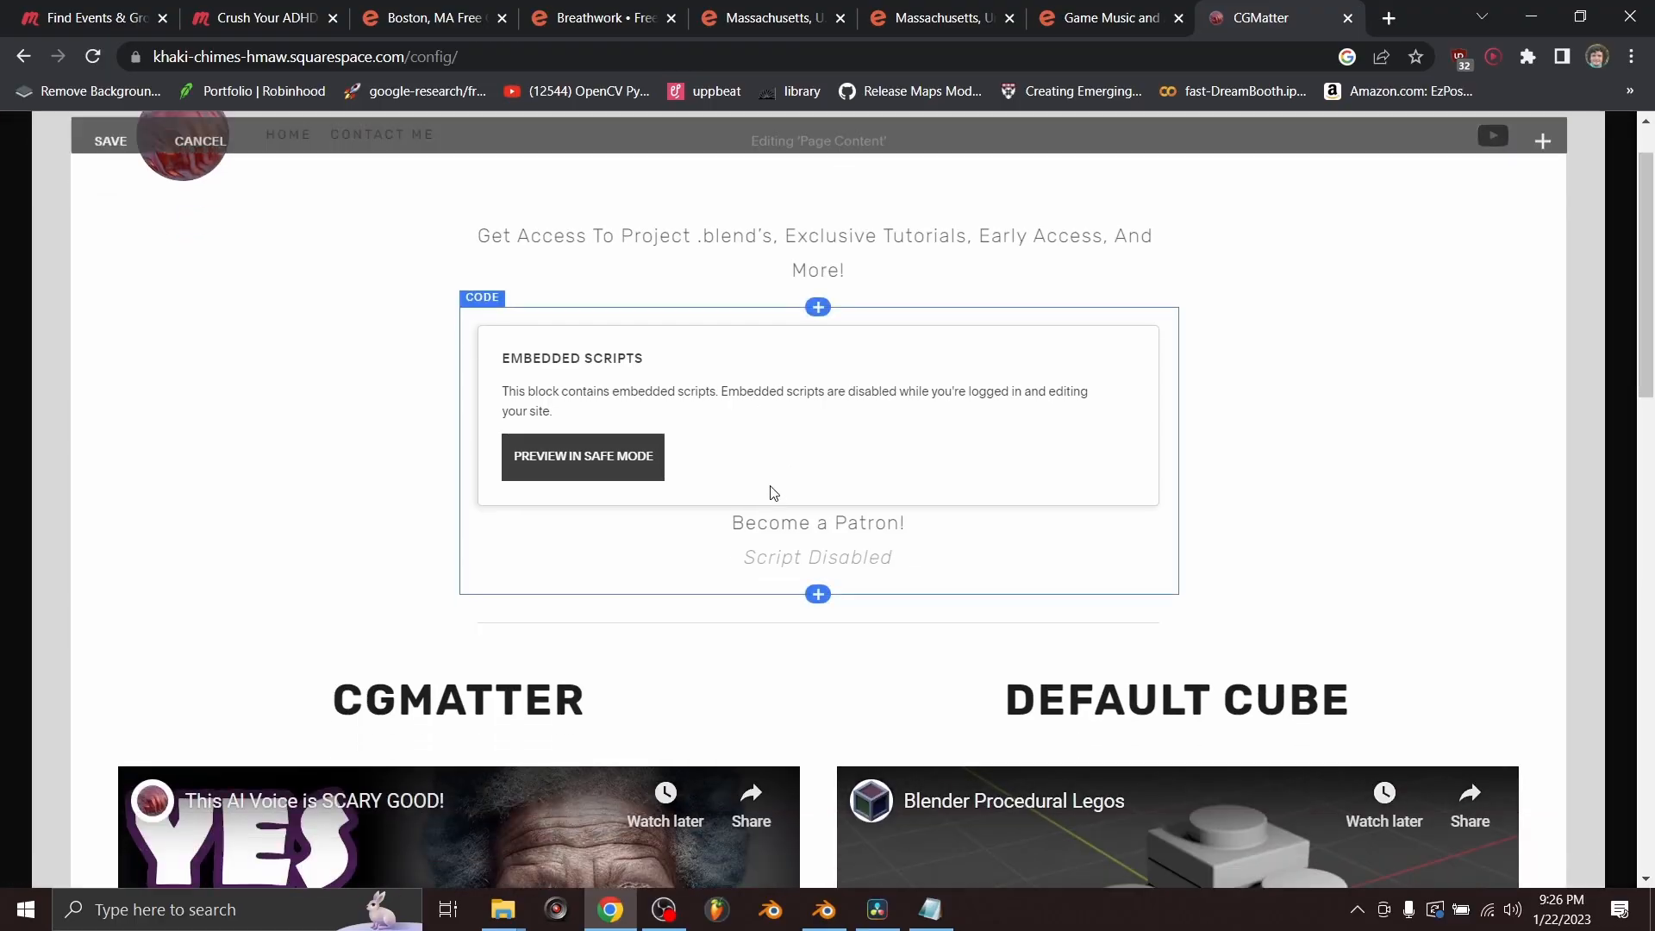
pyautogui.scroll(-3)
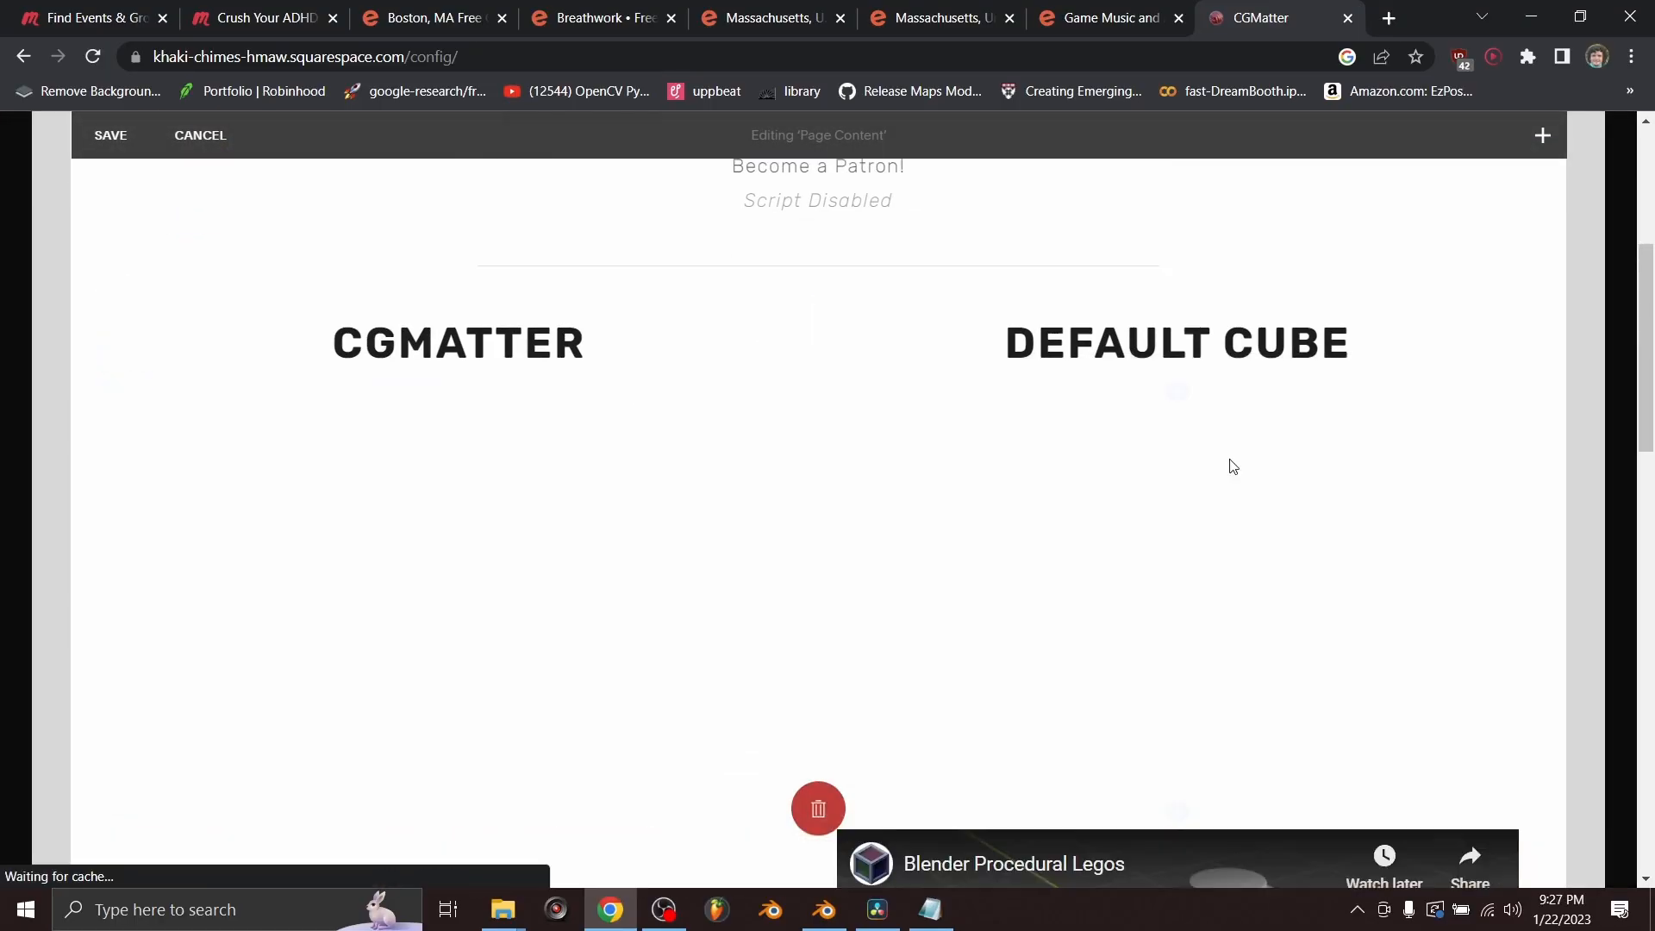